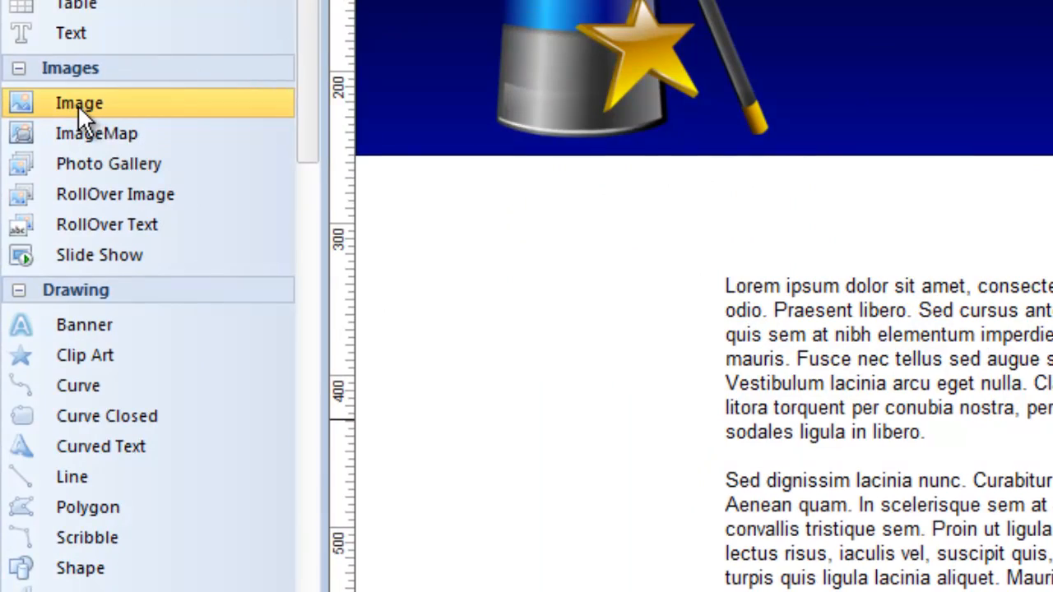
Insert a new image object from the Toolbox, bringing up the Magic Trick Graphics folder.
double_click(79, 102)
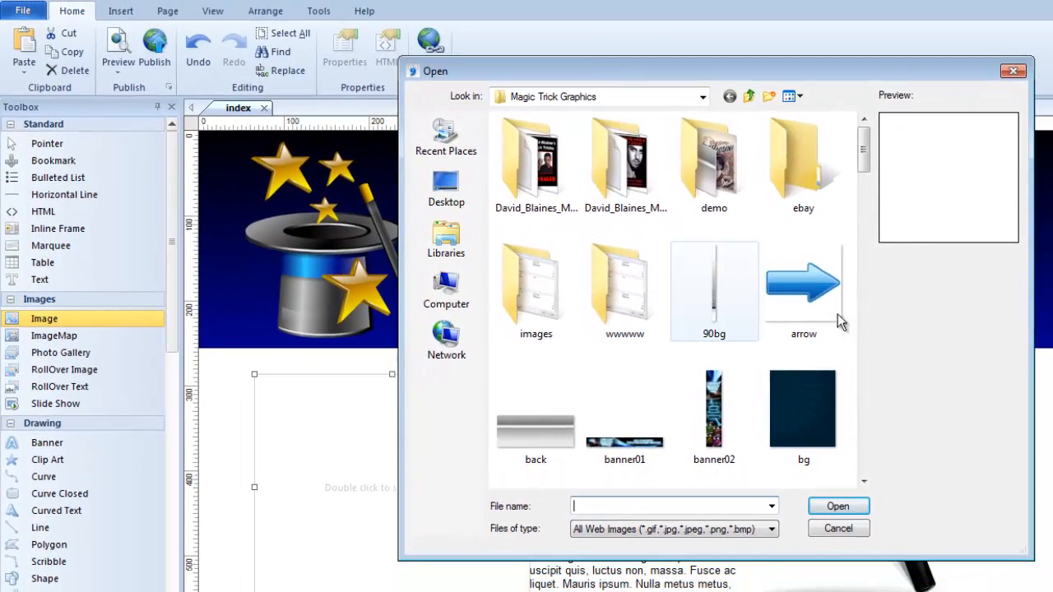
Scroll the Magic Trick Graphics folder down to the Houdini poster image.
scroll("down", 3)
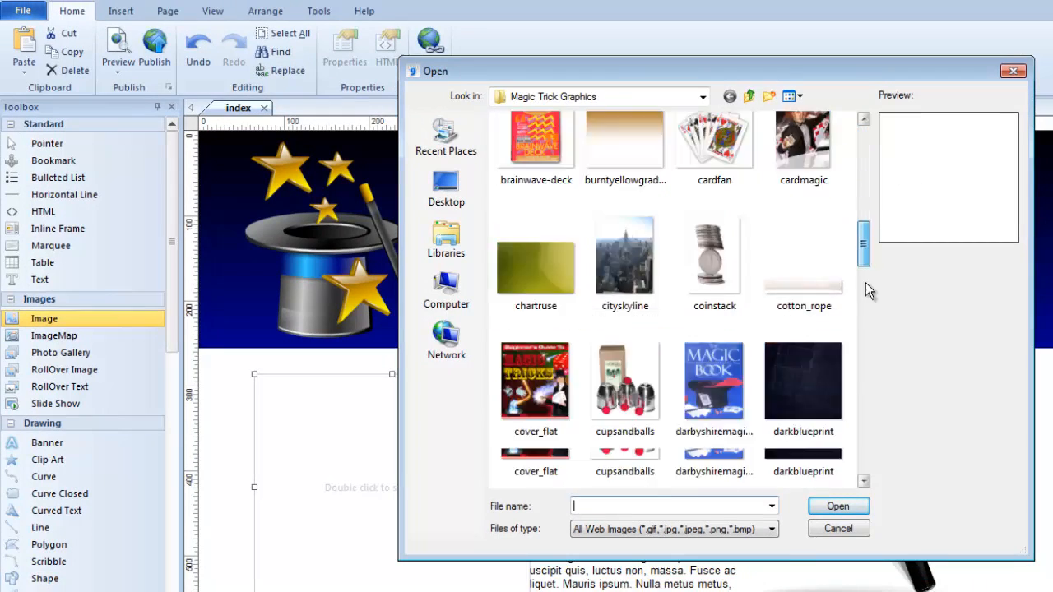
scroll("down", 3)
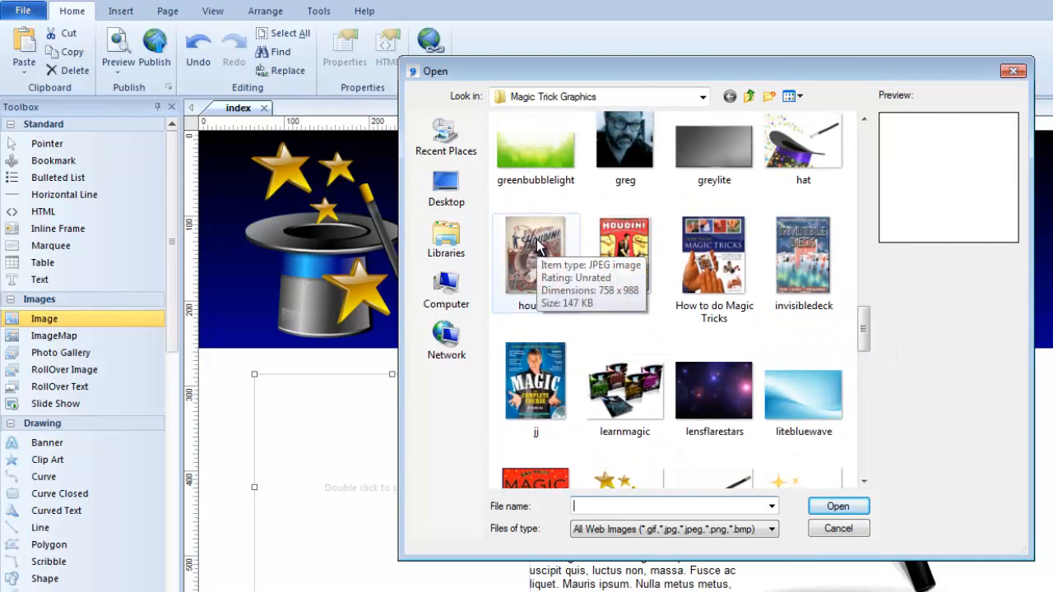
mouse_move(539, 261)
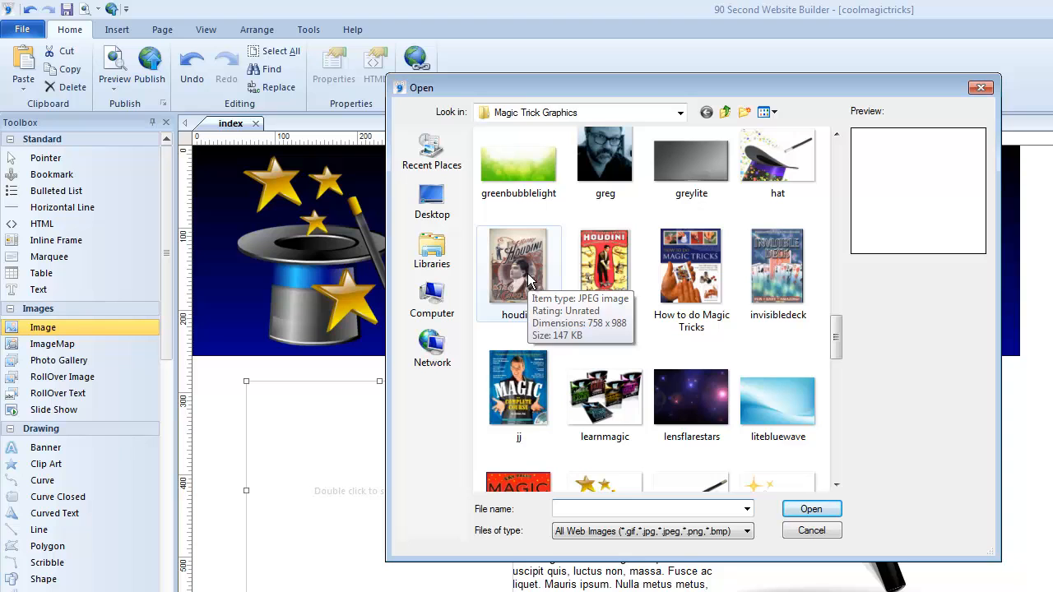
mouse_move(550, 263)
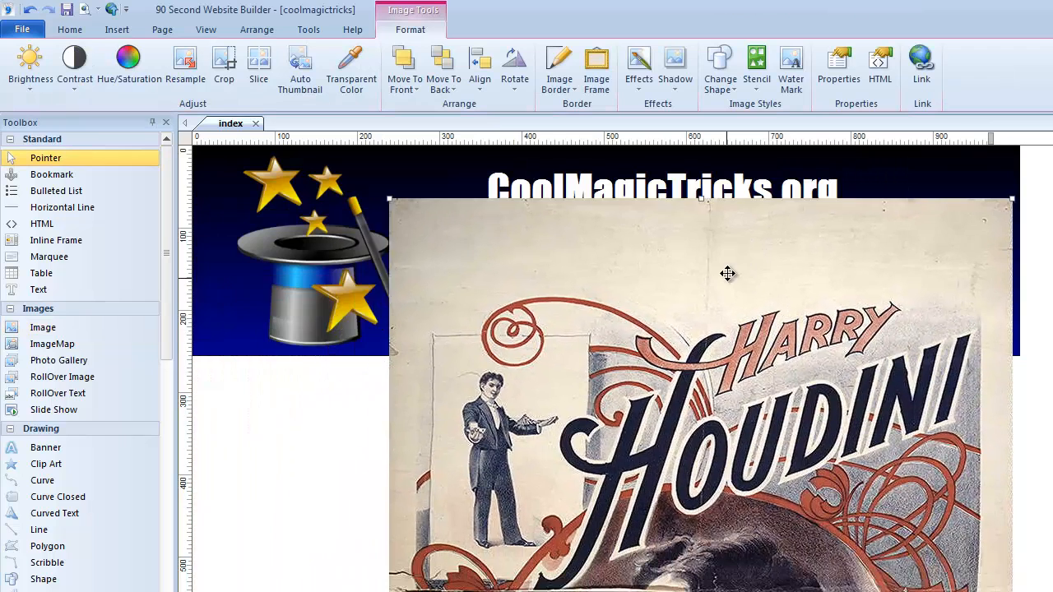
Move the Houdini poster up-left near the banner and shrink it to a small size.
left_click_drag(727, 273, 634, 253)
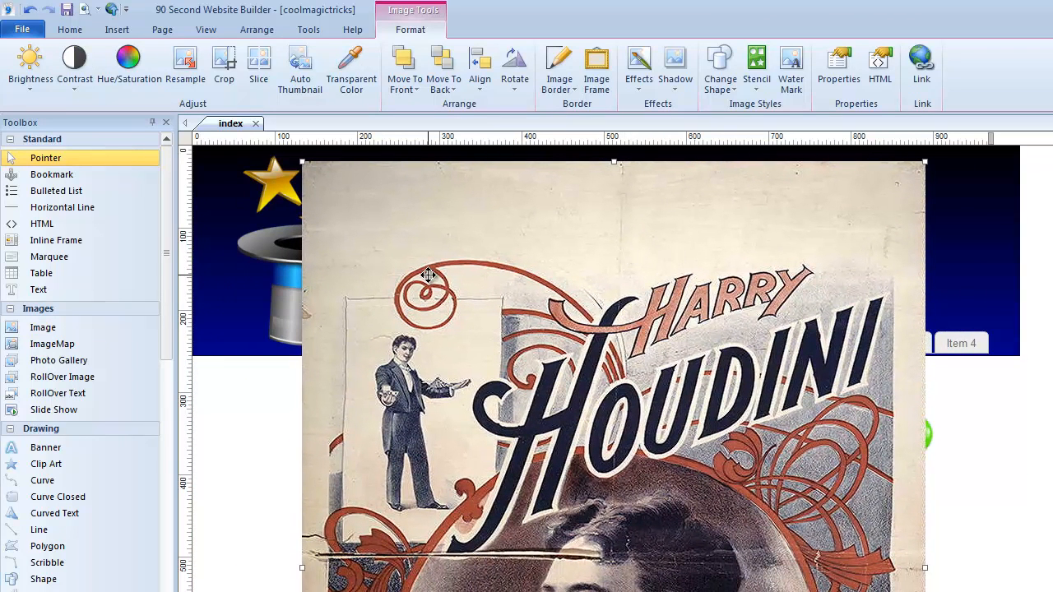
mouse_move(523, 355)
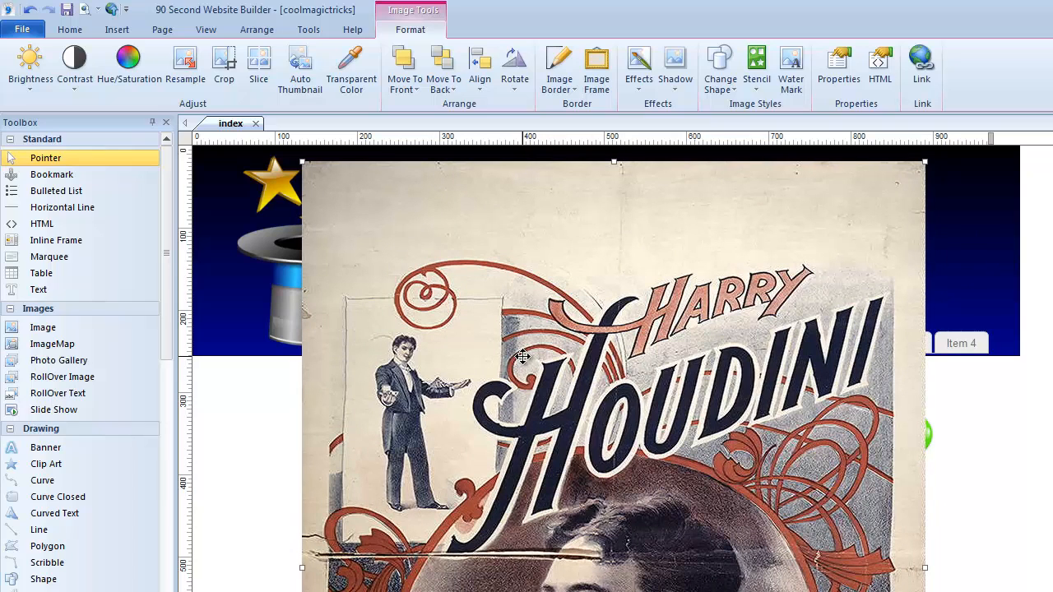
mouse_move(306, 168)
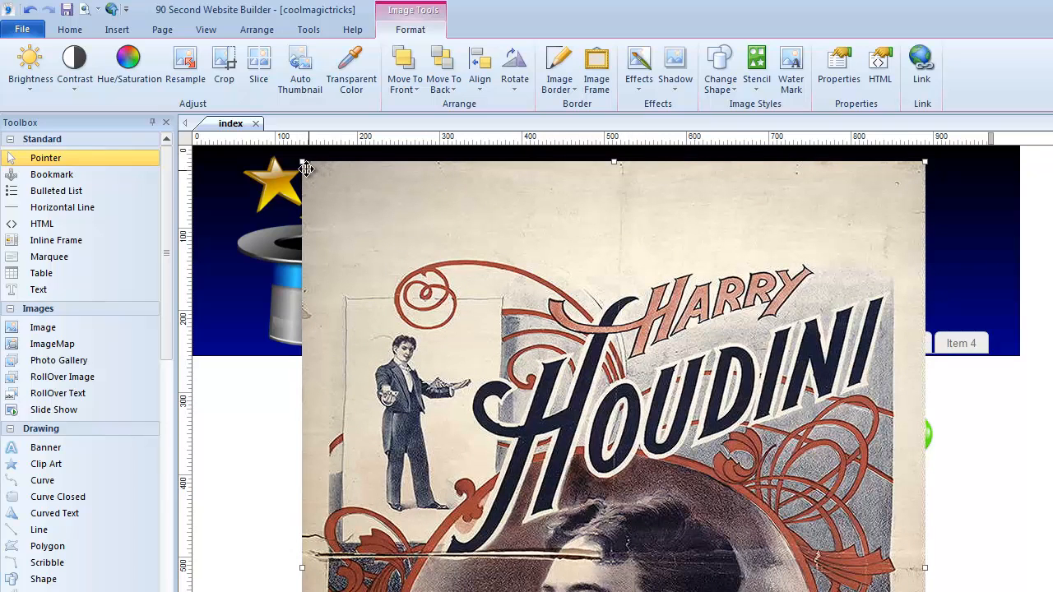
mouse_move(483, 197)
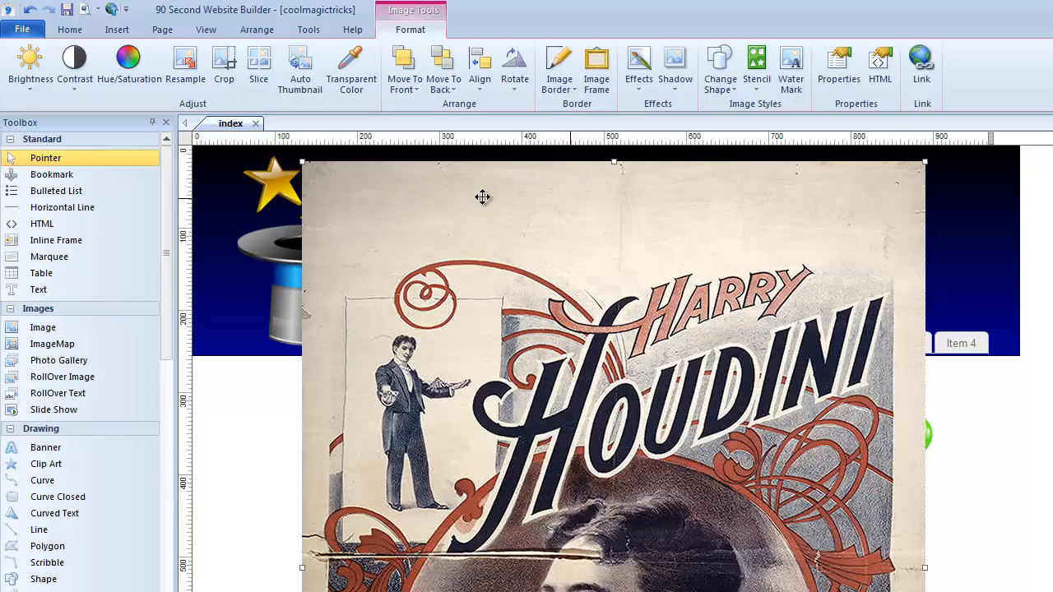
mouse_move(299, 161)
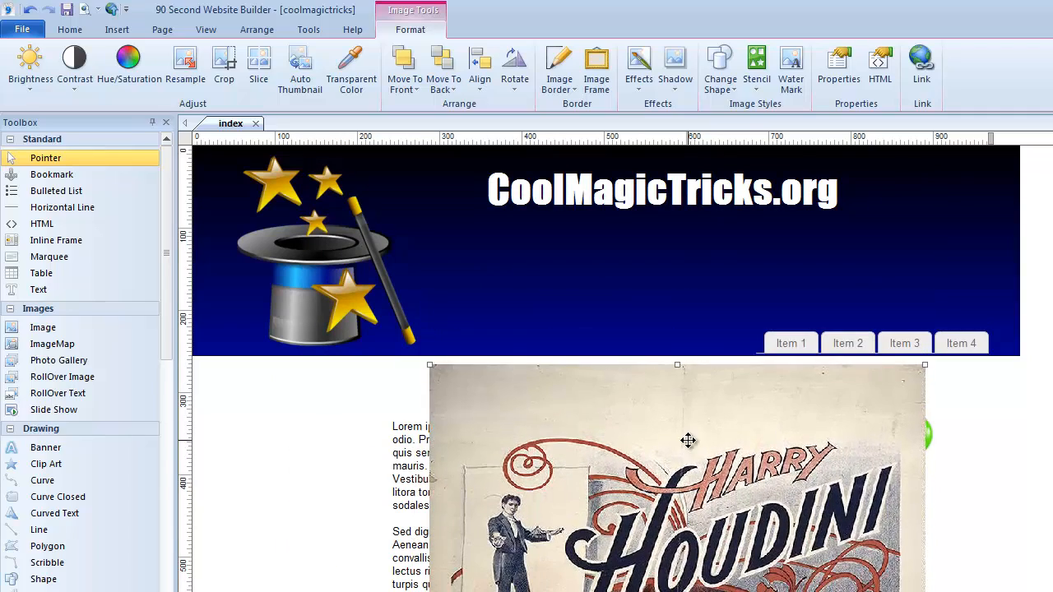
left_click_drag(678, 440, 553, 304)
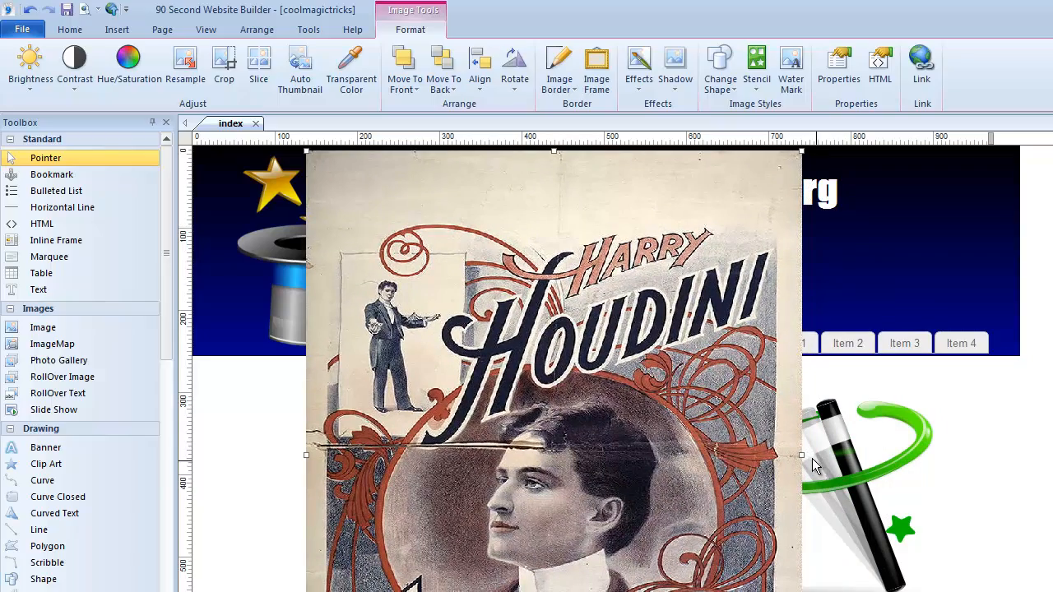
left_click_drag(801, 454, 790, 452)
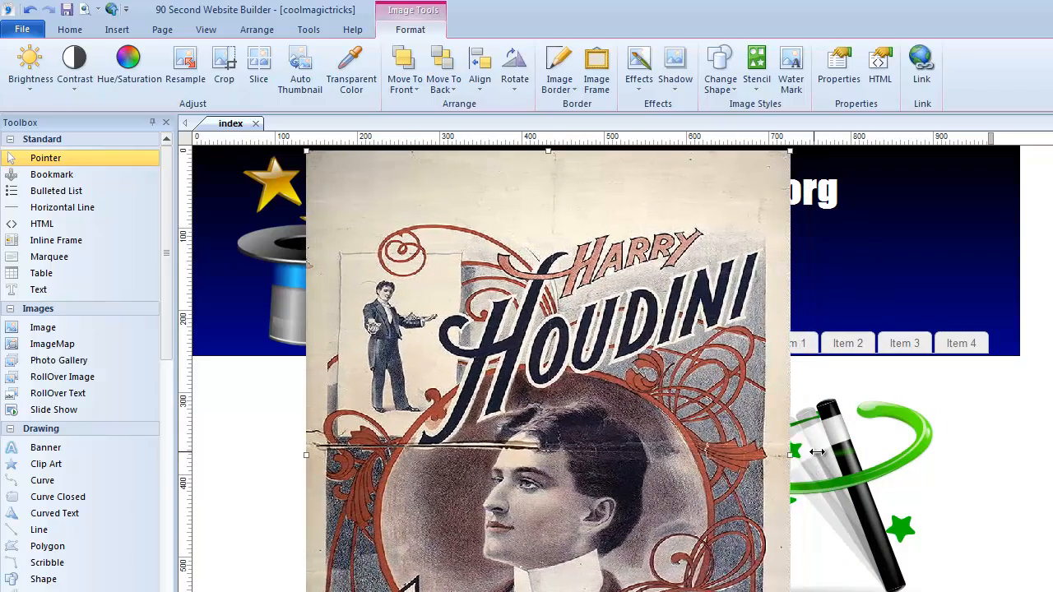
left_click_drag(789, 453, 815, 452)
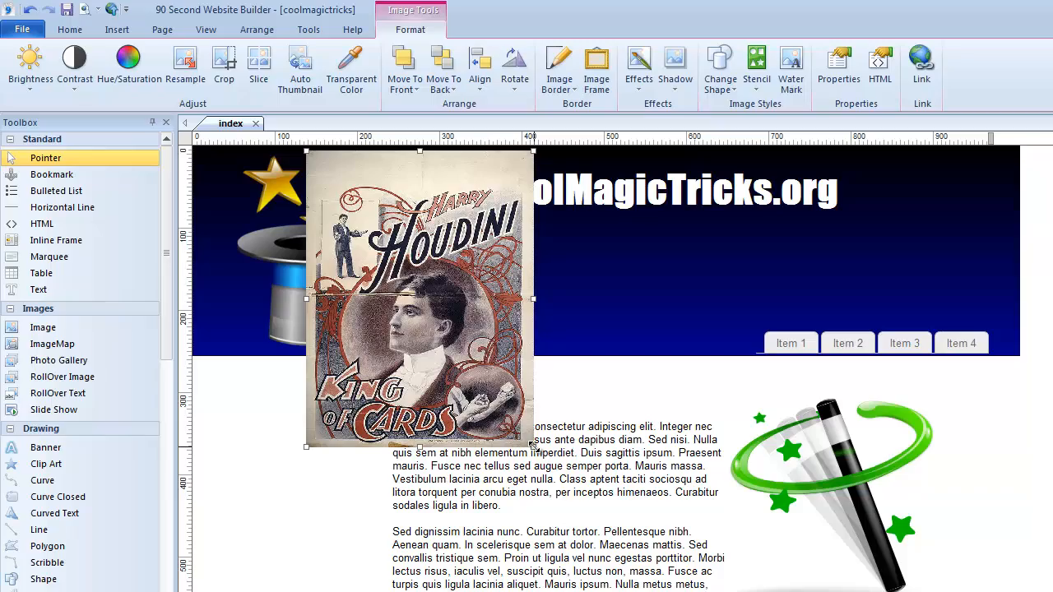
Move the poster below the banner and restore its portrait proportions, slightly enlarged.
left_click_drag(533, 447, 553, 470)
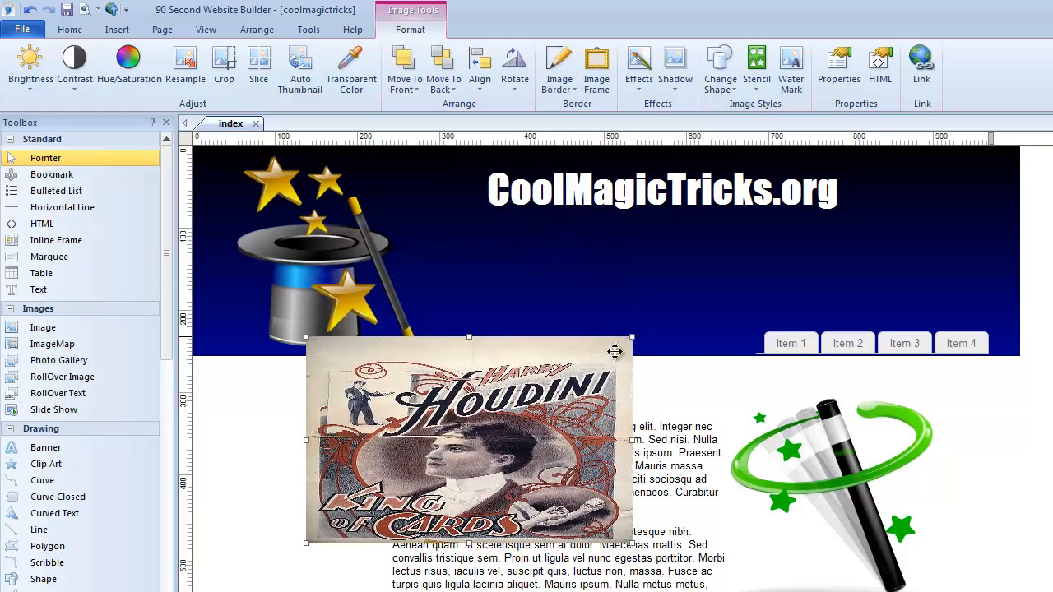
left_click_drag(469, 437, 477, 338)
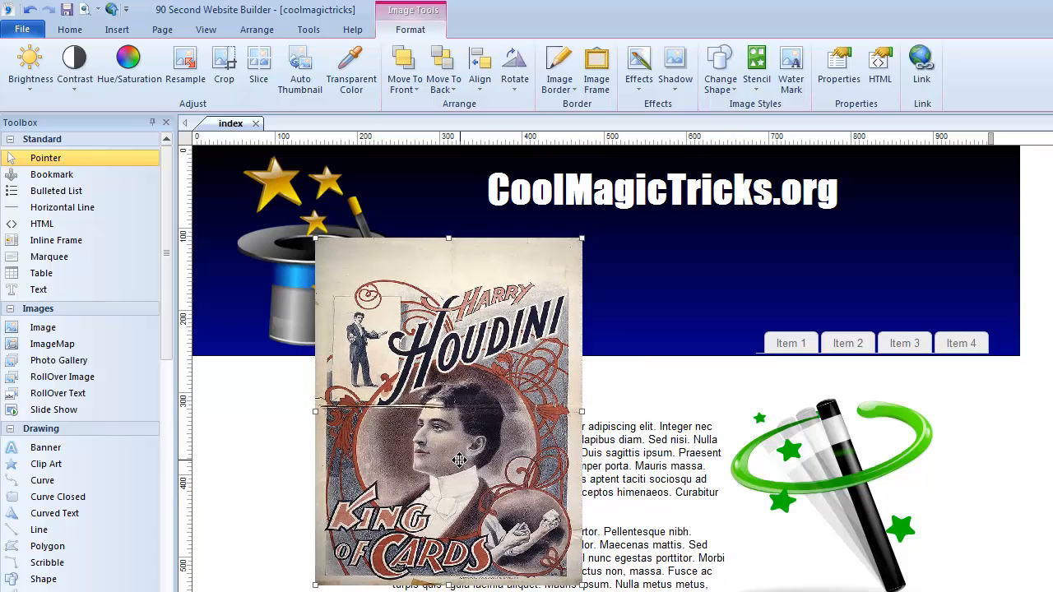
left_click_drag(459, 461, 490, 428)
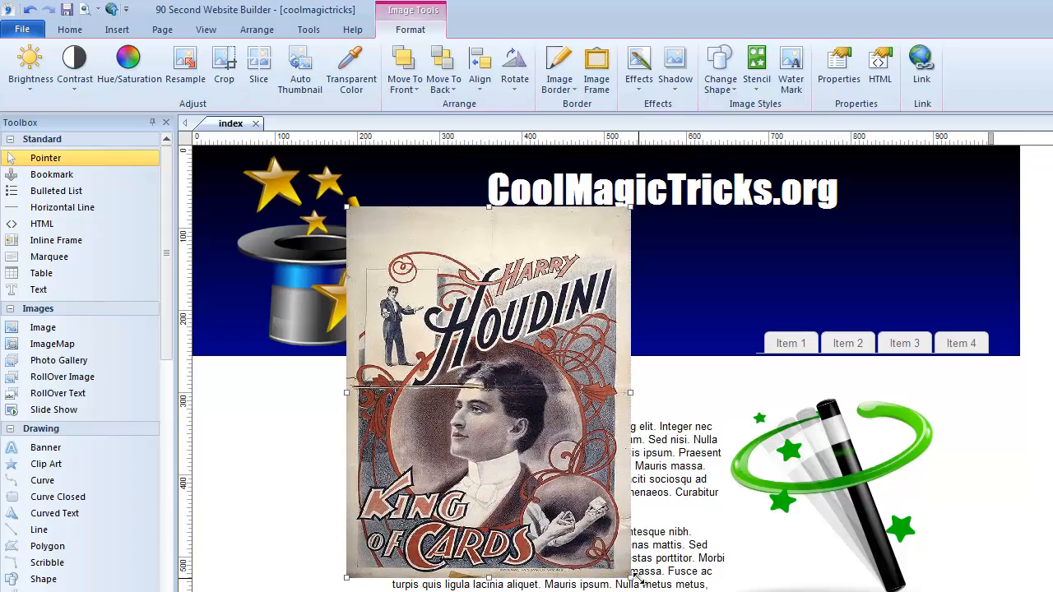
Narrow the poster to a small width and place it left of the body text.
left_click_drag(628, 391, 595, 392)
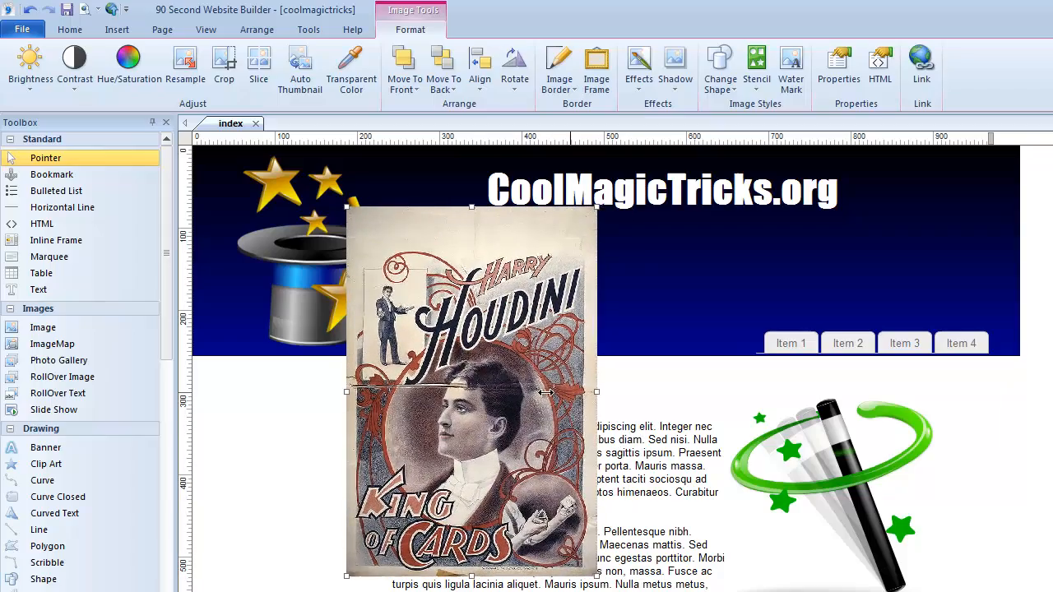
left_click_drag(596, 392, 859, 391)
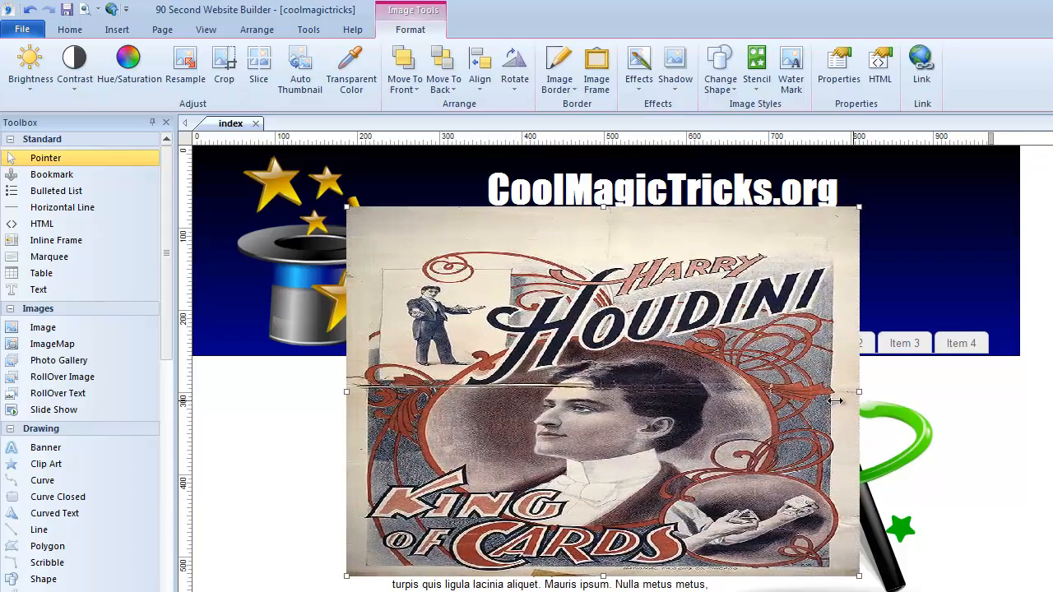
left_click_drag(858, 391, 568, 391)
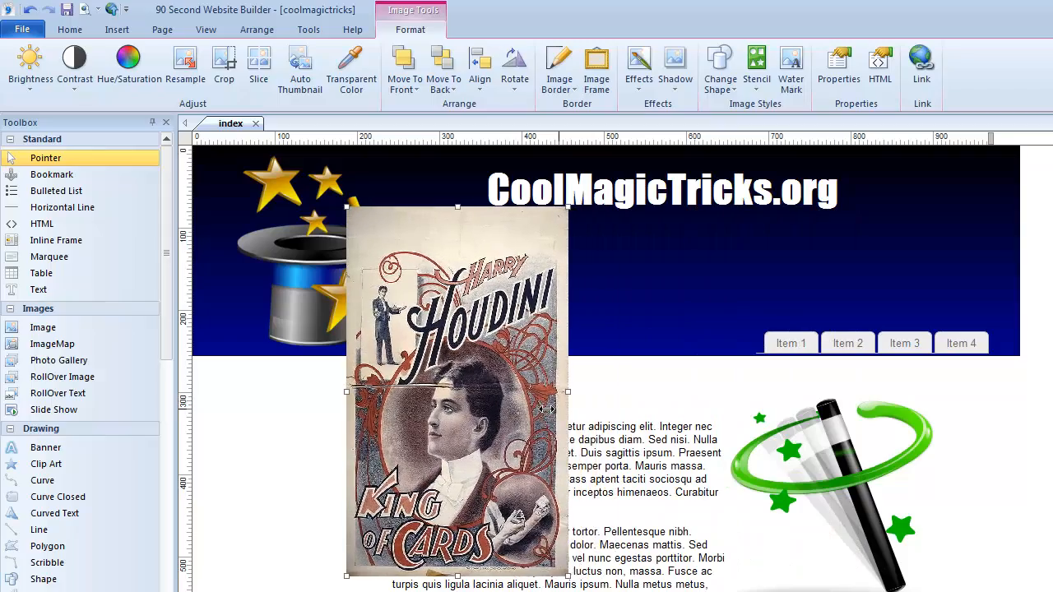
left_click_drag(567, 391, 582, 392)
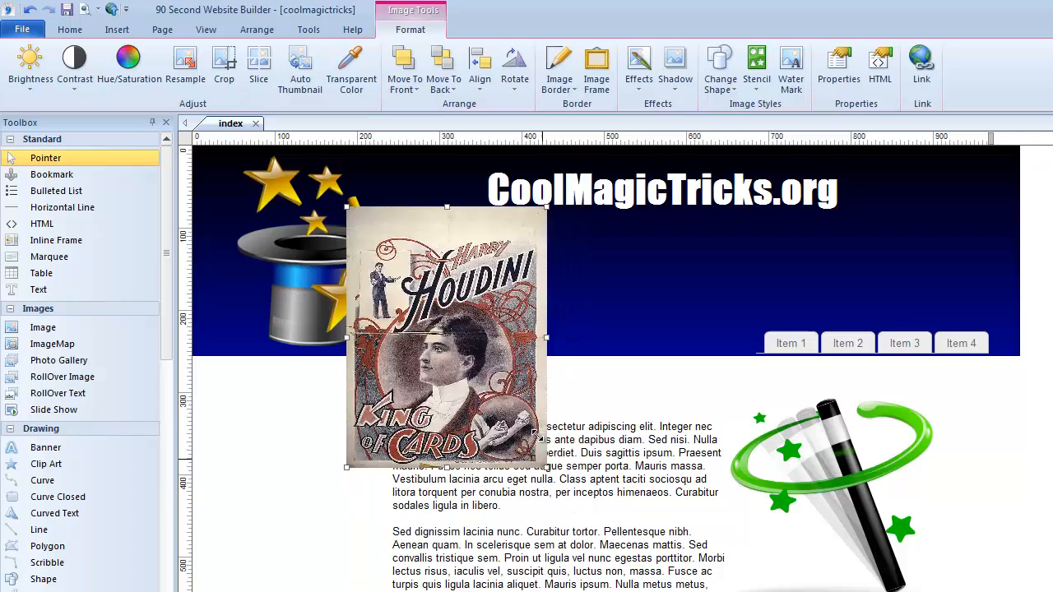
left_click_drag(546, 467, 618, 566)
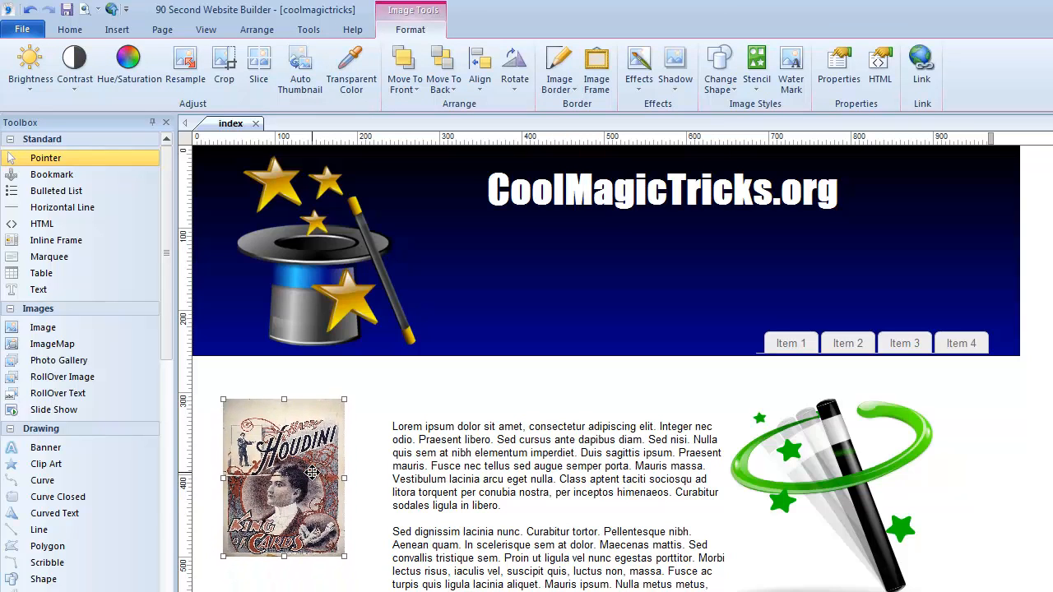
mouse_move(378, 530)
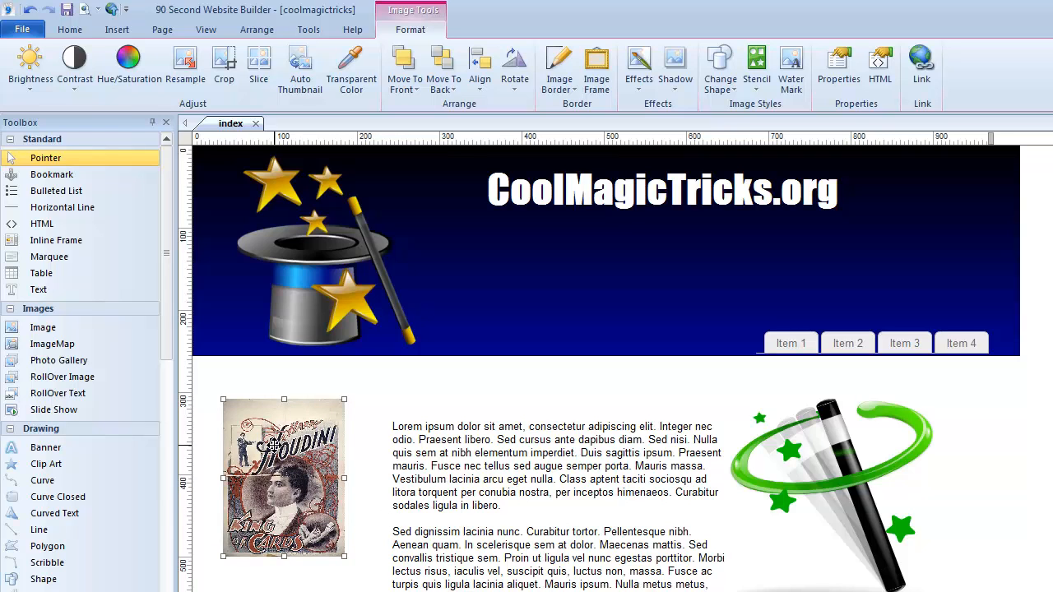
Nudge the Houdini poster into alignment beside the first paragraph.
left_click_drag(345, 560, 352, 569)
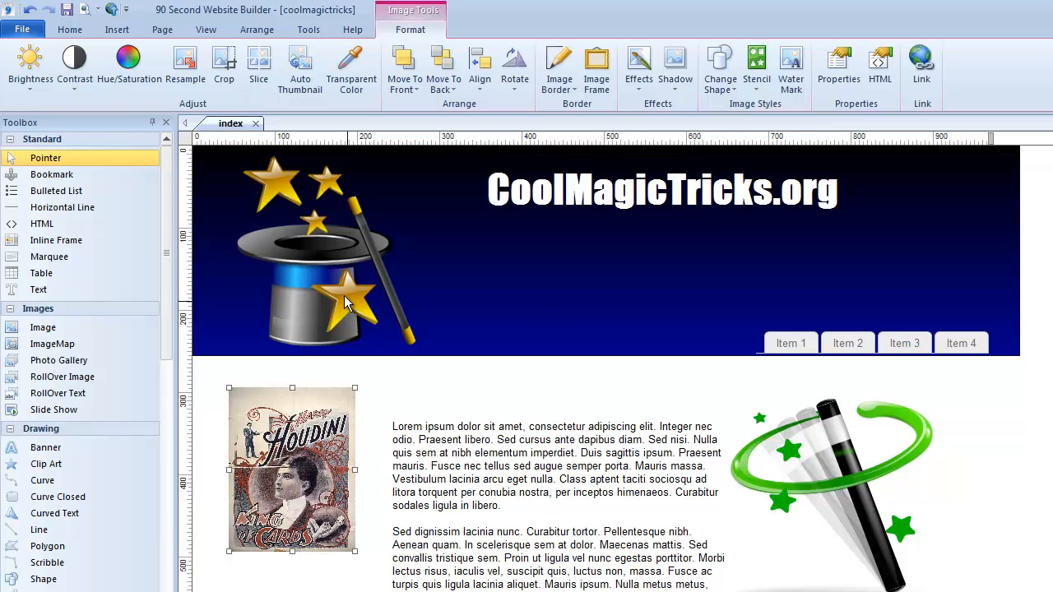
mouse_move(311, 253)
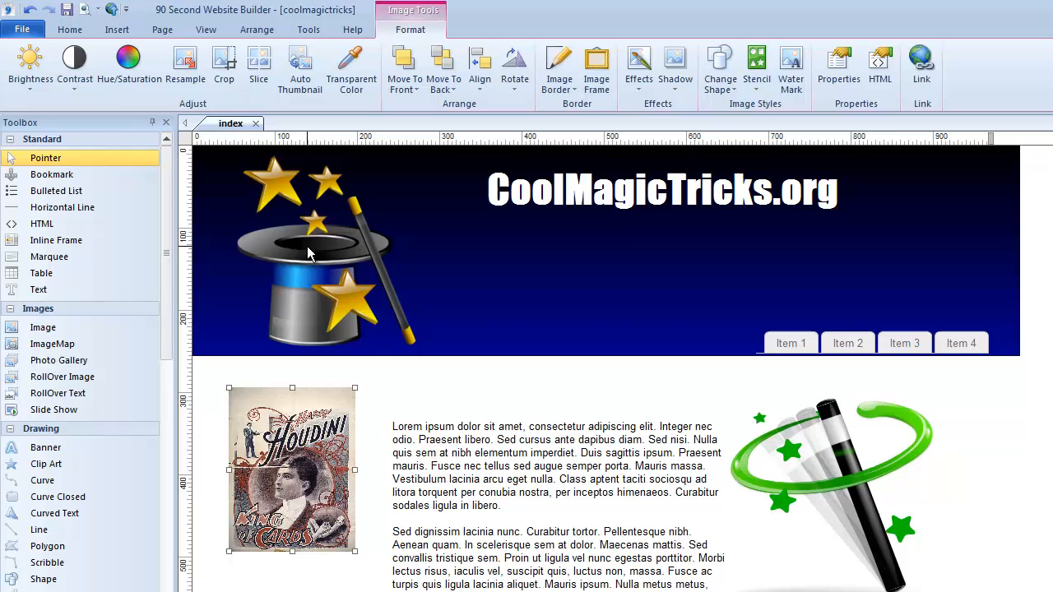
Move the top-hat image from the banner down over the body text and shift it right.
left_click(344, 267)
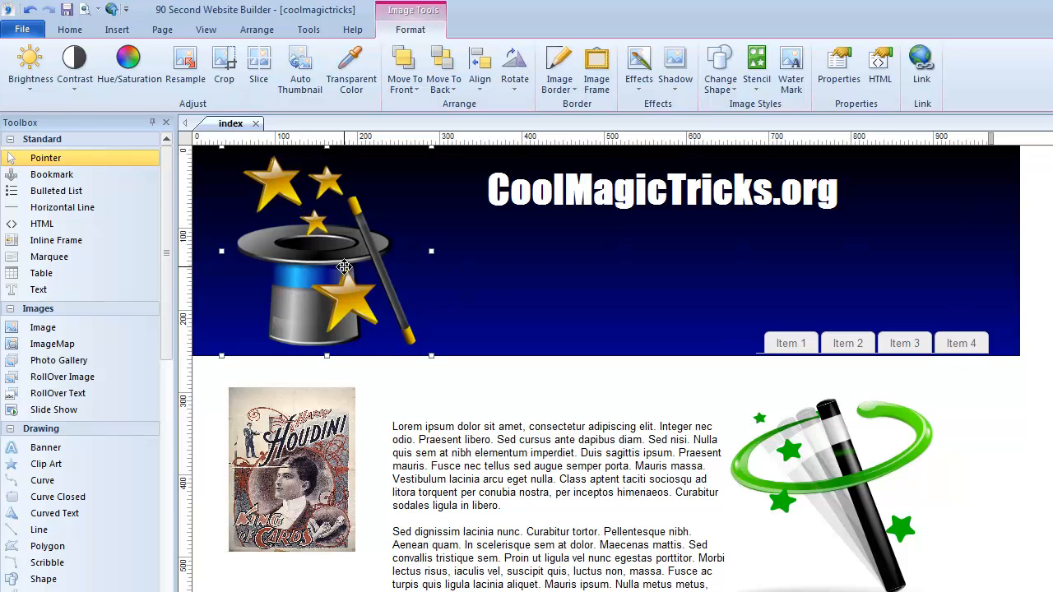
left_click_drag(344, 266, 385, 307)
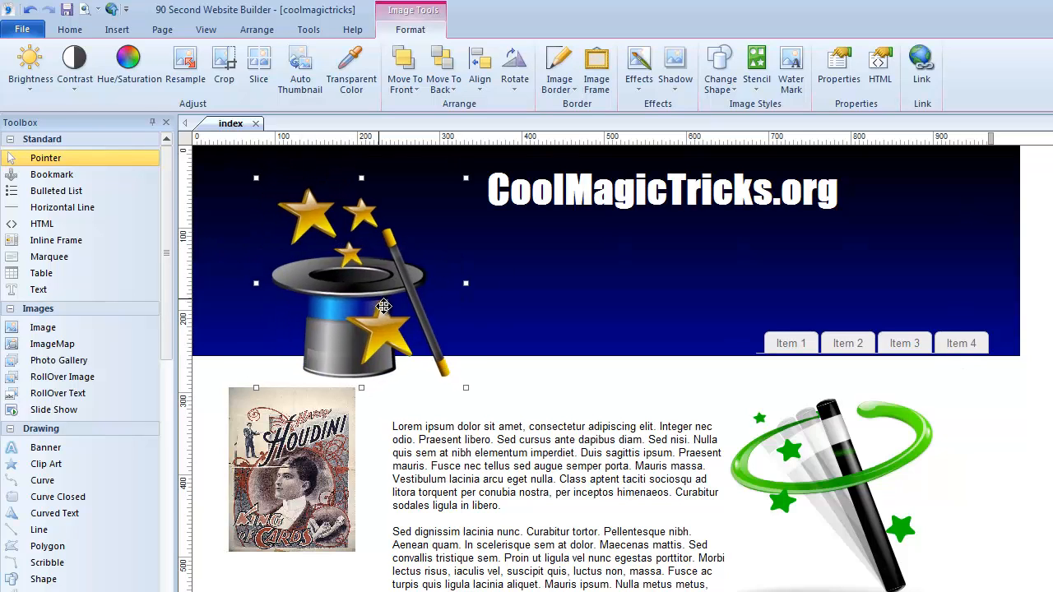
left_click_drag(381, 307, 471, 464)
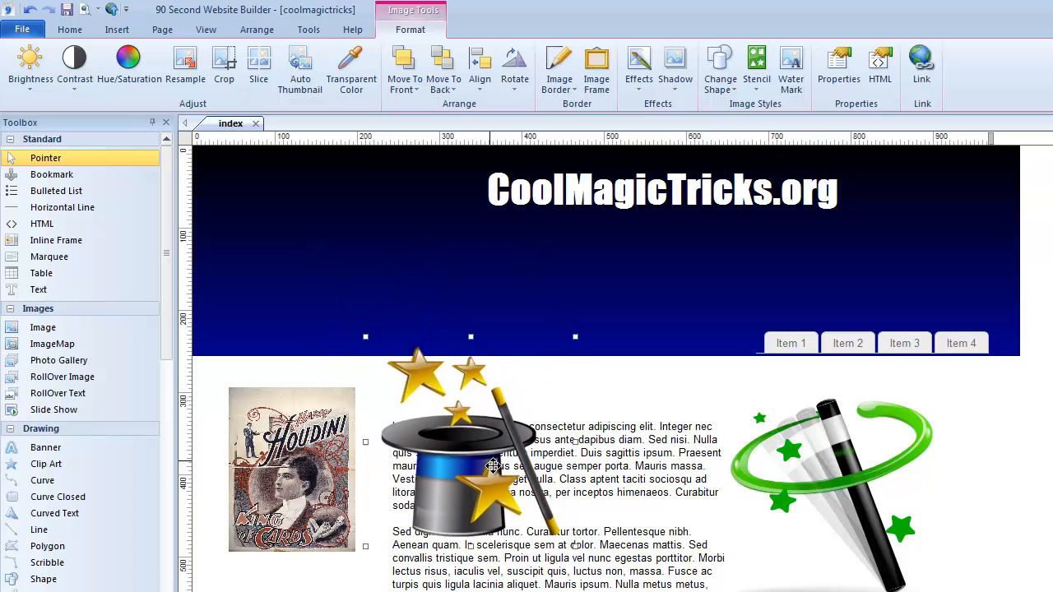
left_click_drag(485, 463, 588, 513)
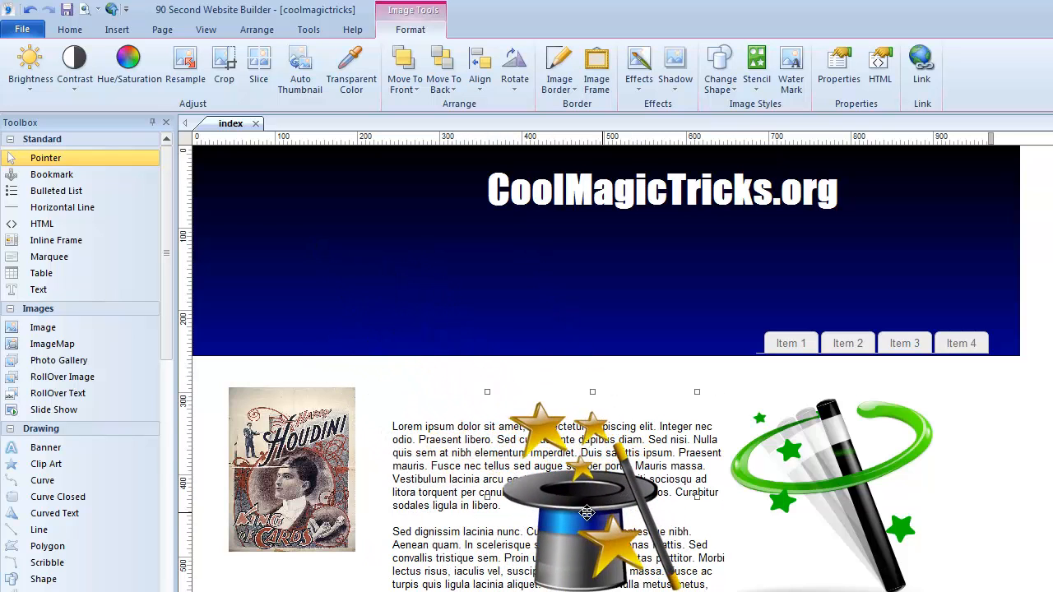
left_click_drag(587, 514, 631, 505)
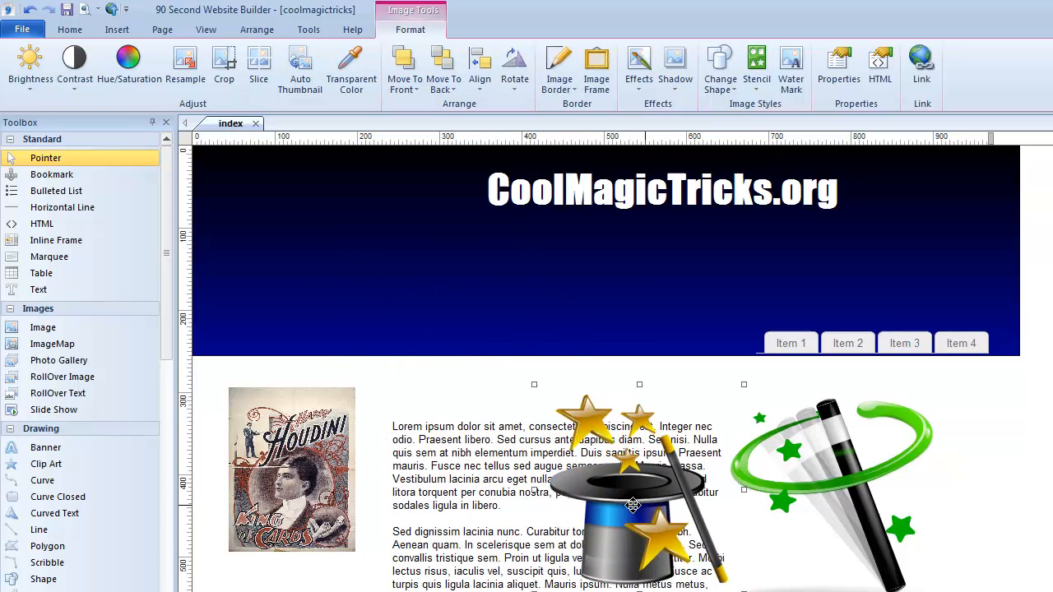
Try the top-hat image in the banner, then settle it back over the body text.
left_click_drag(632, 493, 483, 362)
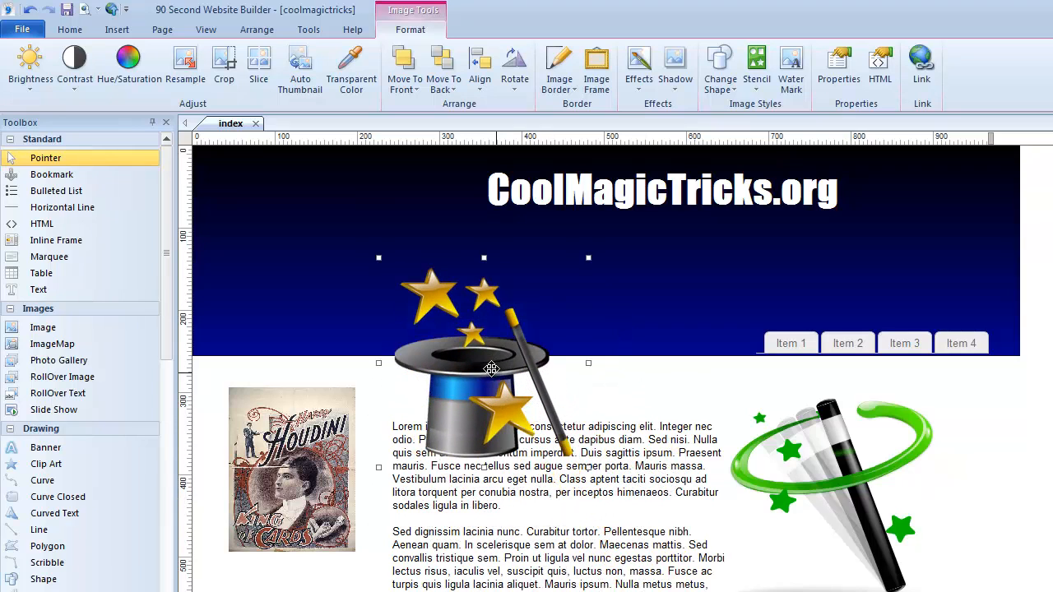
left_click_drag(485, 362, 329, 255)
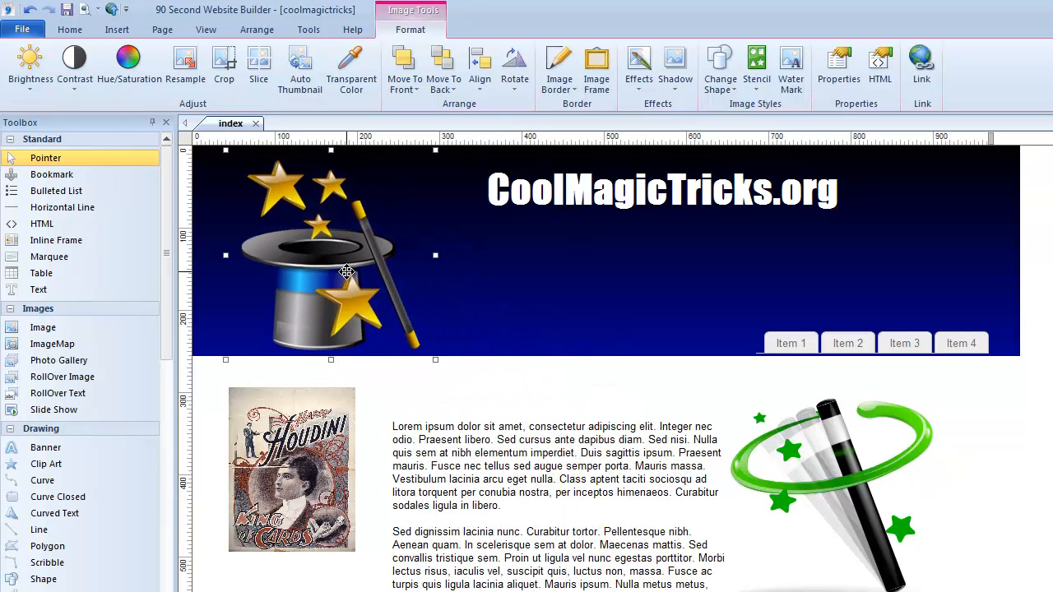
left_click_drag(346, 271, 419, 303)
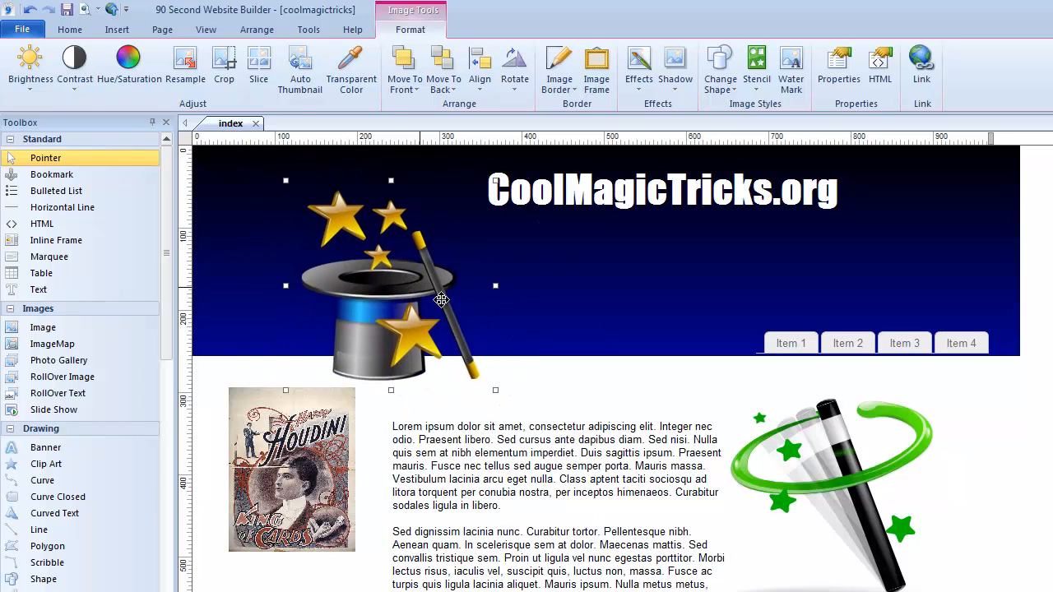
left_click_drag(403, 296, 510, 477)
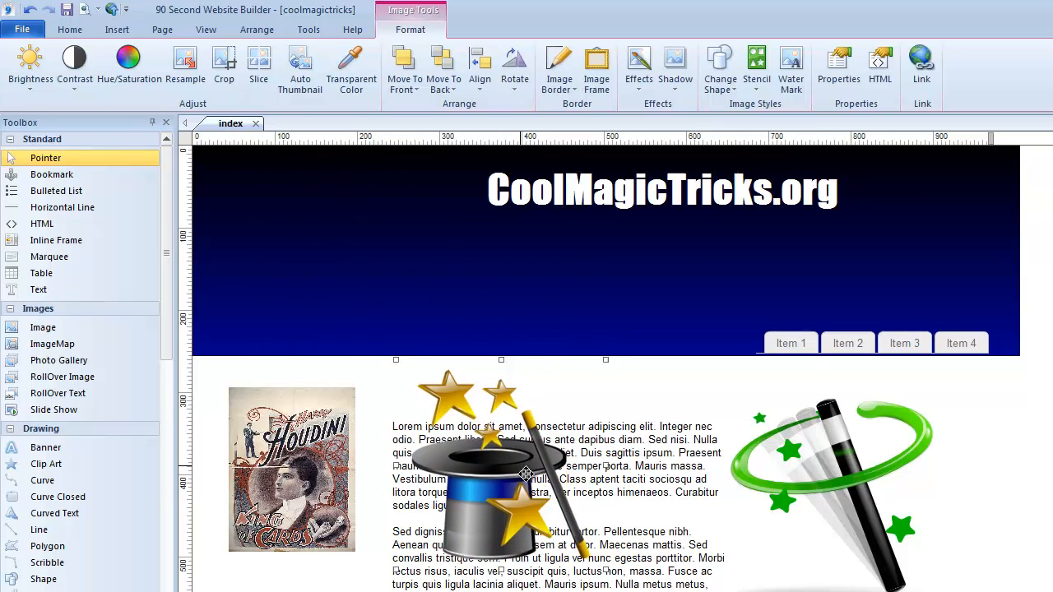
left_click_drag(524, 473, 525, 408)
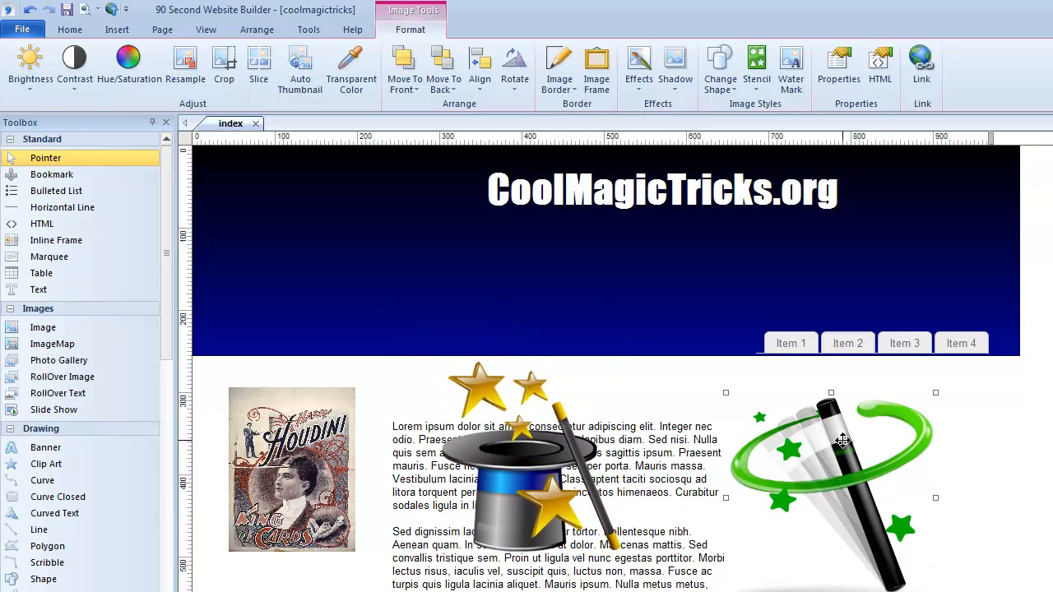
Shift the green swirling wand image left over the text, then back right clear of it.
left_click_drag(842, 440, 709, 448)
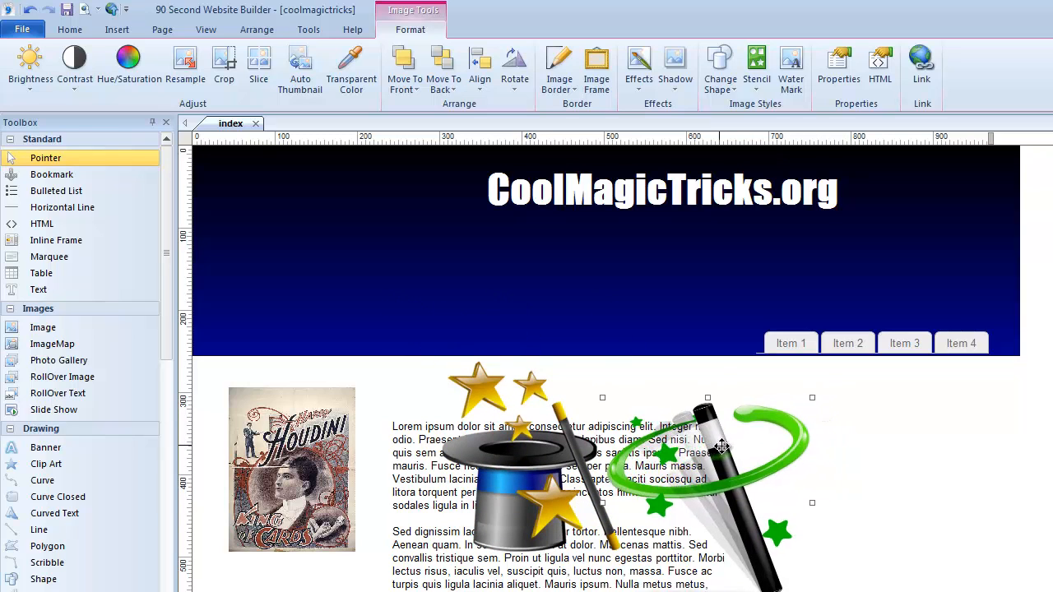
left_click_drag(720, 447, 826, 447)
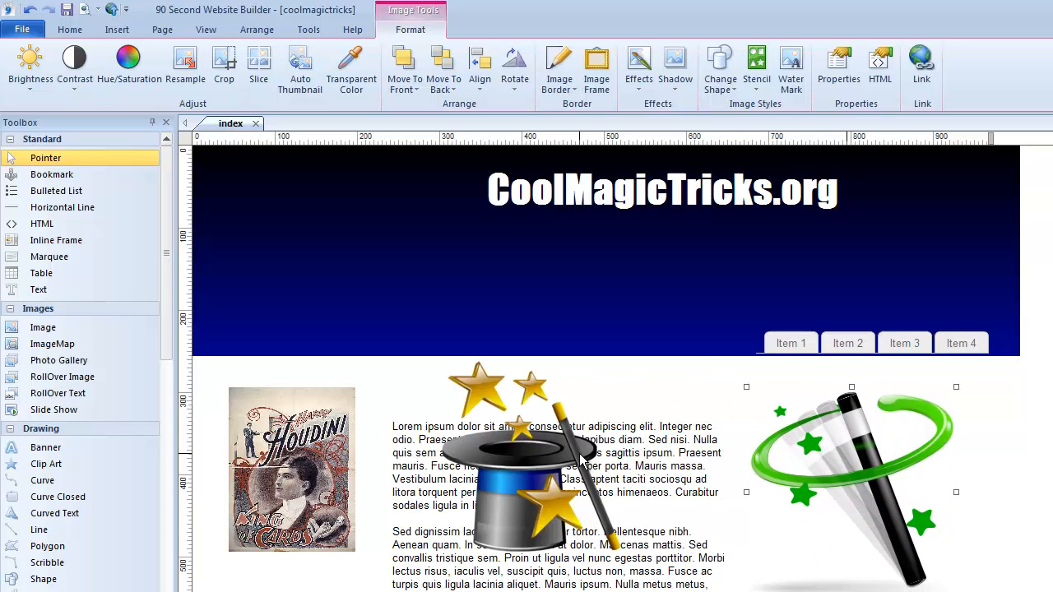
left_click(293, 471)
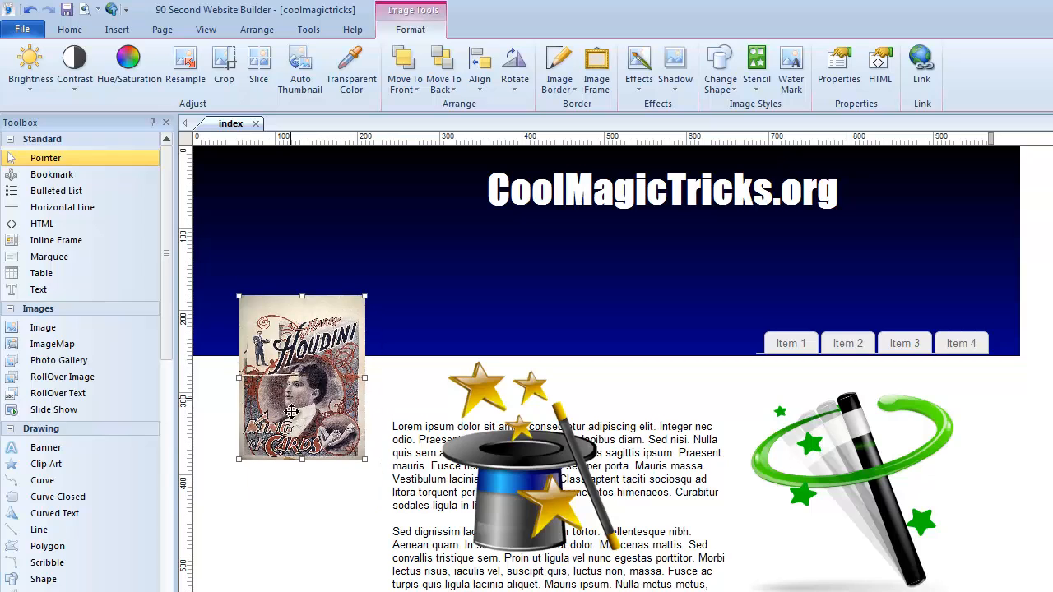
Return the Houdini poster below the banner and set the top-hat image at the banner's left.
left_click_drag(301, 379, 305, 464)
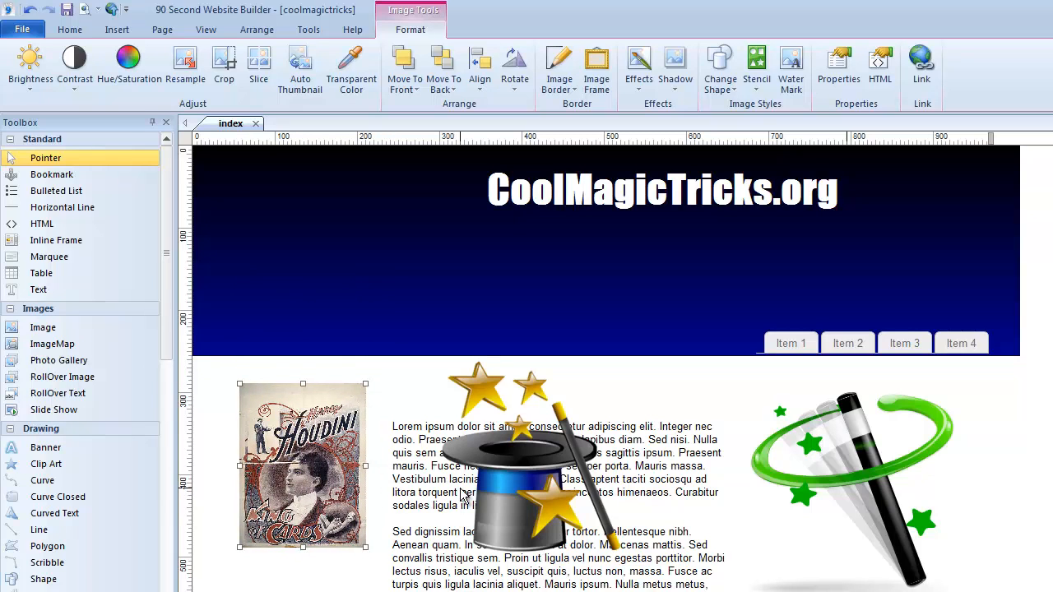
mouse_move(566, 497)
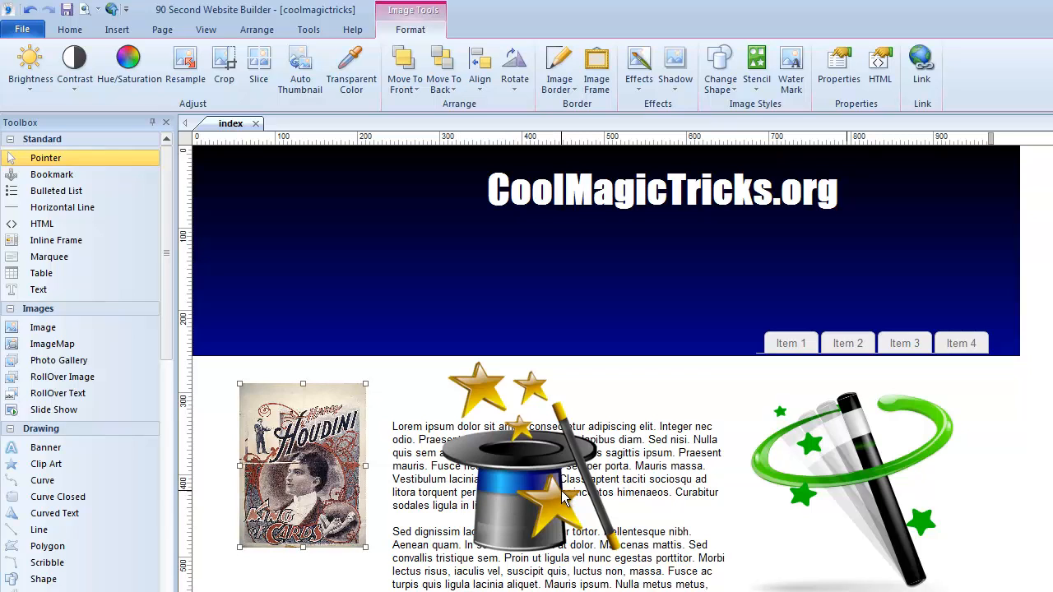
mouse_move(526, 491)
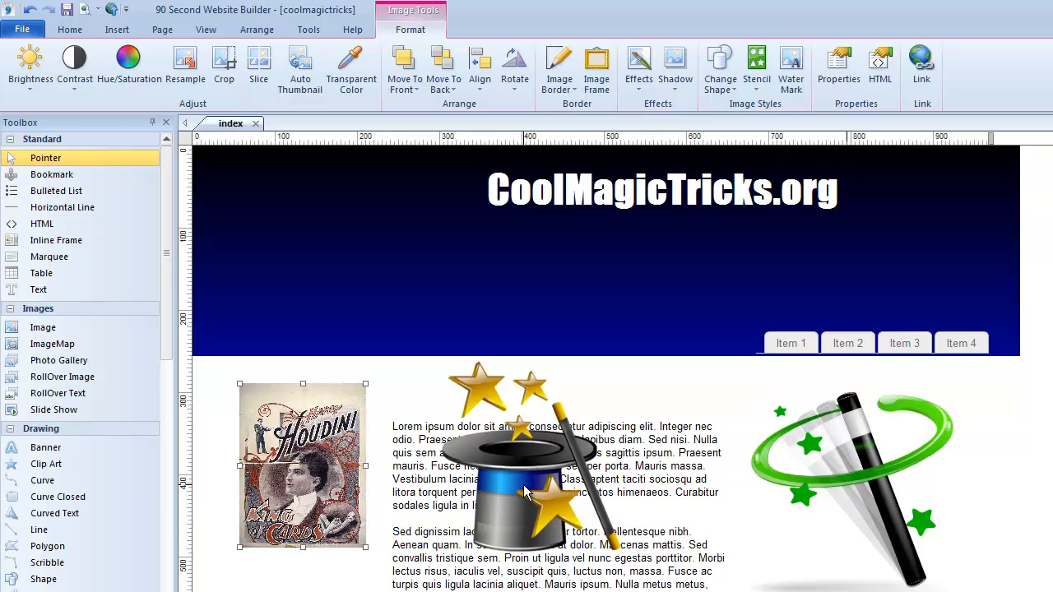
left_click_drag(526, 485, 313, 253)
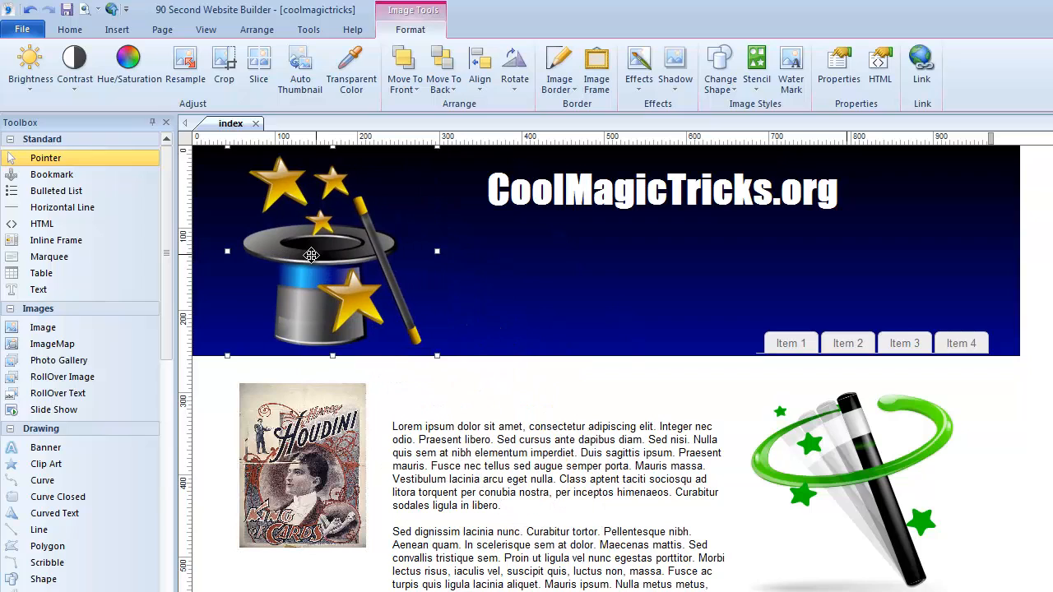
left_click_drag(332, 250, 316, 250)
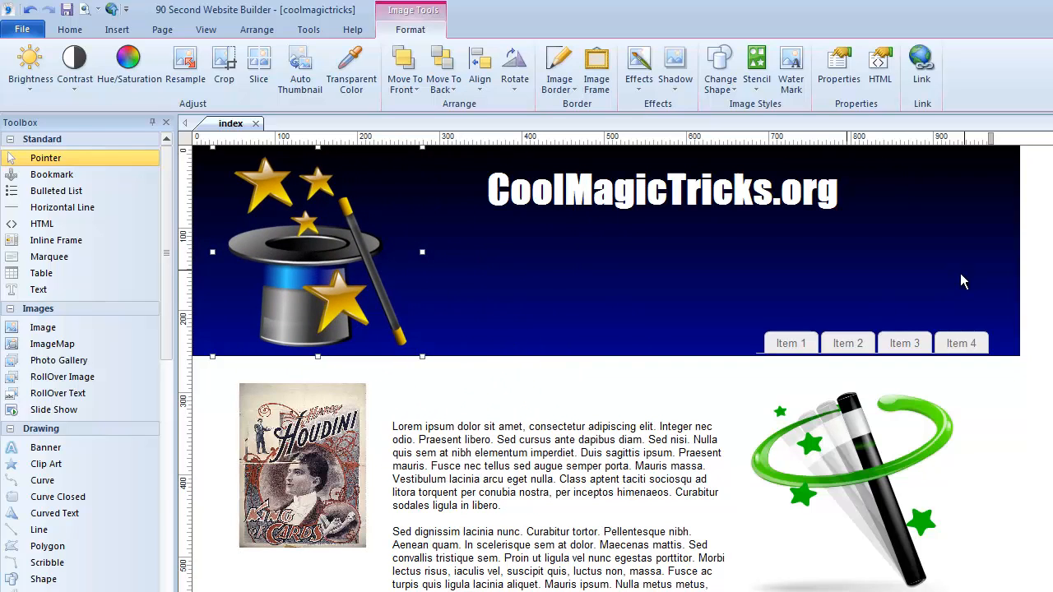
mouse_move(324, 246)
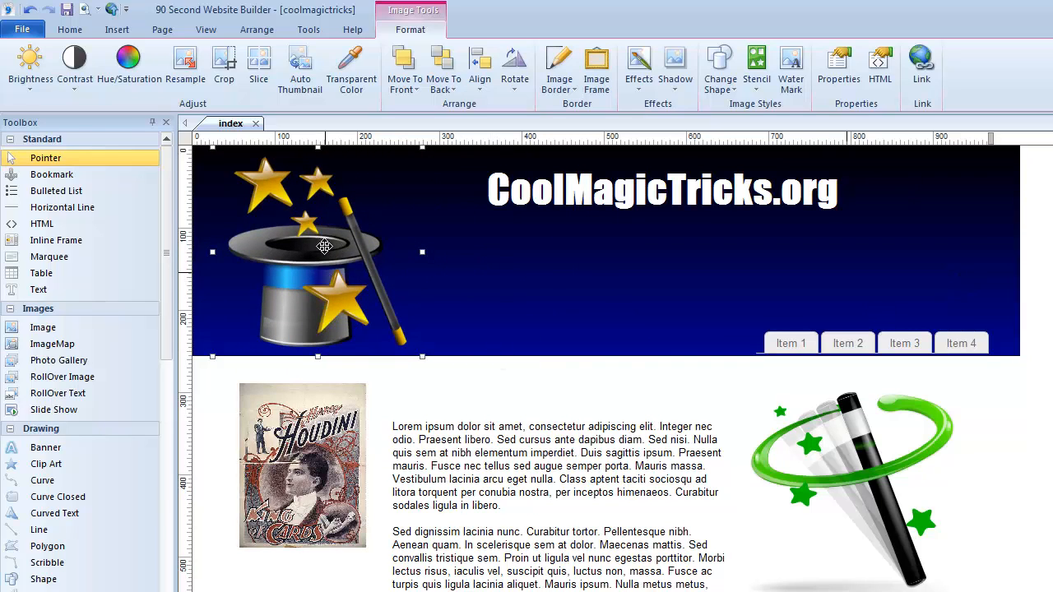
left_click_drag(325, 250, 333, 246)
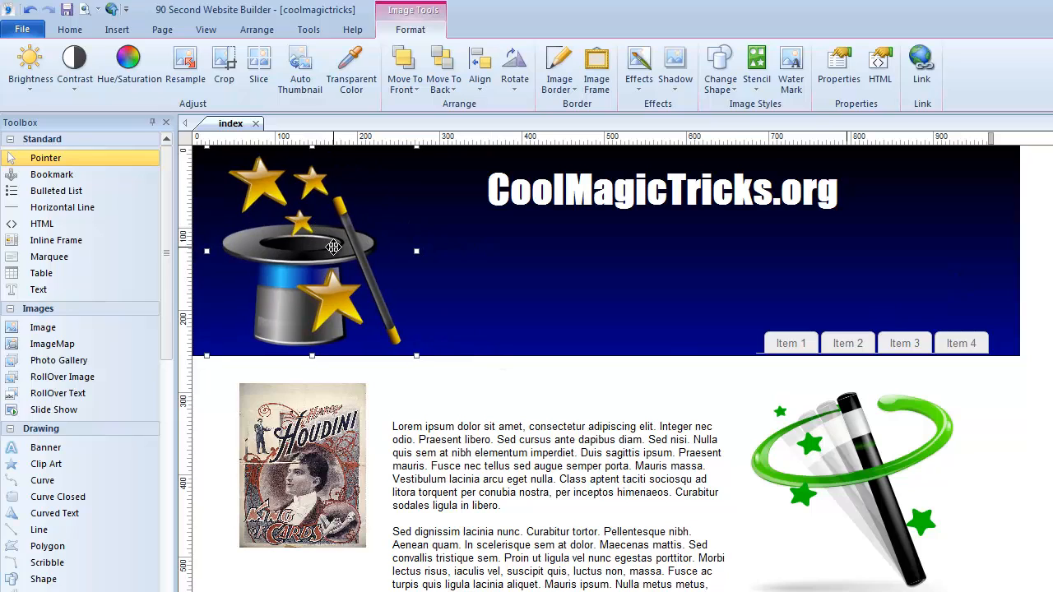
mouse_move(514, 315)
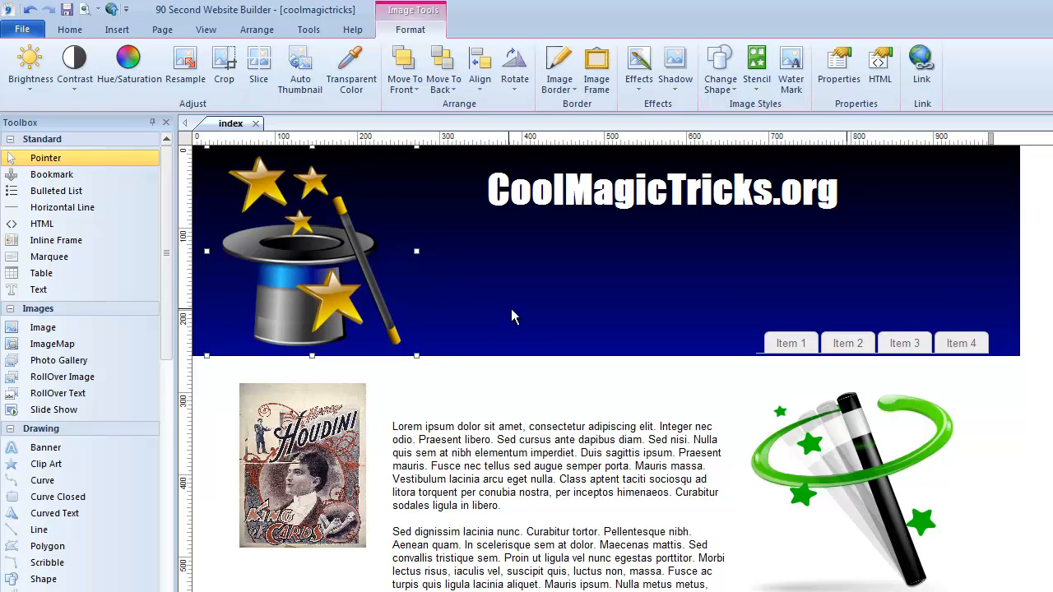
mouse_move(312, 238)
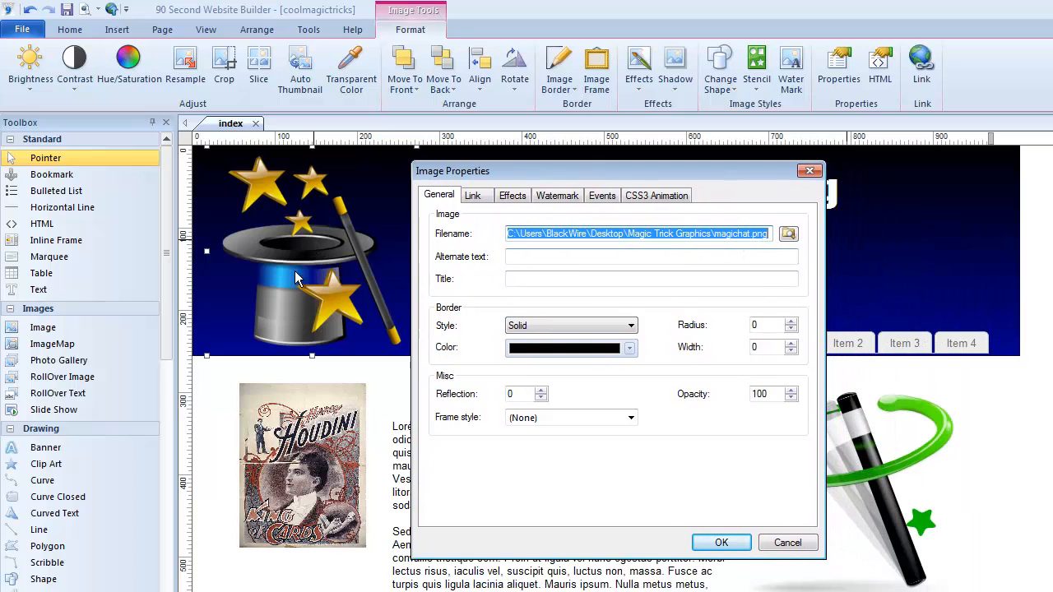
Browse from Image Properties and replace the top-hat picture with the psd-files-20 orange hat image.
left_click(786, 234)
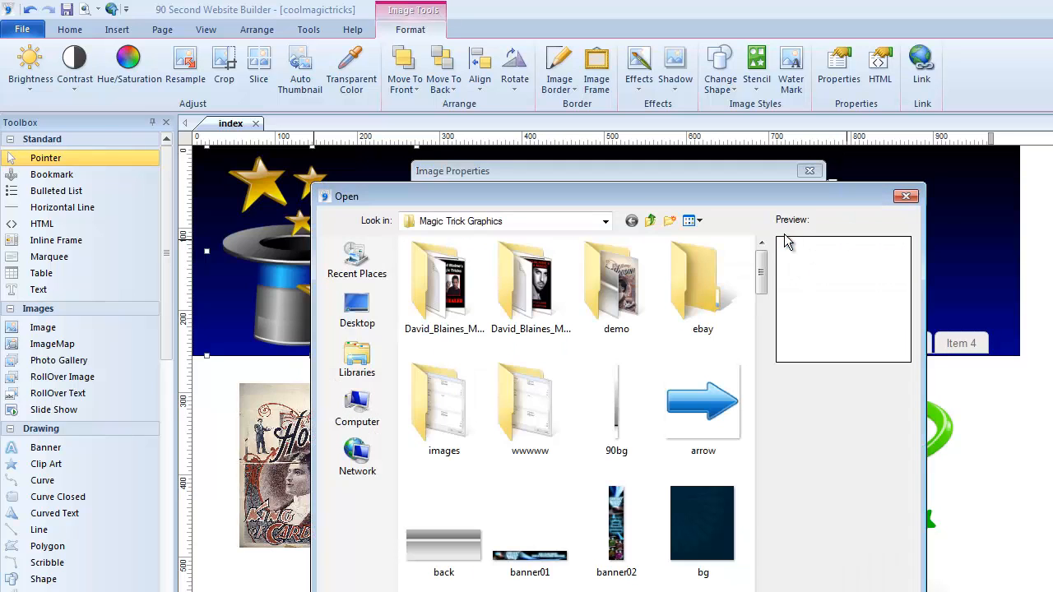
scroll("down", 3)
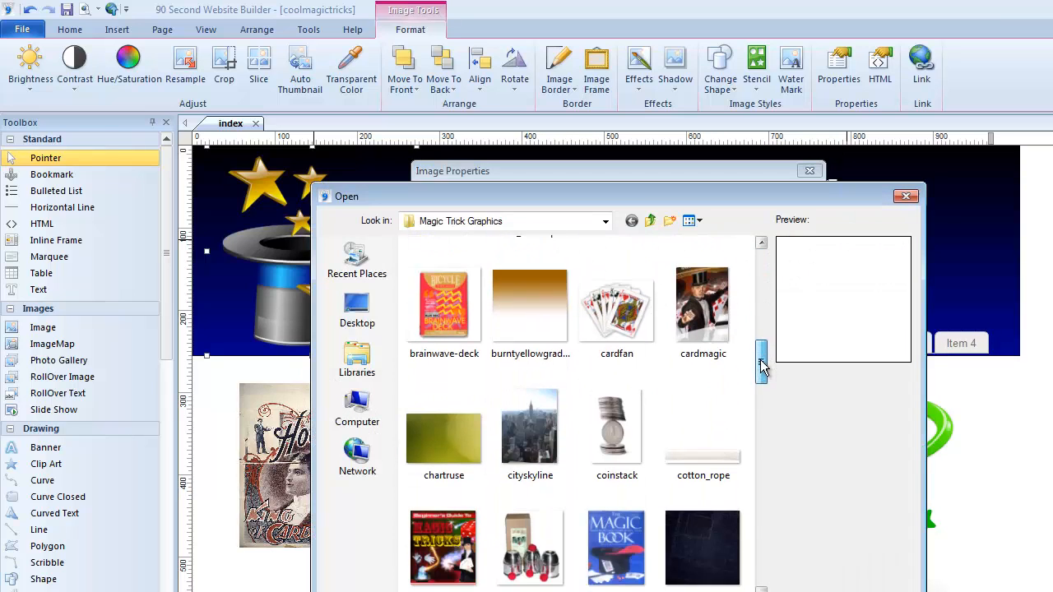
scroll("down", 3)
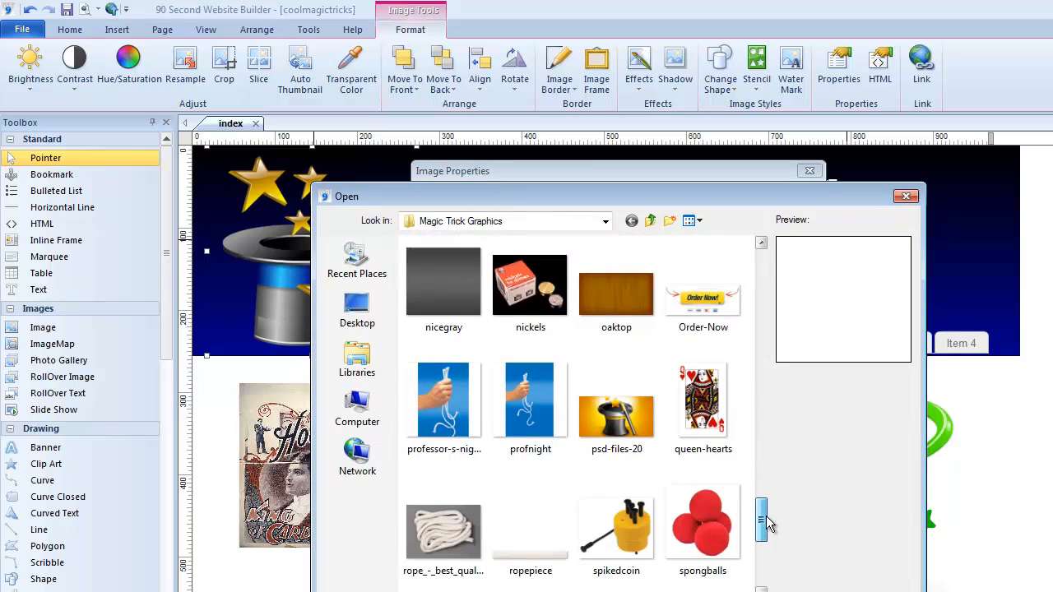
scroll("down", 3)
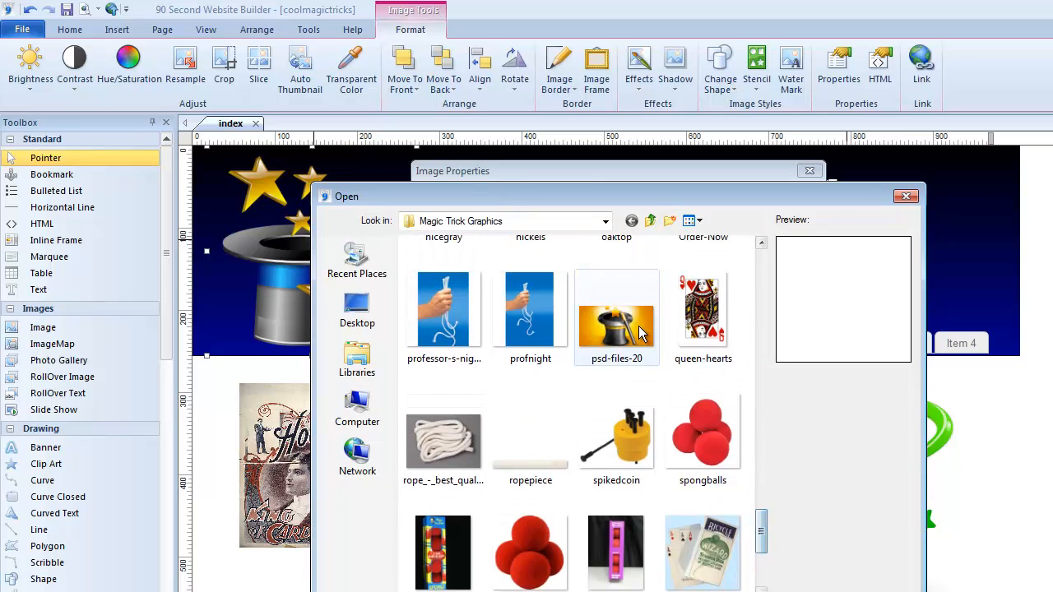
left_click(615, 316)
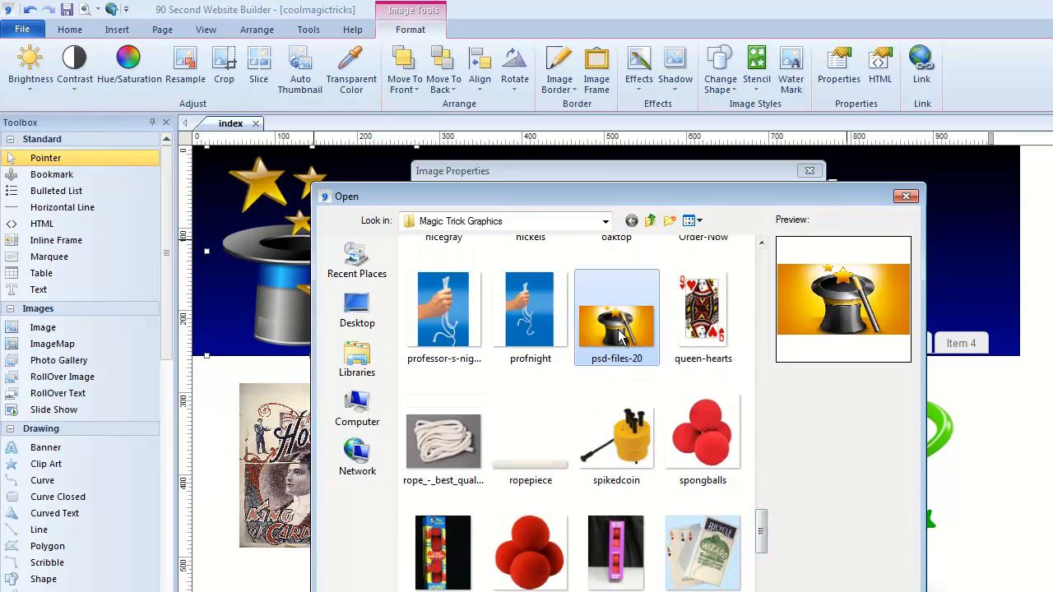
left_click(615, 309)
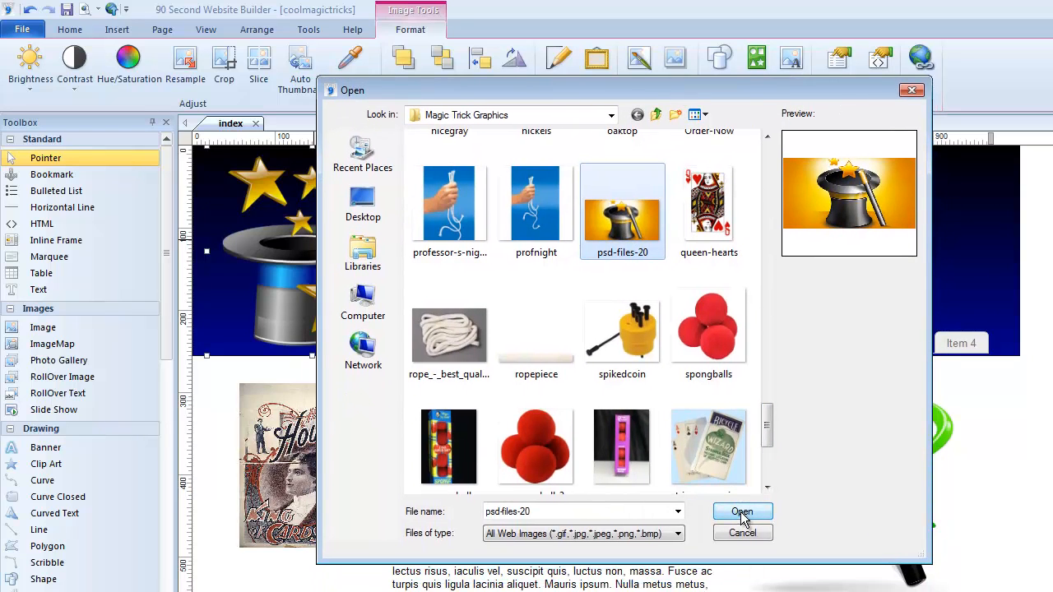
left_click(740, 511)
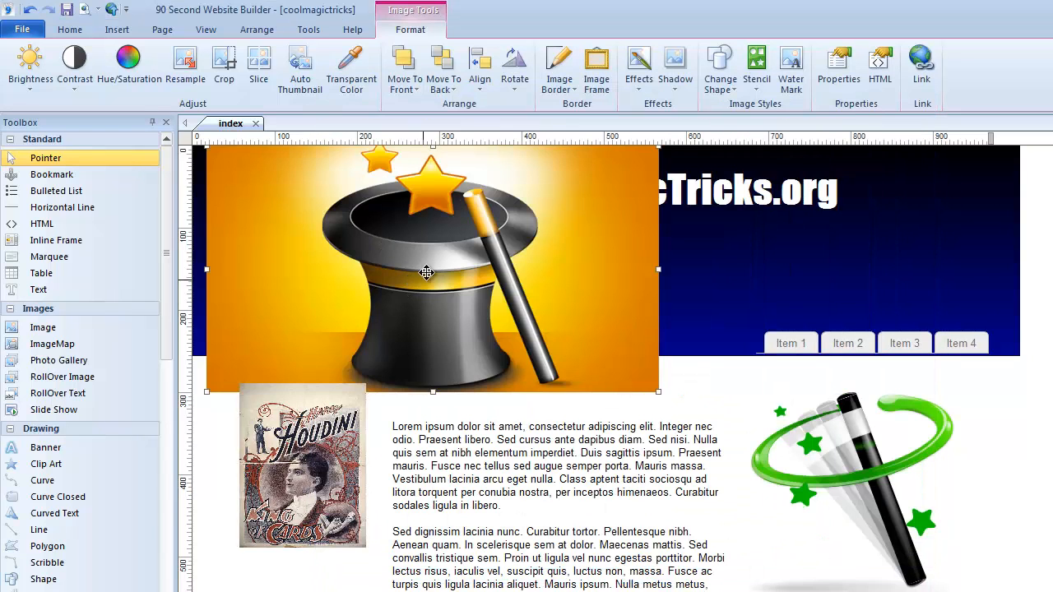
Reposition the orange hat image and shrink it to fit the banner's height at its left edge.
left_click_drag(426, 272, 520, 305)
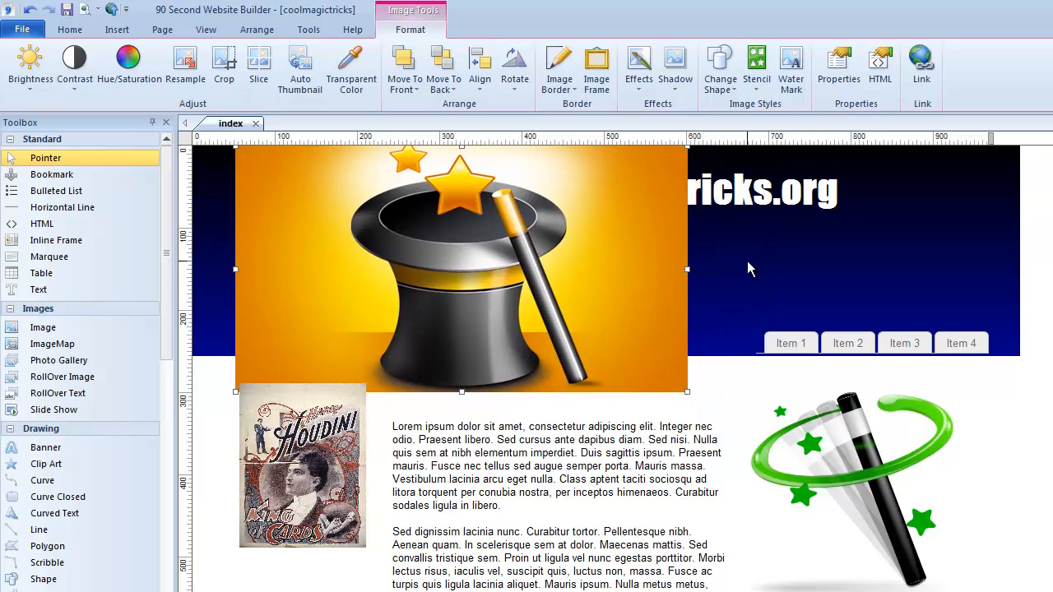
mouse_move(745, 286)
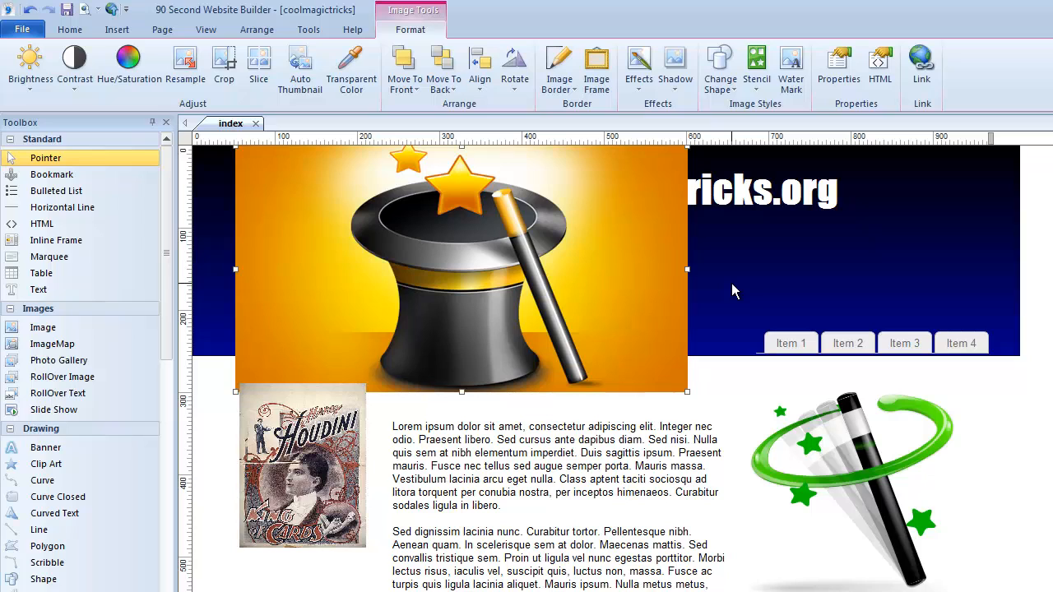
mouse_move(694, 400)
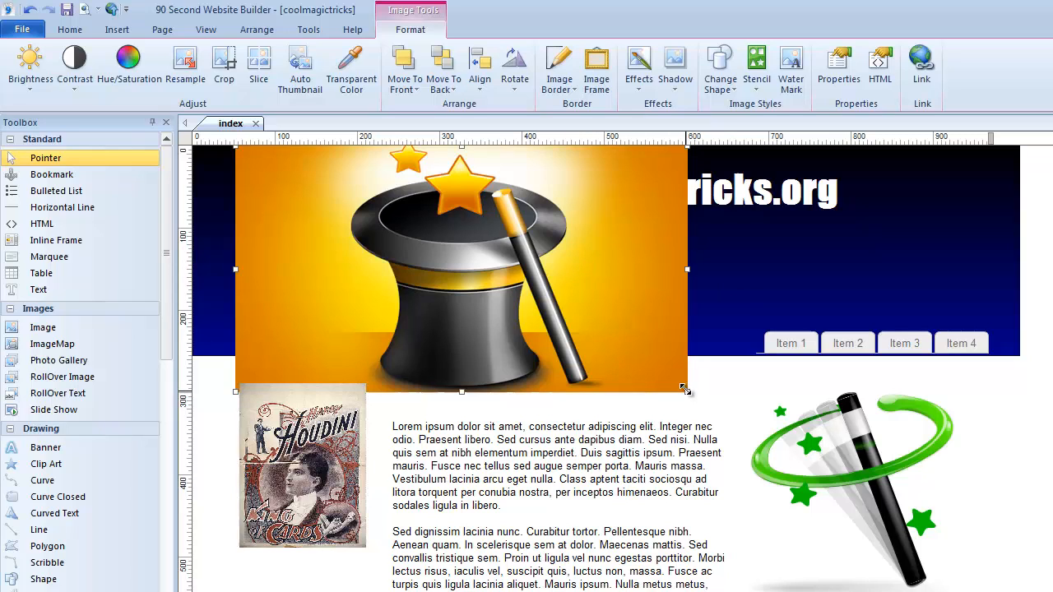
left_click_drag(688, 392, 595, 344)
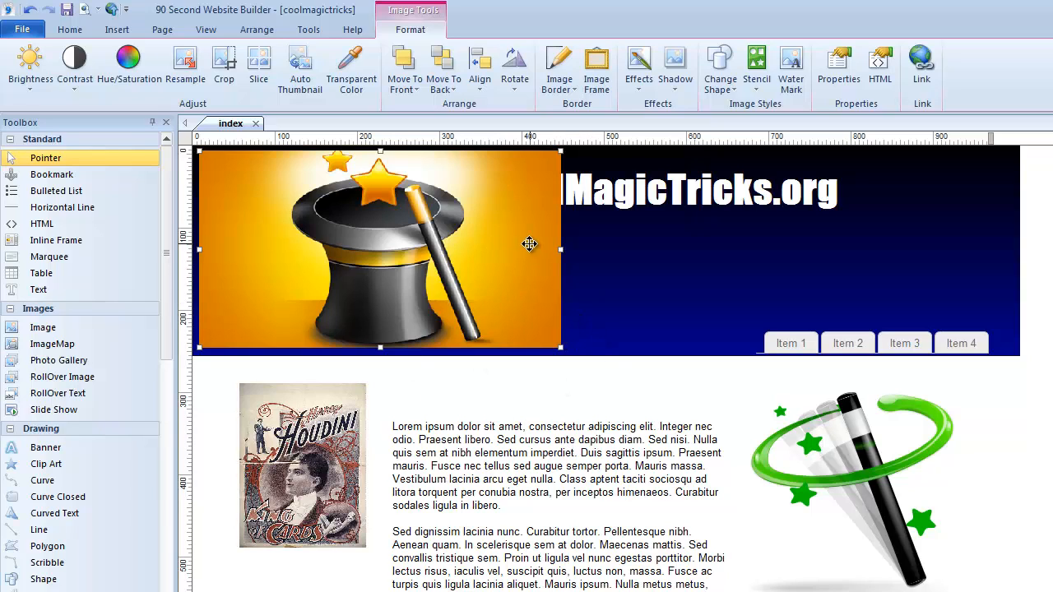
mouse_move(722, 273)
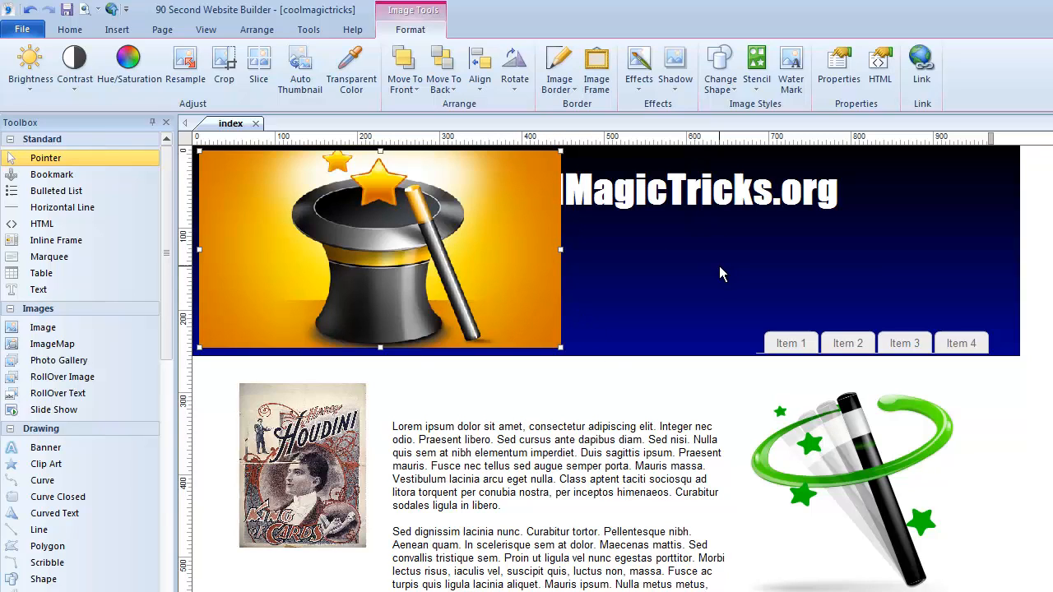
mouse_move(671, 253)
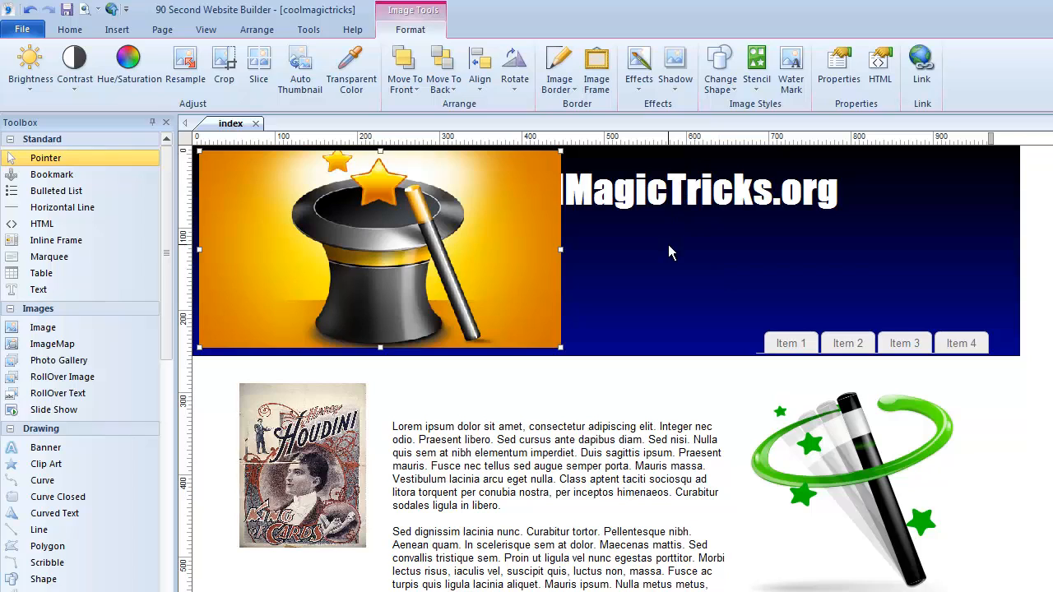
Select the dark blue banner background and bring up its Layer Properties.
left_click(699, 189)
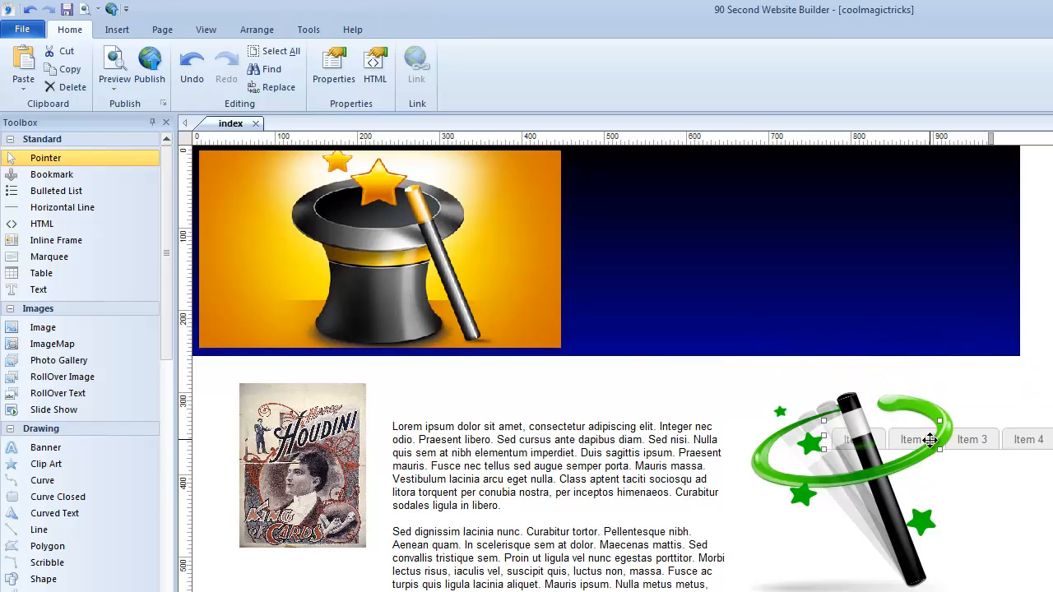
left_click(723, 298)
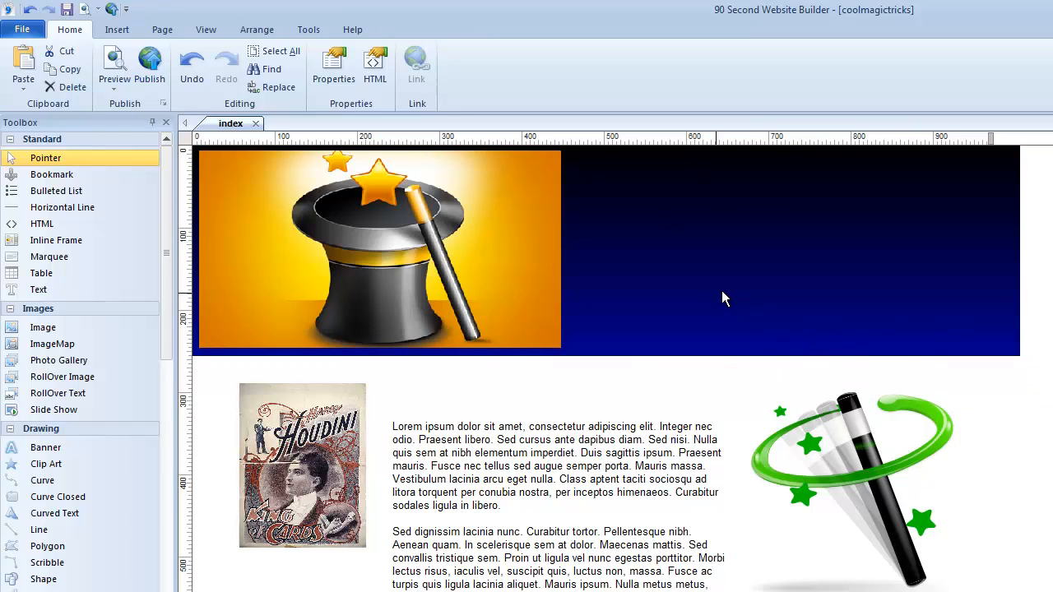
mouse_move(210, 222)
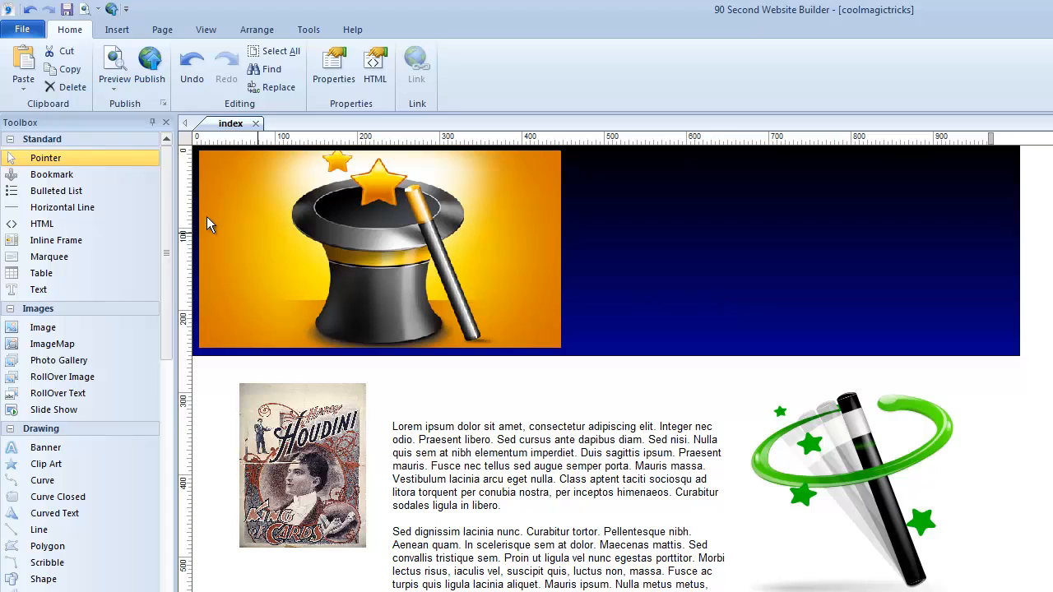
mouse_move(530, 227)
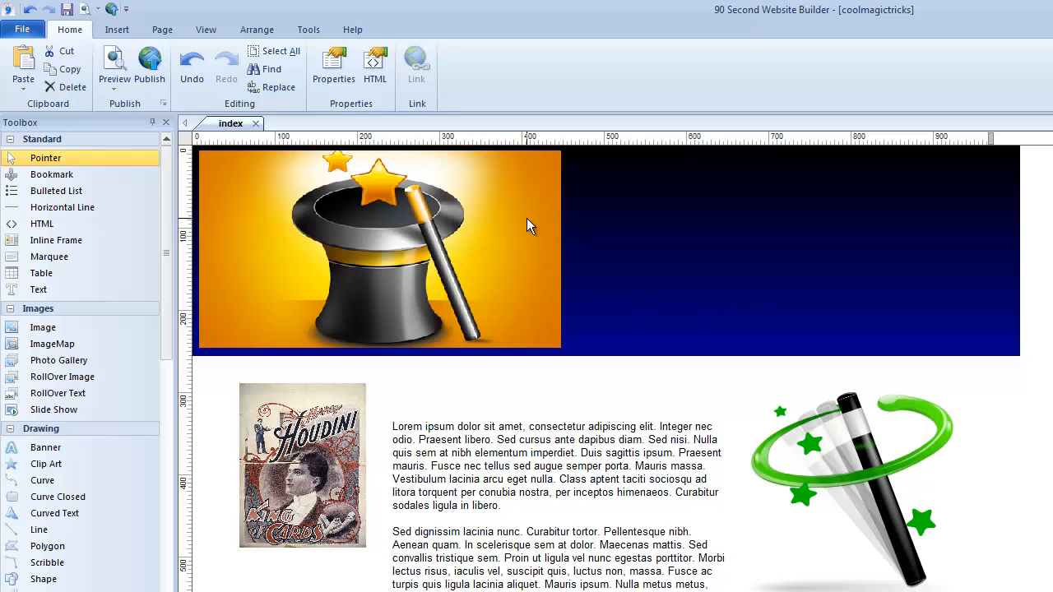
mouse_move(536, 230)
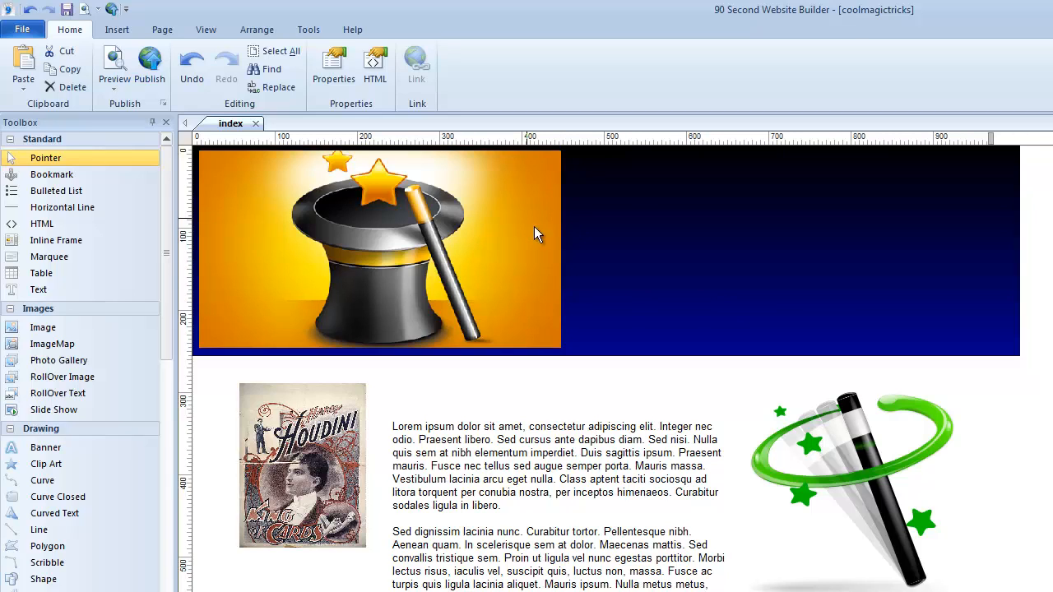
mouse_move(641, 288)
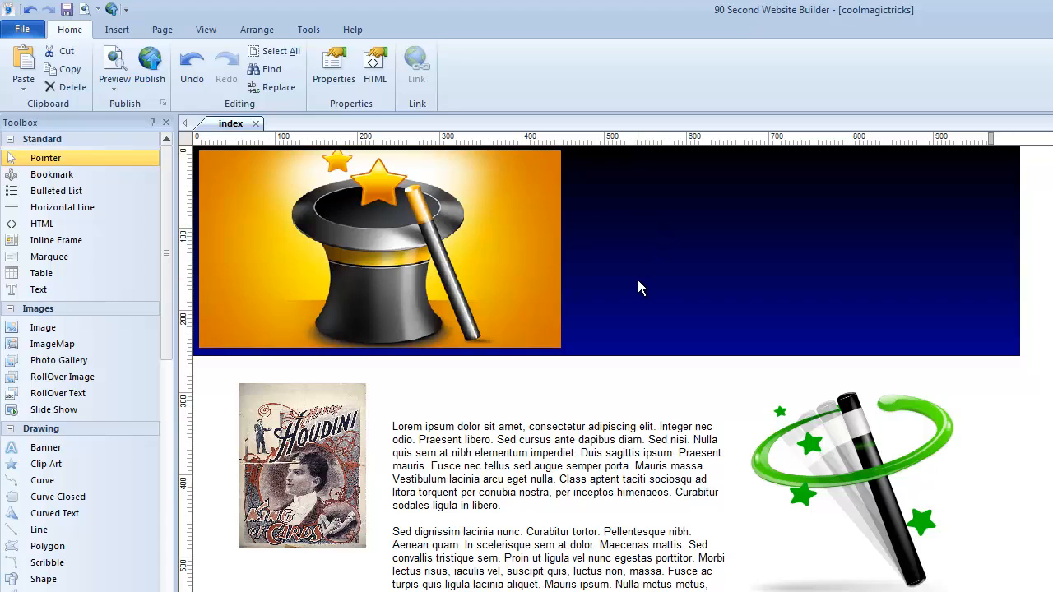
mouse_move(553, 214)
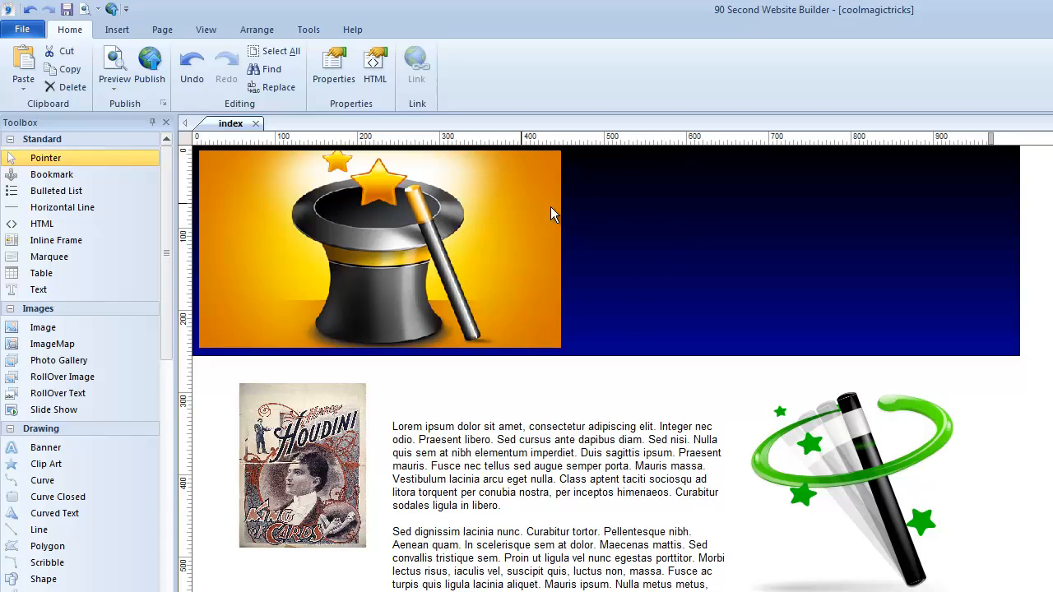
mouse_move(641, 222)
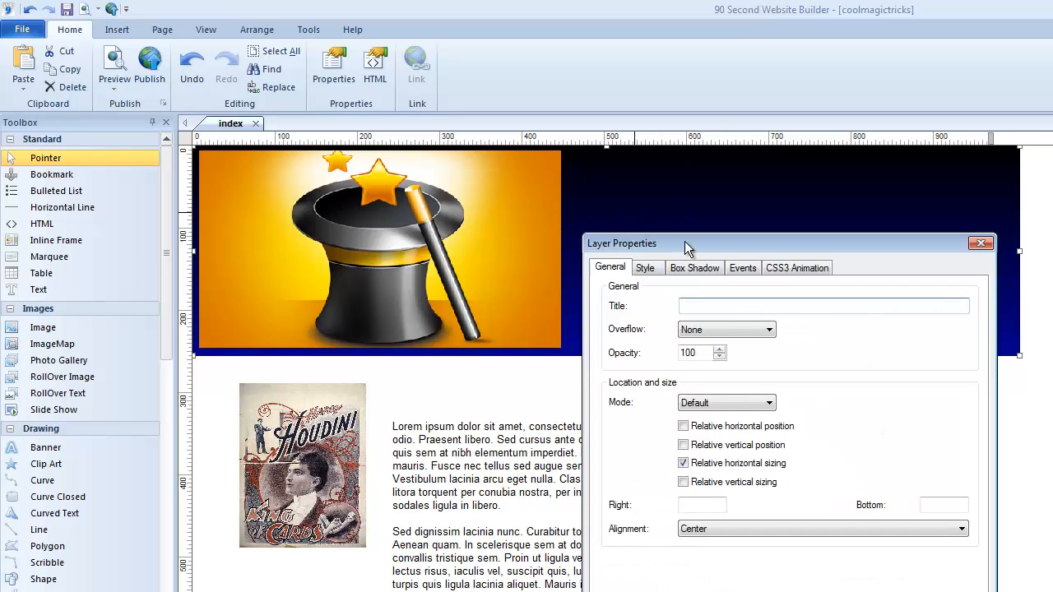
Move the properties window aside and show the banner's background style settings.
left_click_drag(687, 244, 675, 81)
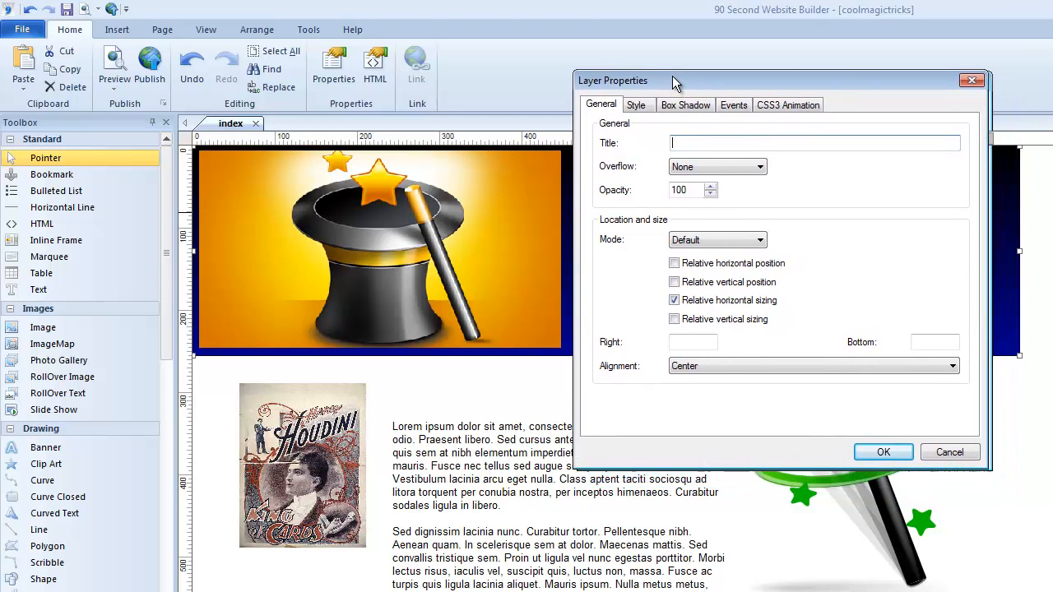
left_click_drag(674, 79, 596, 102)
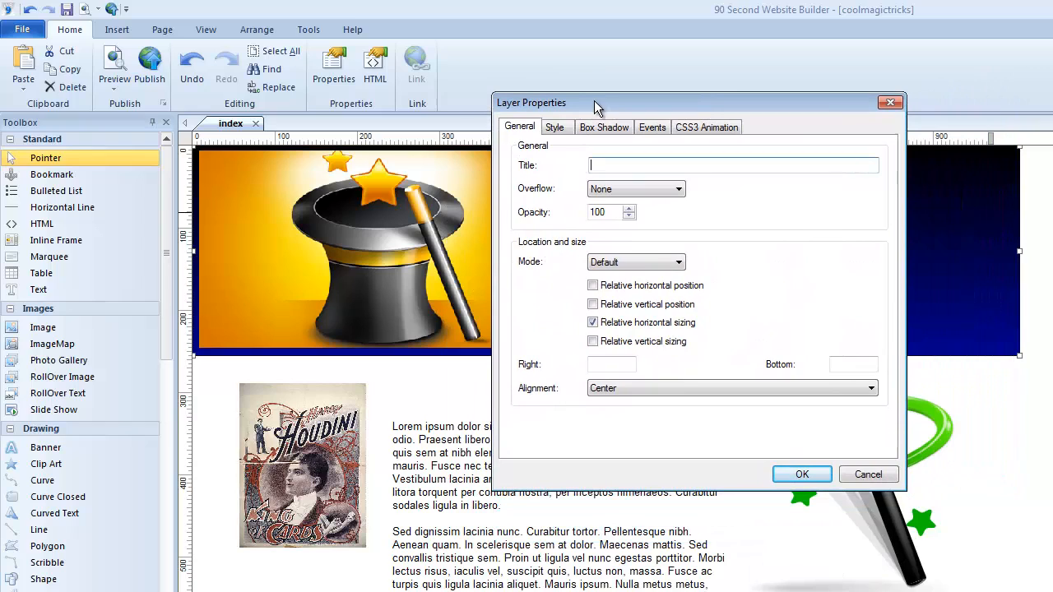
left_click(556, 127)
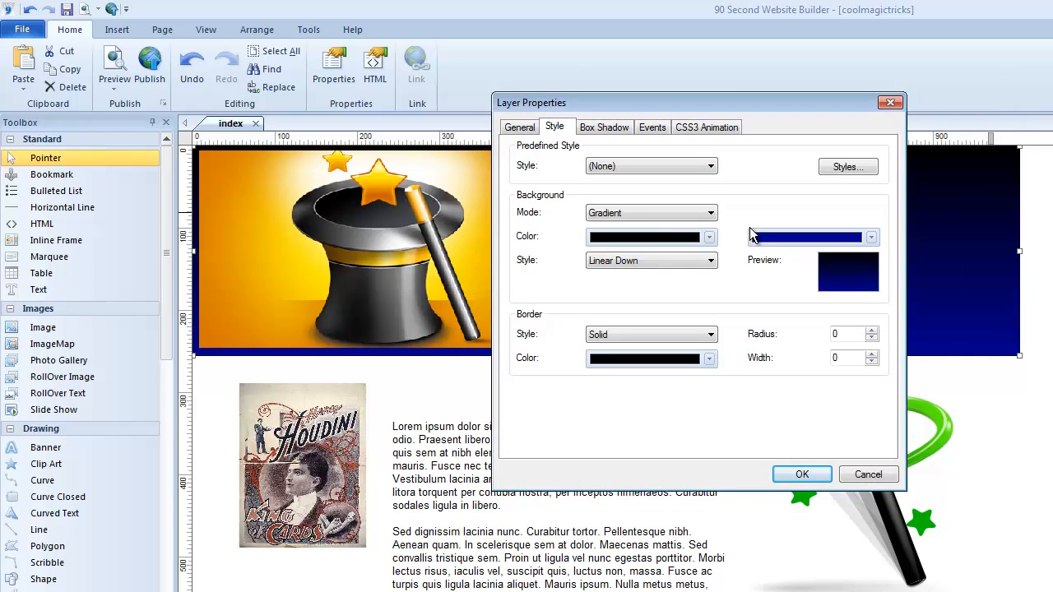
mouse_move(760, 253)
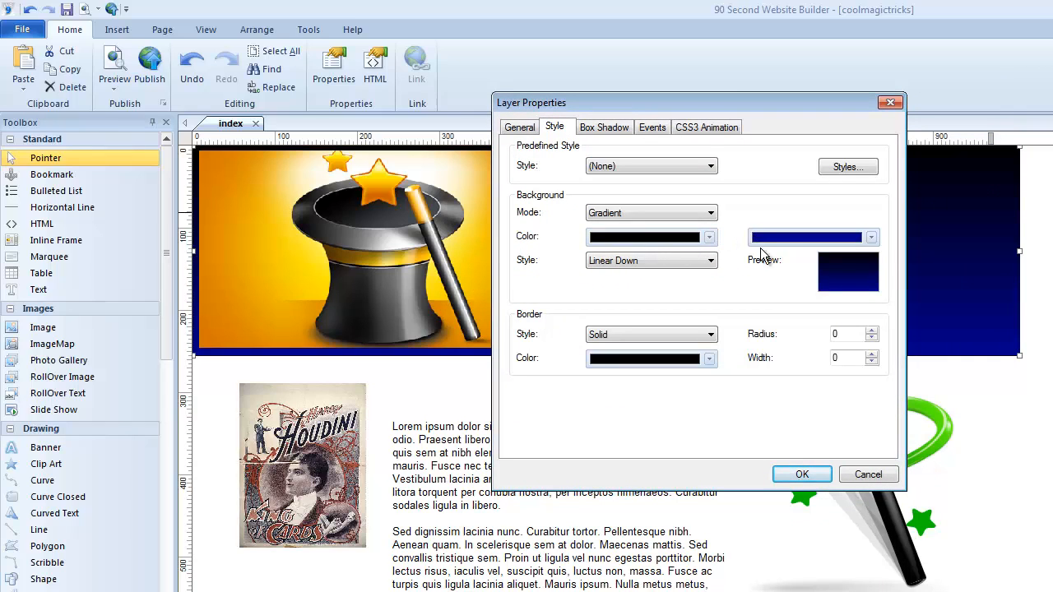
Set Background Mode to Solid and bring up the More colors custom chooser.
left_click(709, 212)
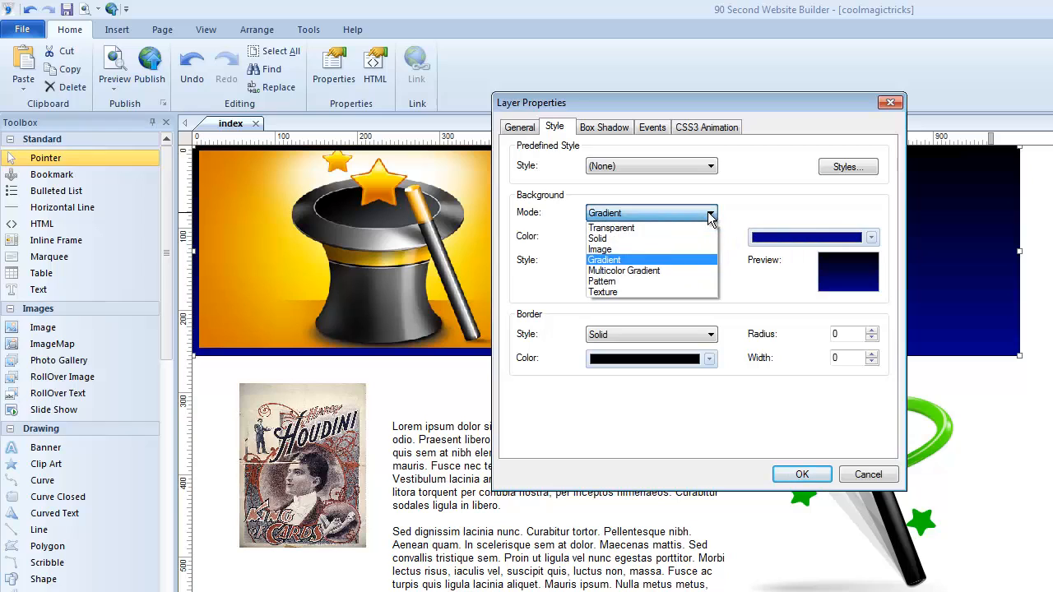
left_click(599, 238)
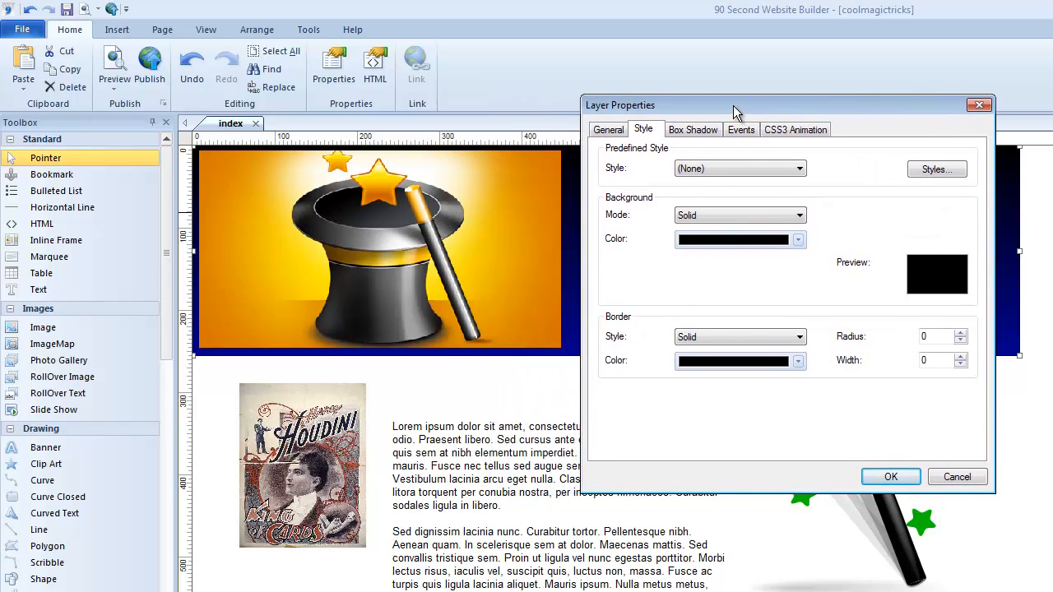
left_click(796, 239)
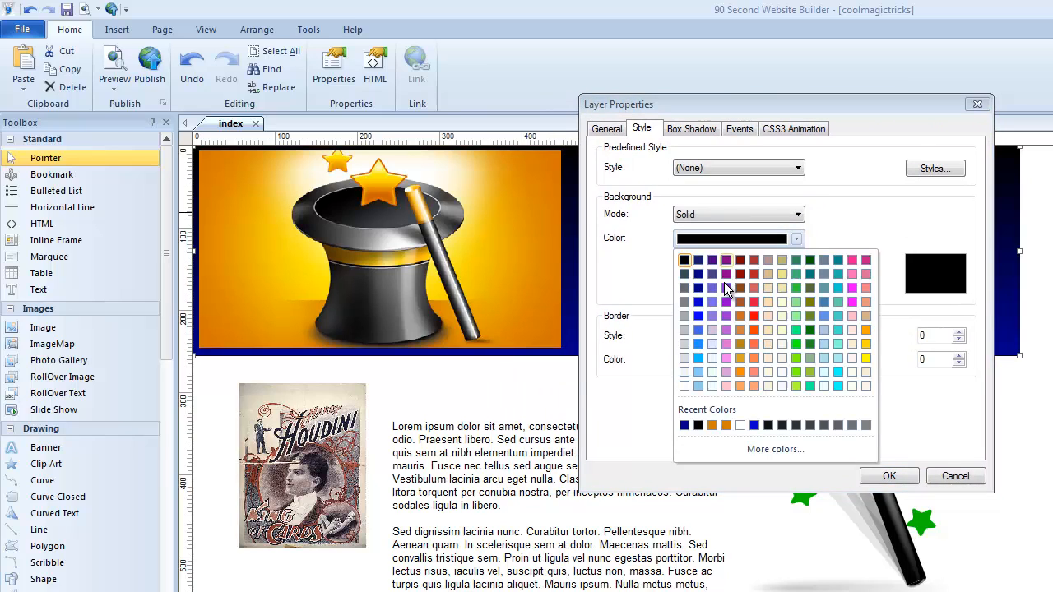
left_click(775, 449)
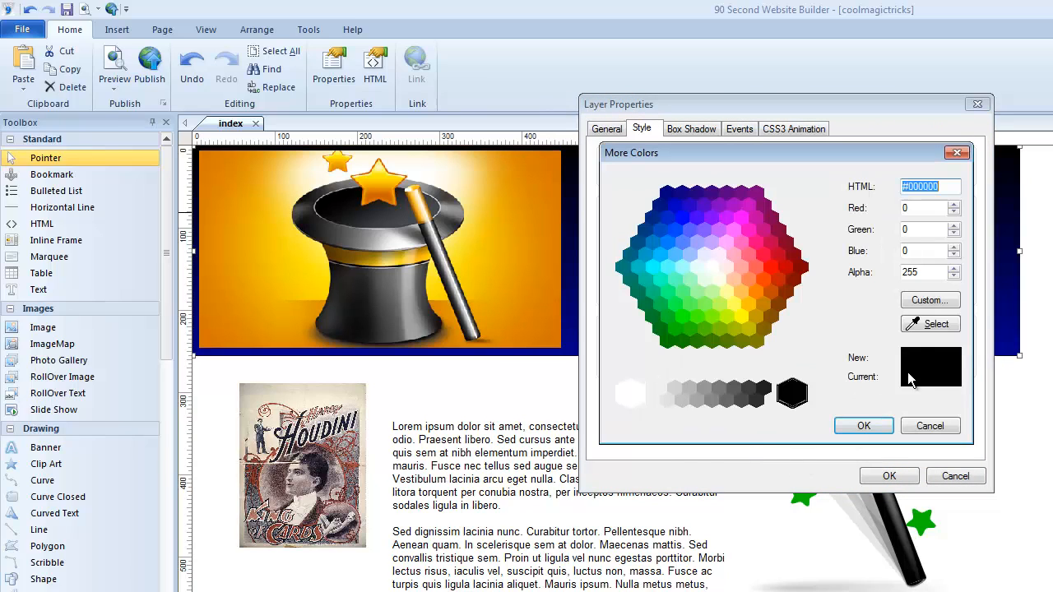
mouse_move(931, 322)
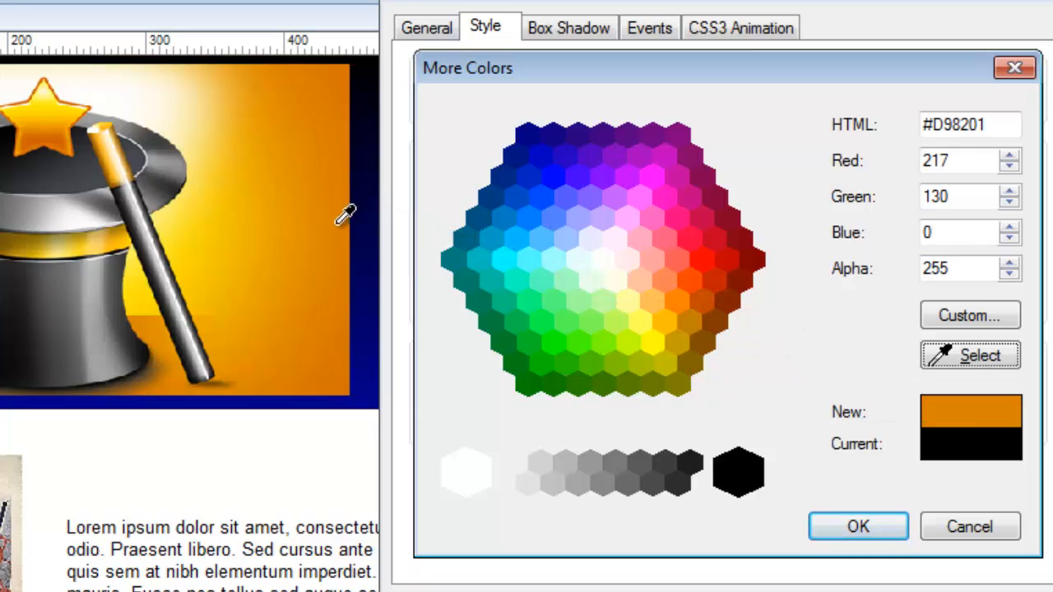
mouse_move(336, 94)
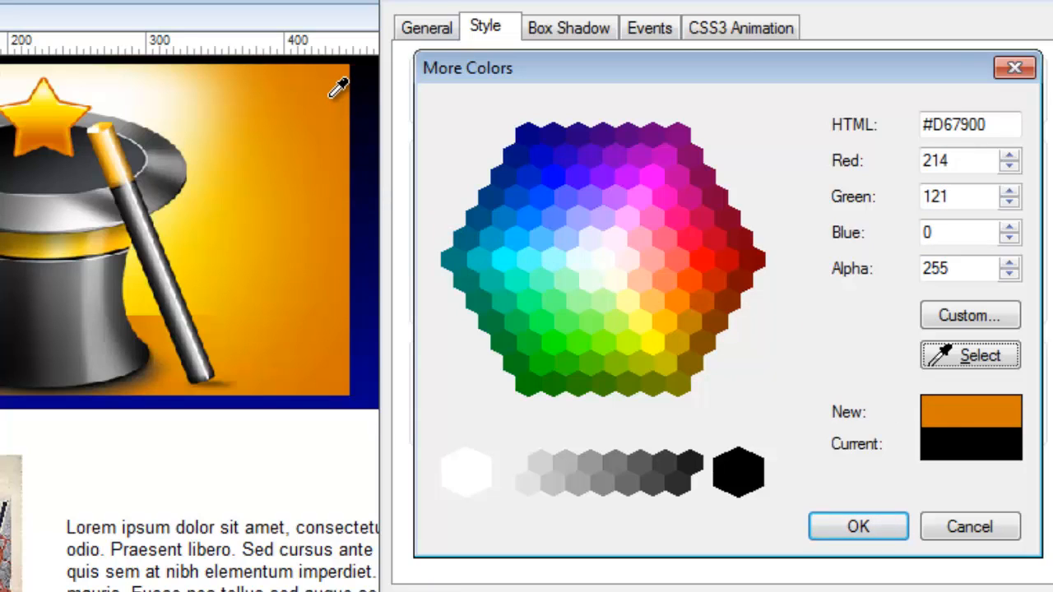
mouse_move(332, 111)
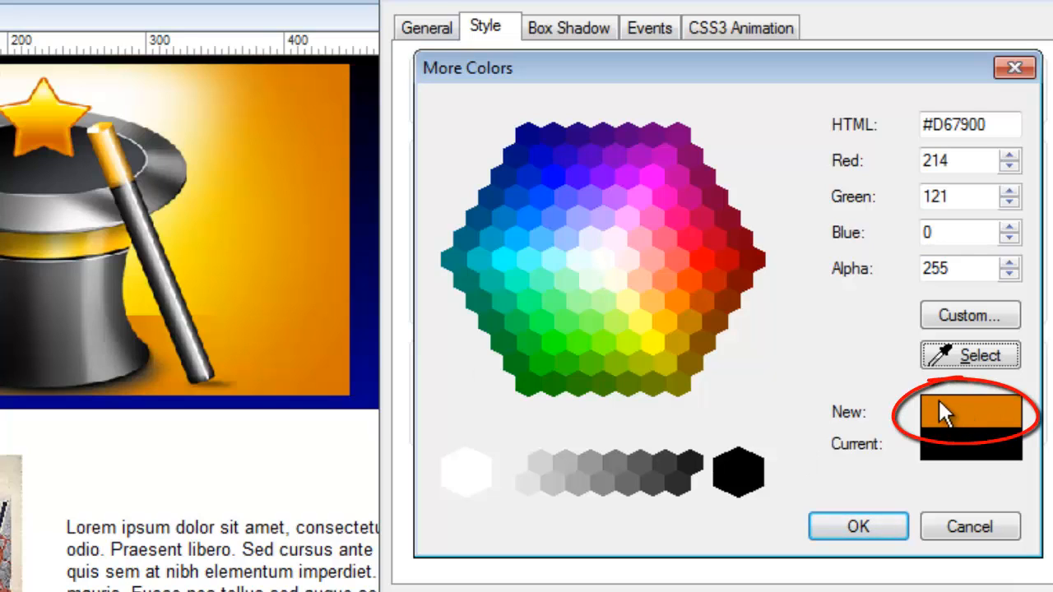
mouse_move(968, 411)
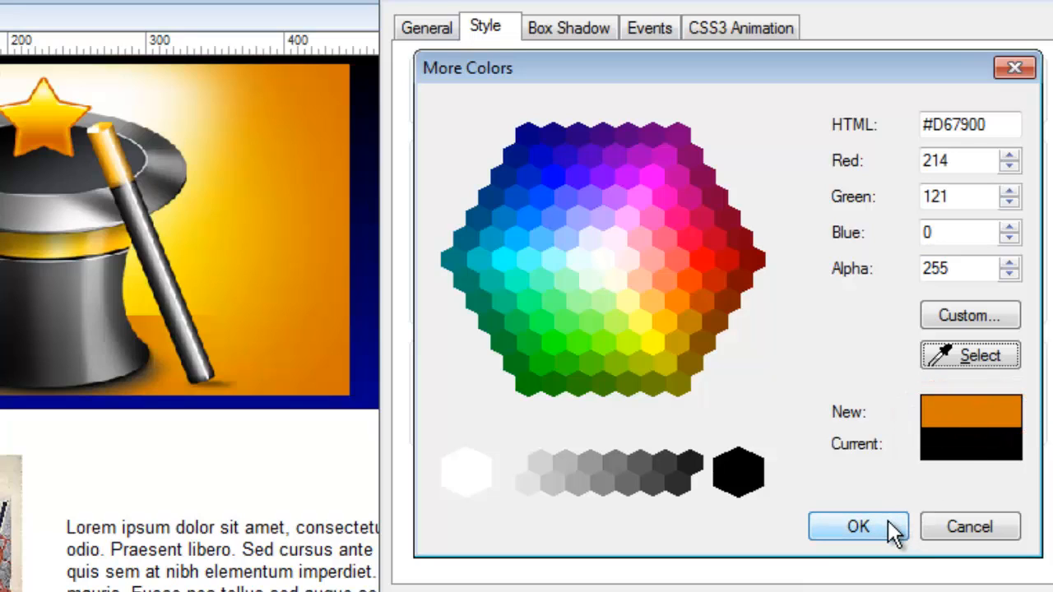
Confirm the sampled orange (#D67900) as the banner's solid background colour.
left_click(858, 526)
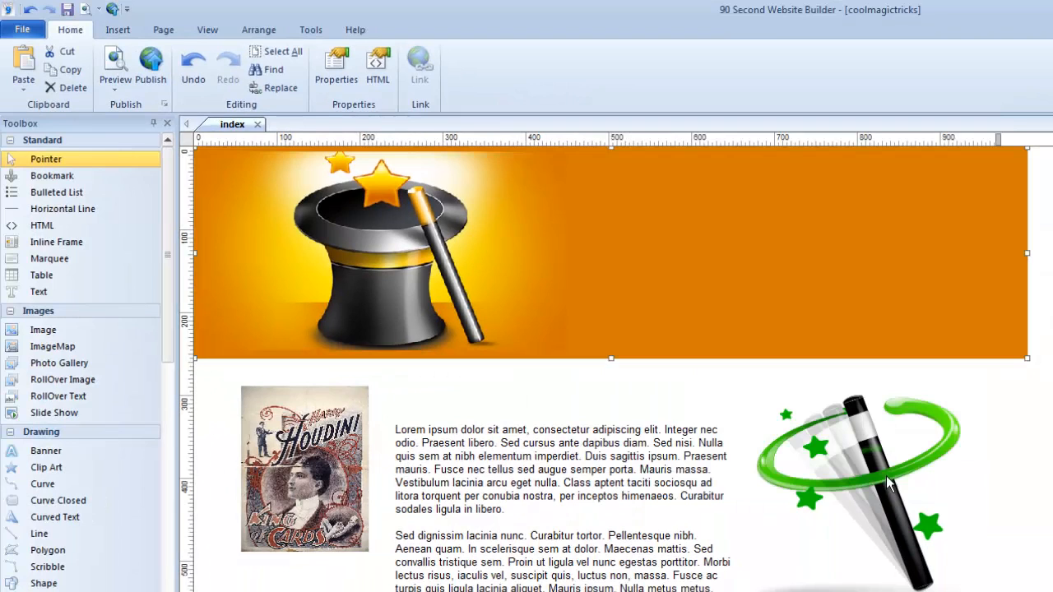
mouse_move(963, 339)
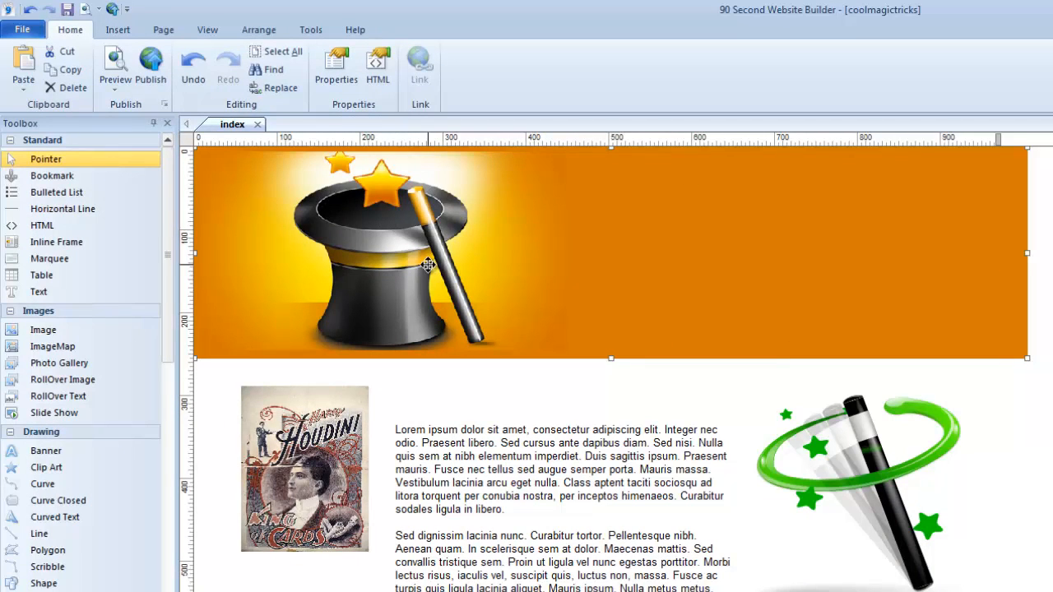
mouse_move(642, 204)
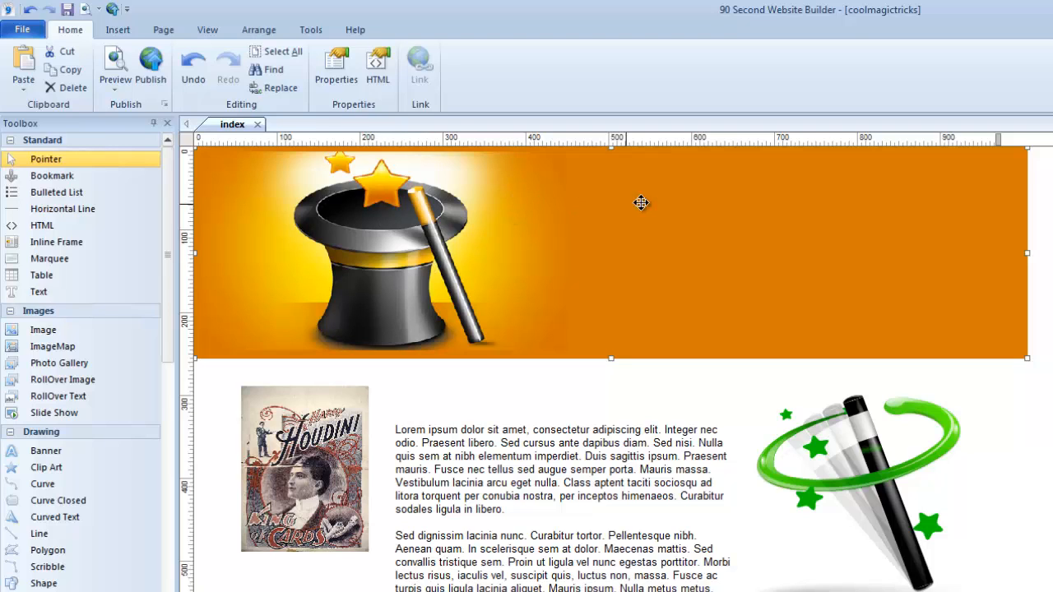
Select the hat graphic and nudge it into place within the orange banner.
left_click(382, 247)
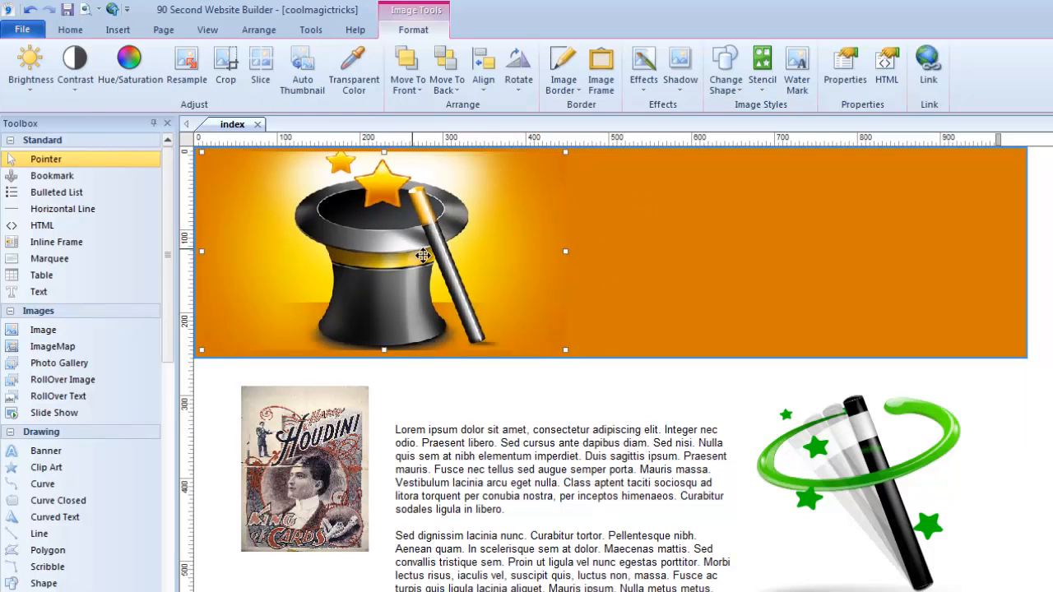
left_click_drag(421, 256, 388, 247)
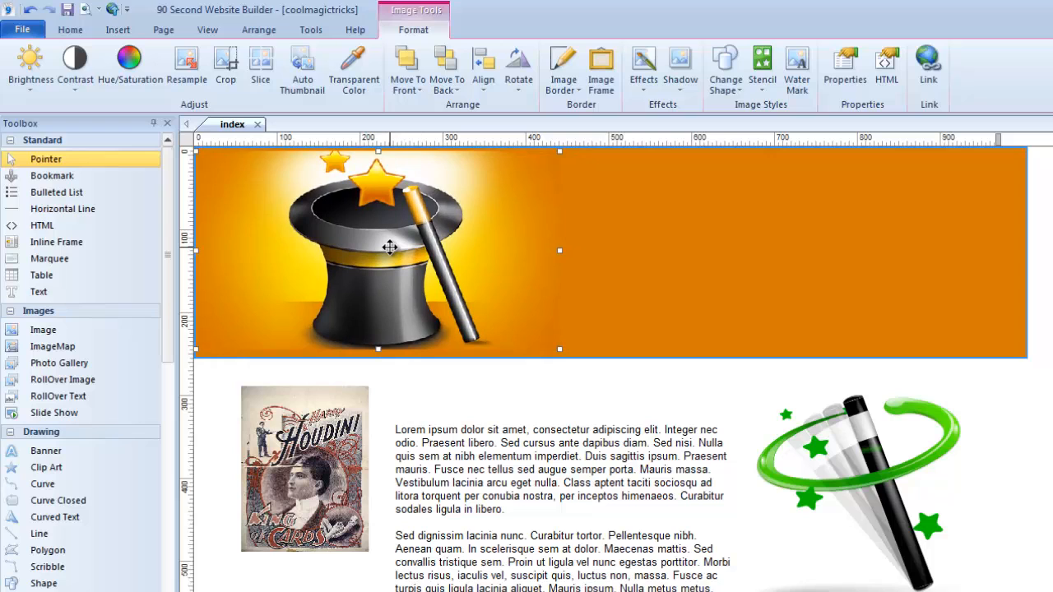
left_click_drag(390, 247, 385, 243)
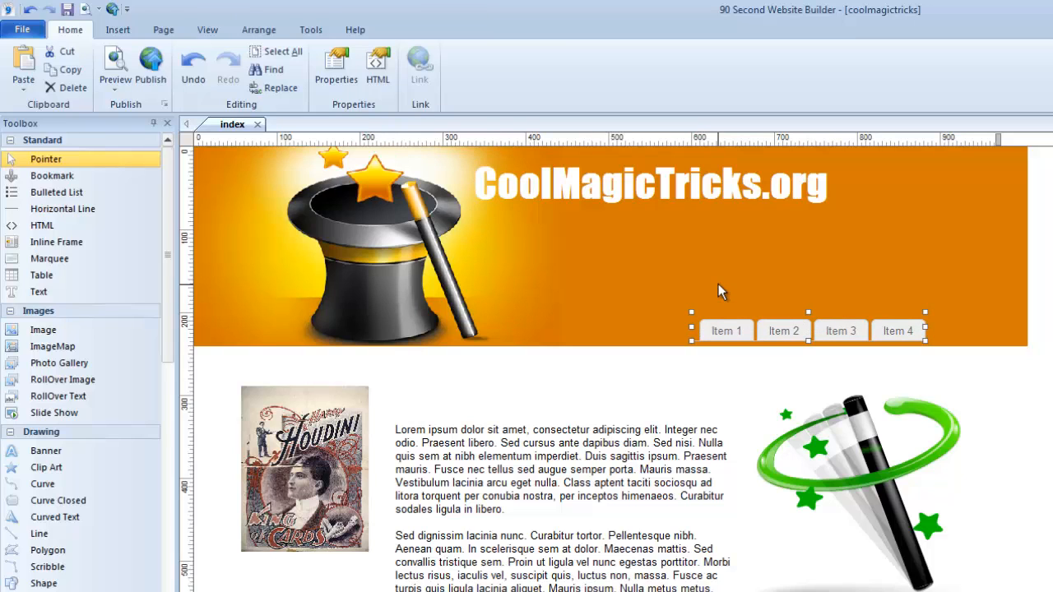
mouse_move(434, 255)
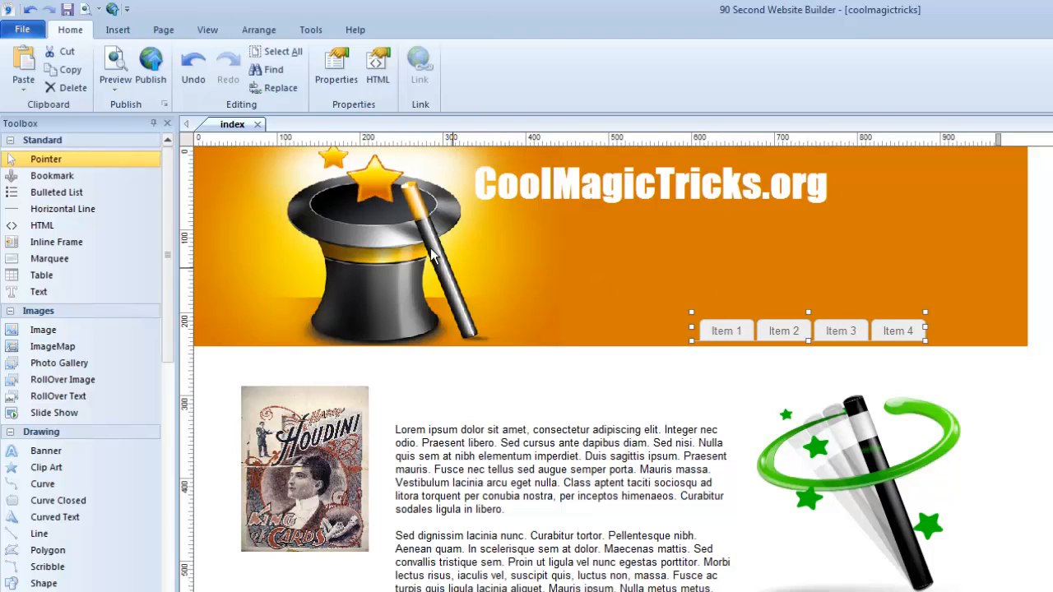
mouse_move(824, 260)
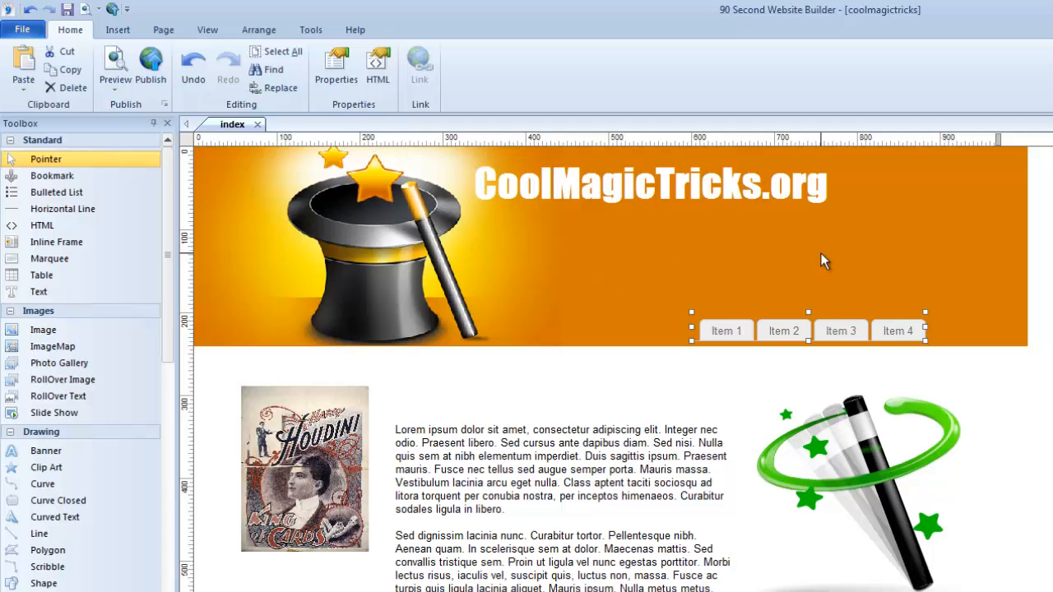
mouse_move(607, 402)
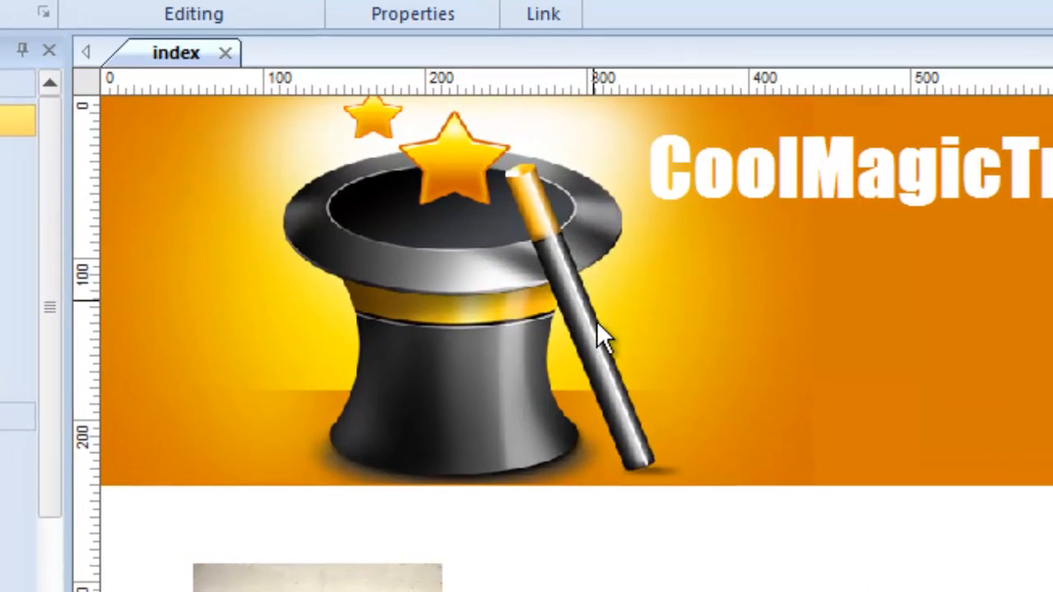
mouse_move(605, 379)
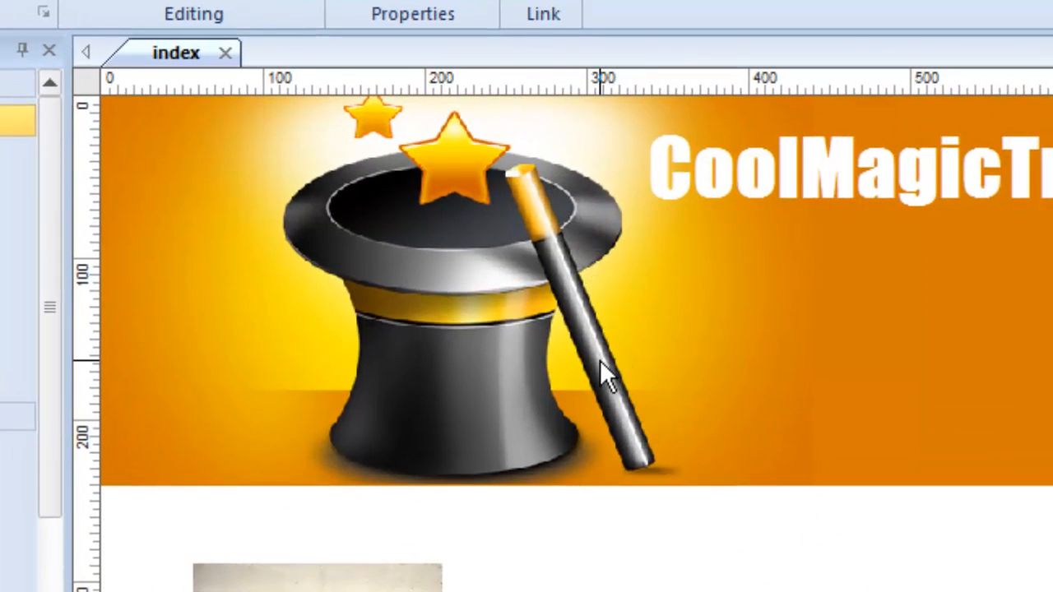
mouse_move(457, 161)
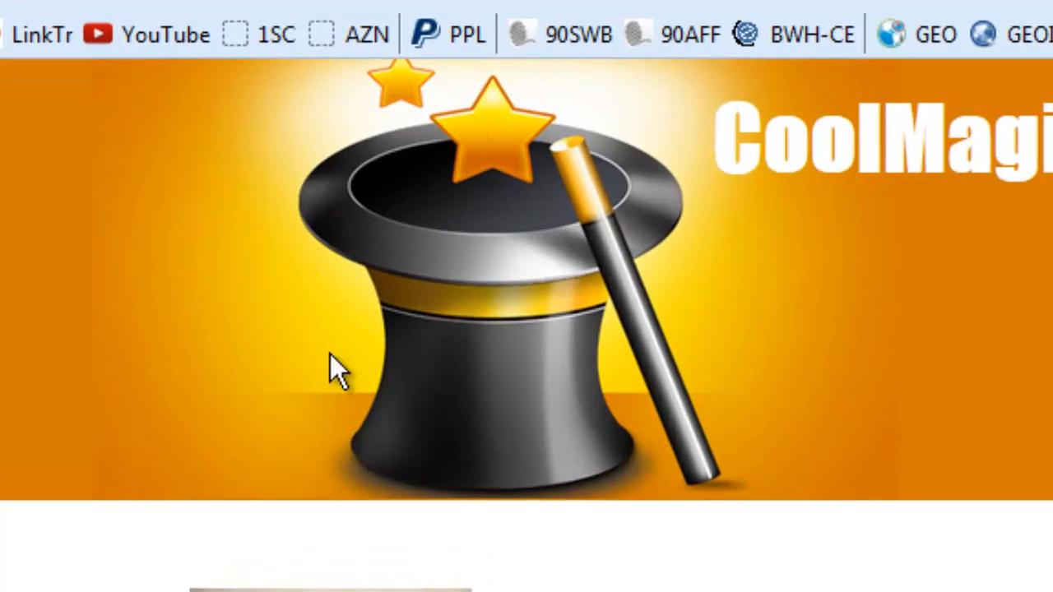
mouse_move(864, 411)
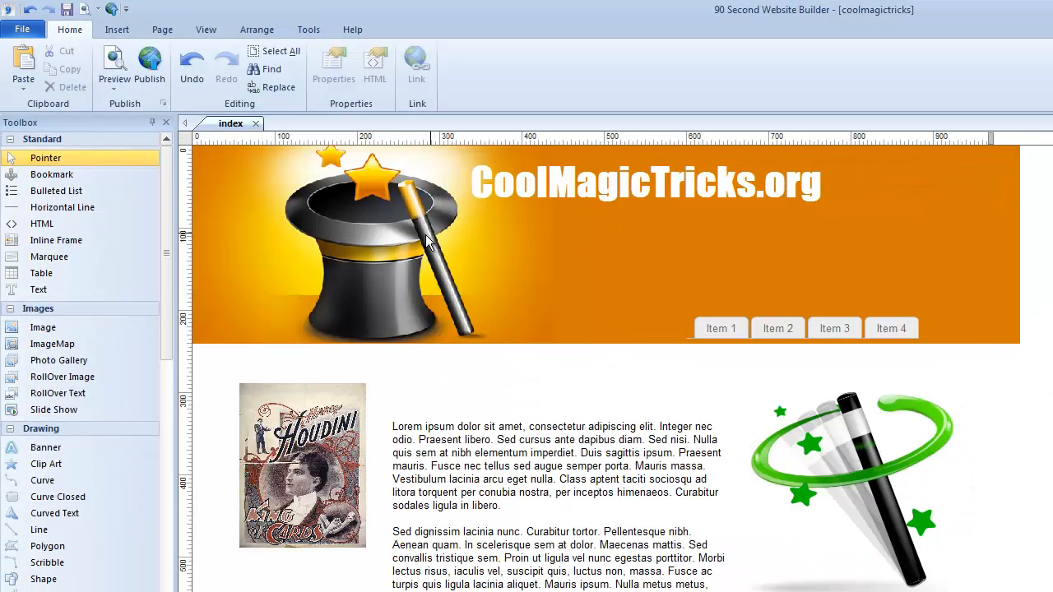
mouse_move(368, 217)
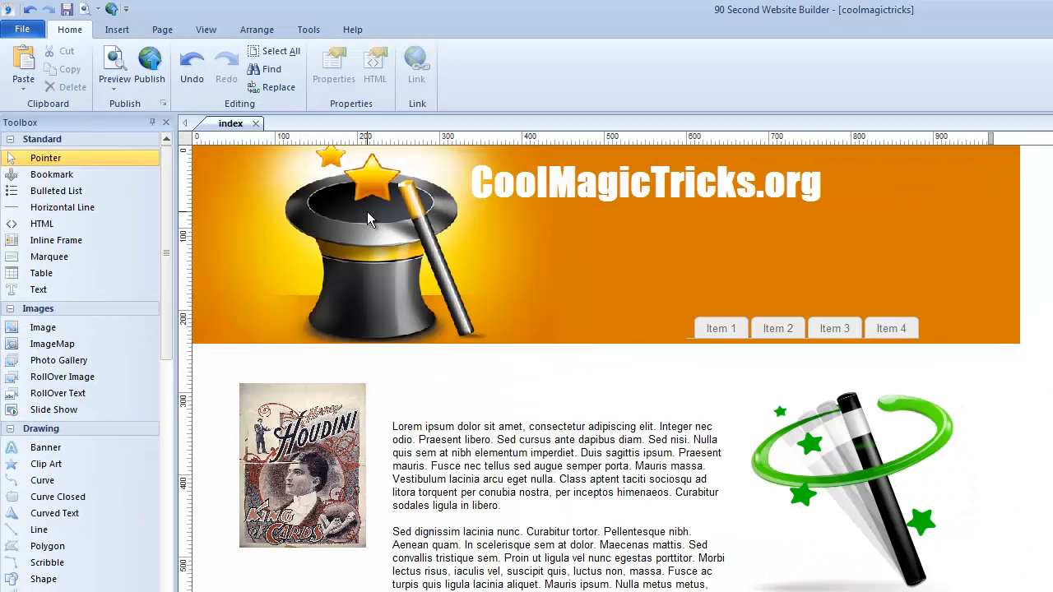
mouse_move(451, 234)
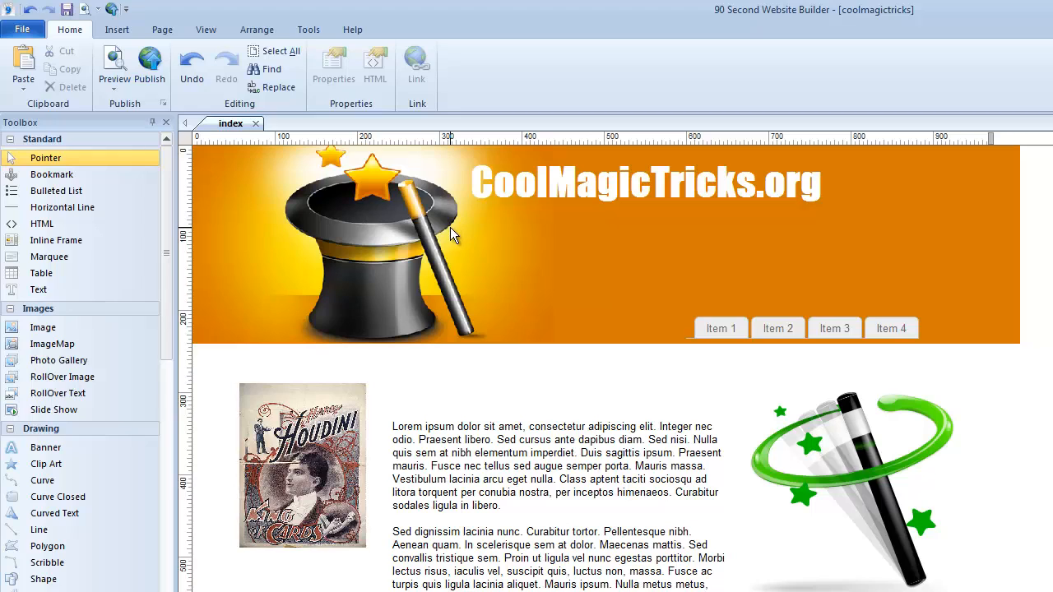
mouse_move(474, 274)
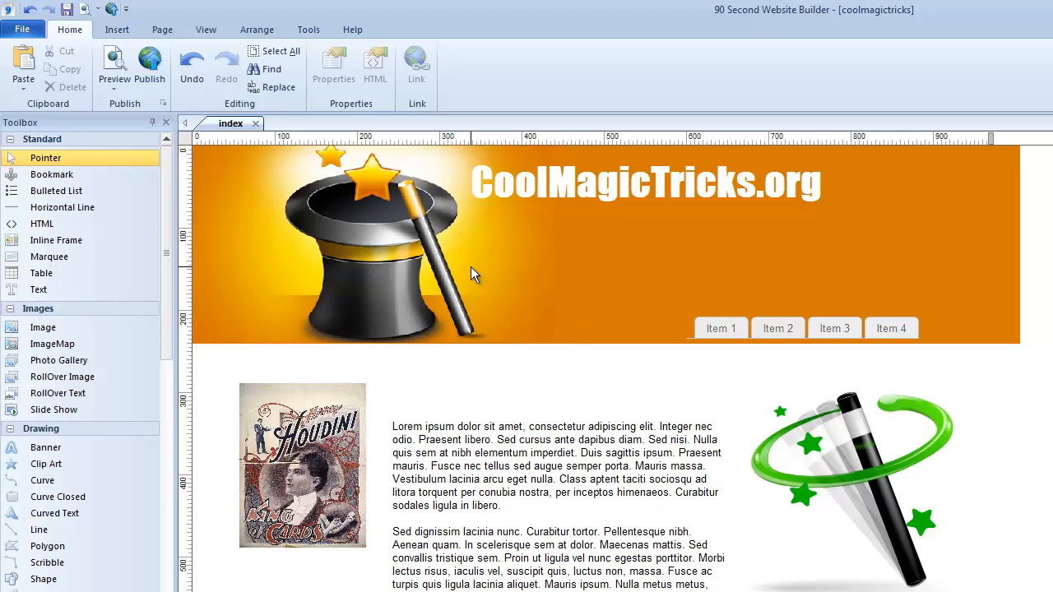
mouse_move(842, 340)
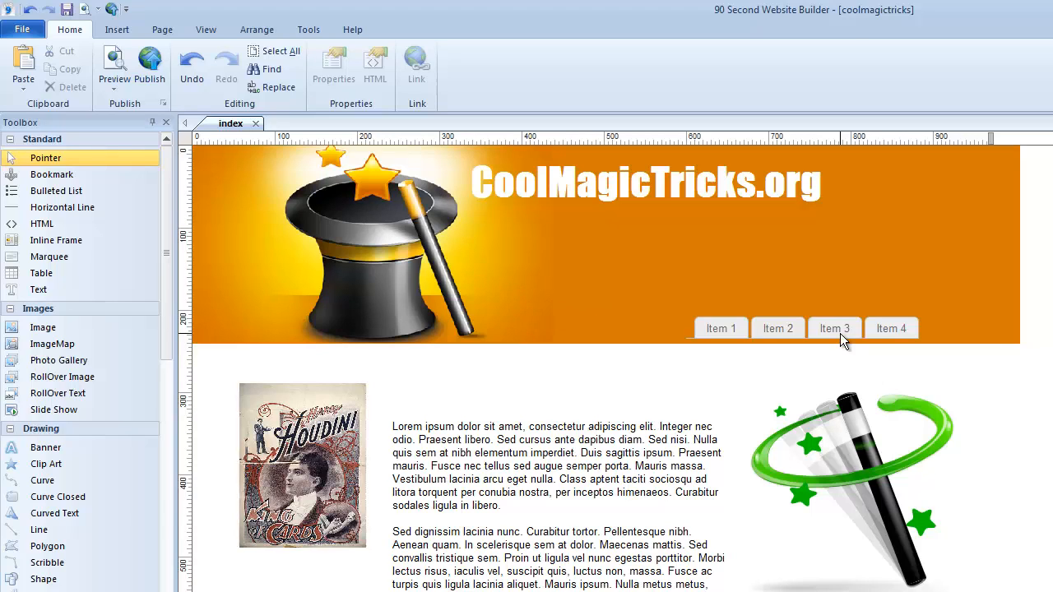
mouse_move(666, 415)
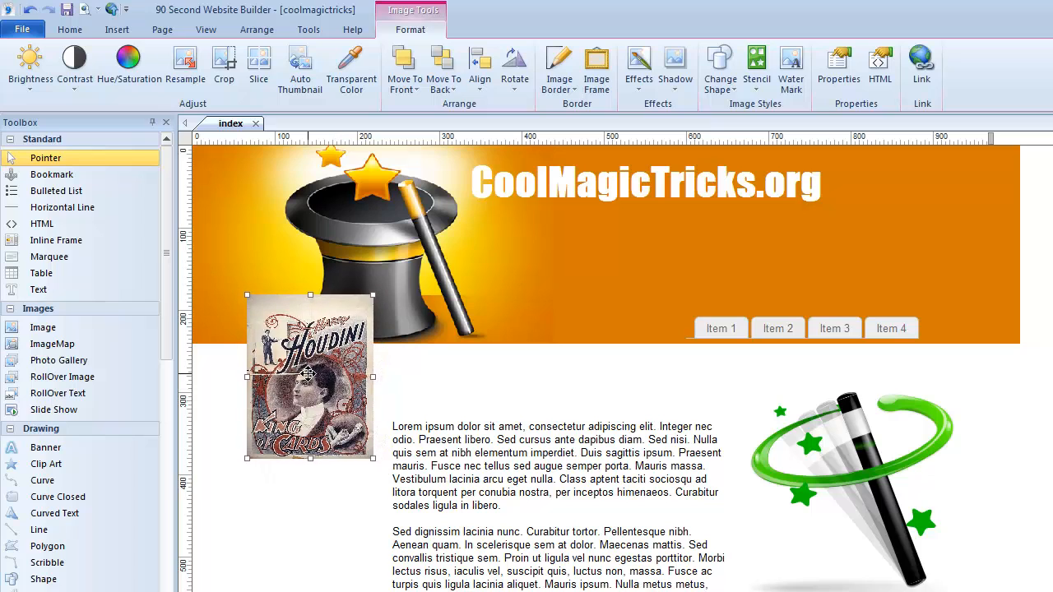
Set the Houdini poster's Reflection to 50 in Image Properties and apply it.
double_click(309, 375)
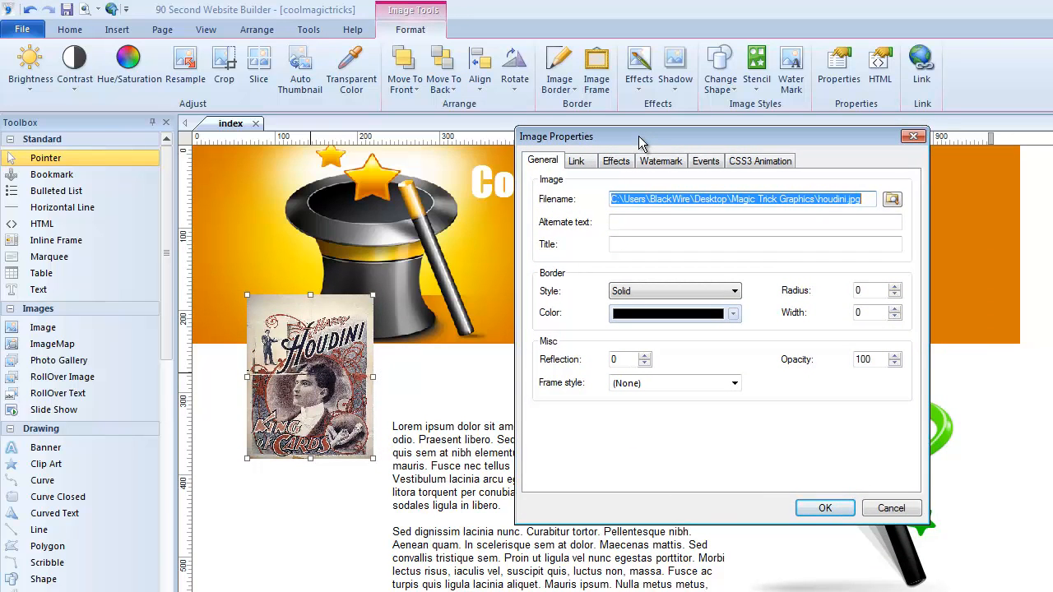
mouse_move(559, 451)
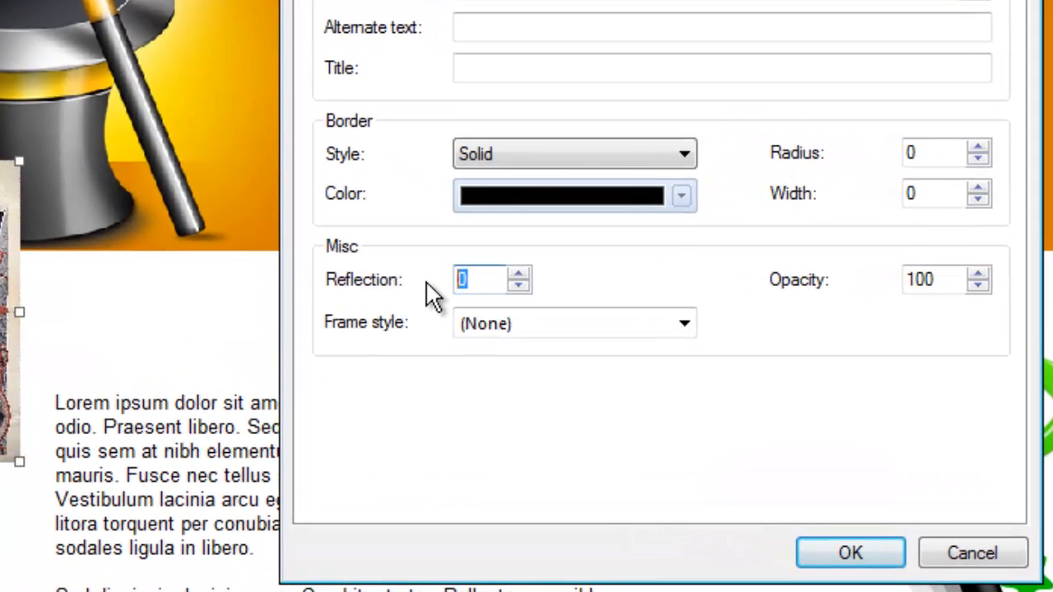
left_click(518, 273)
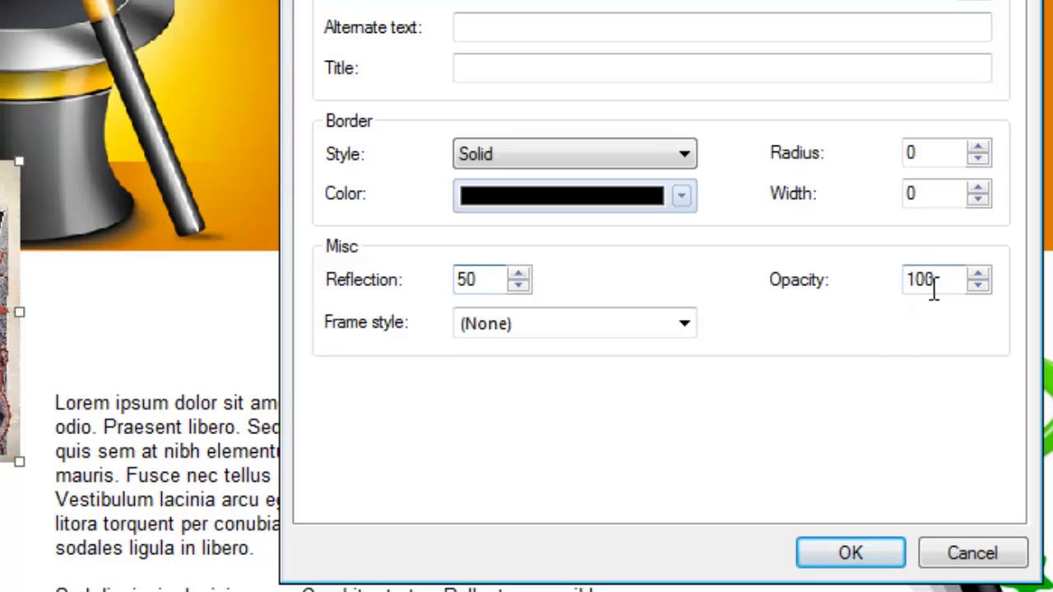
mouse_move(935, 320)
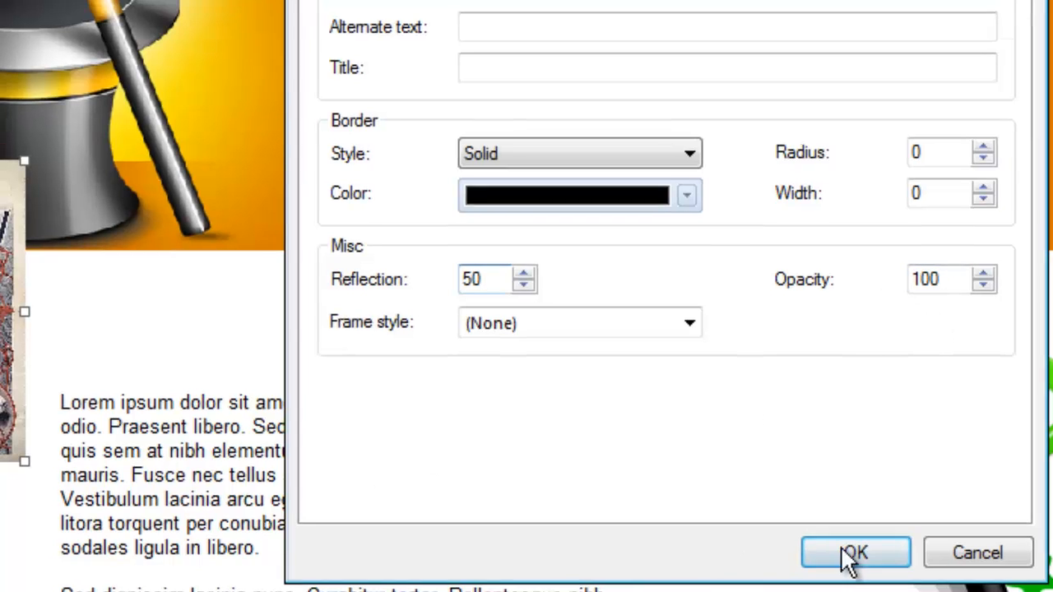
left_click(853, 553)
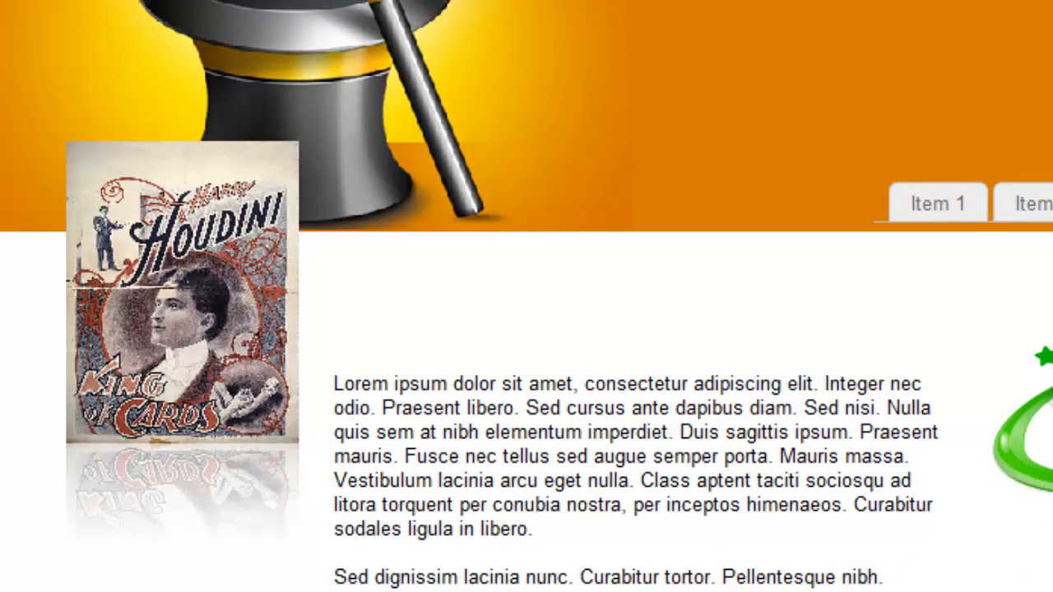
mouse_move(113, 539)
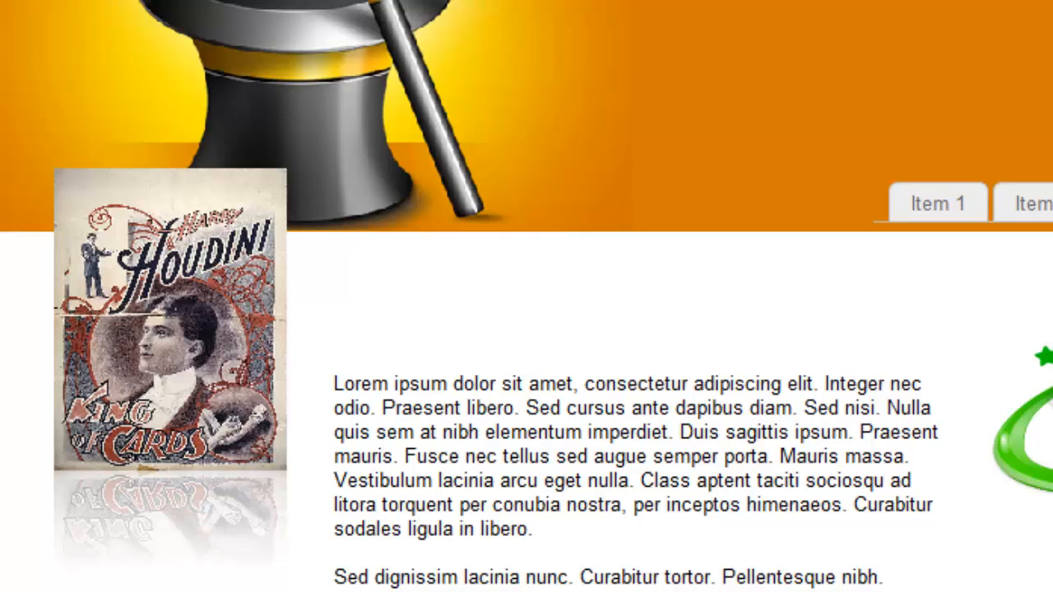
Enable a black shadow on the poster with offsets 5 and 5 and blur 20.
left_click(140, 329)
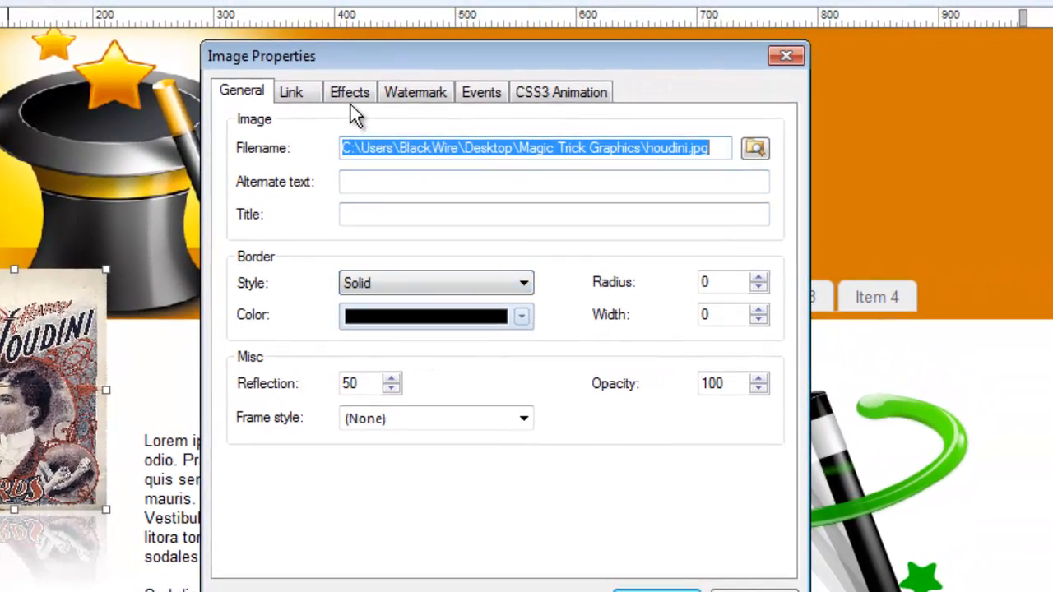
left_click(348, 92)
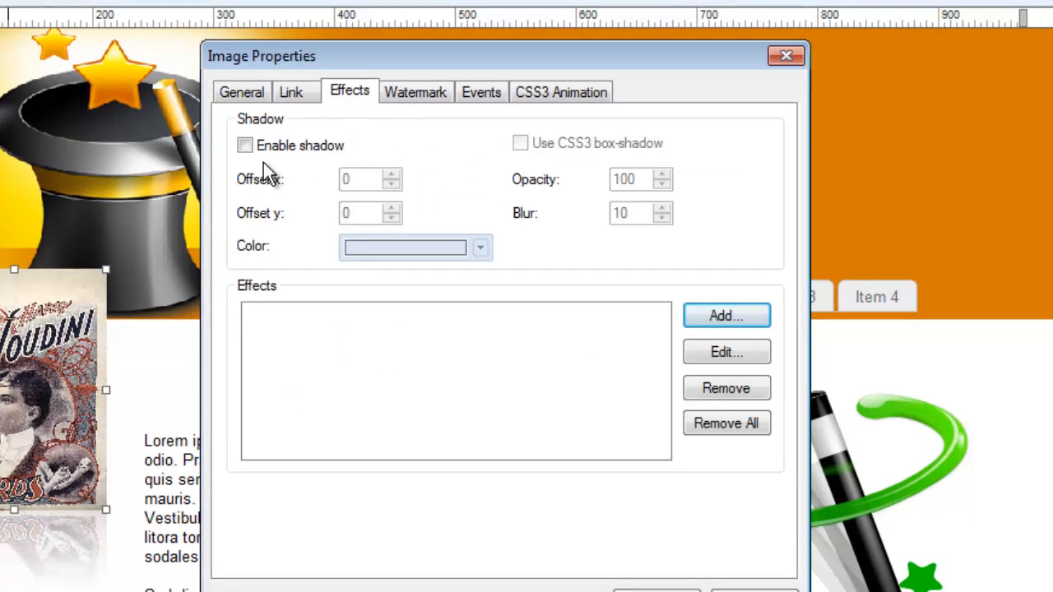
left_click(243, 144)
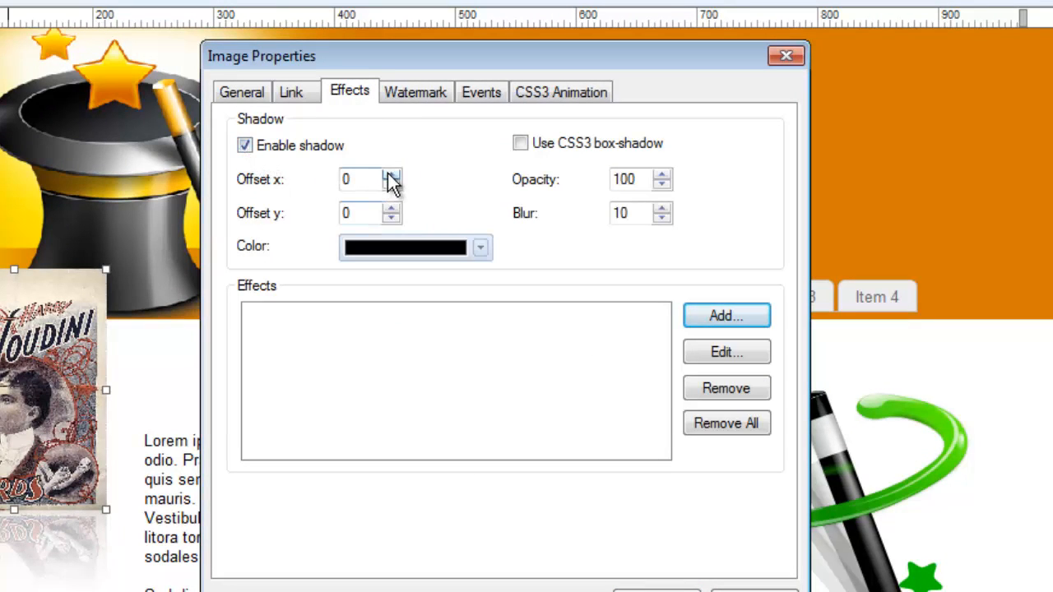
left_click(391, 174)
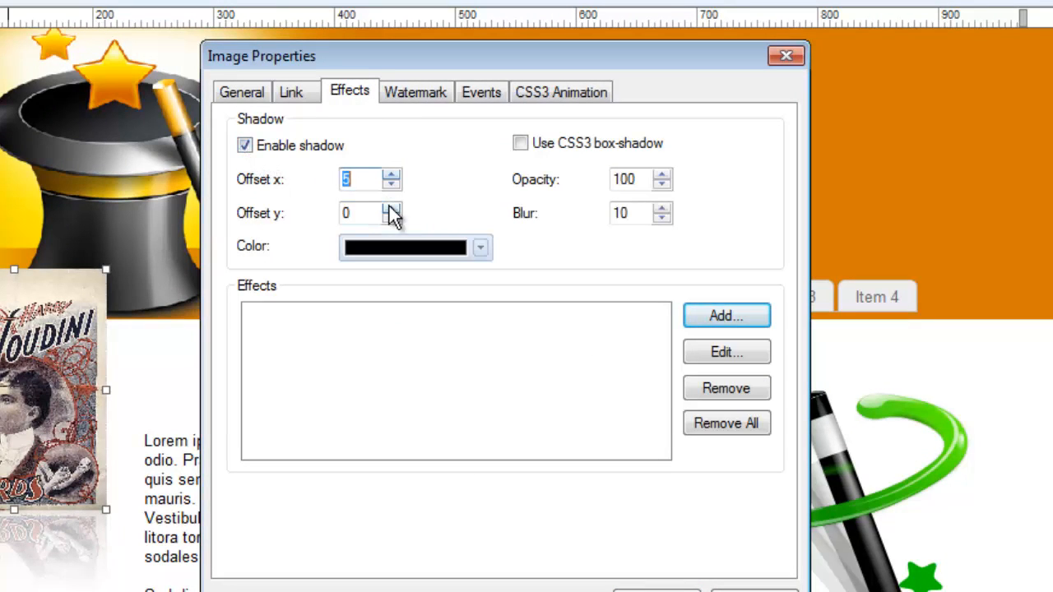
left_click(391, 207)
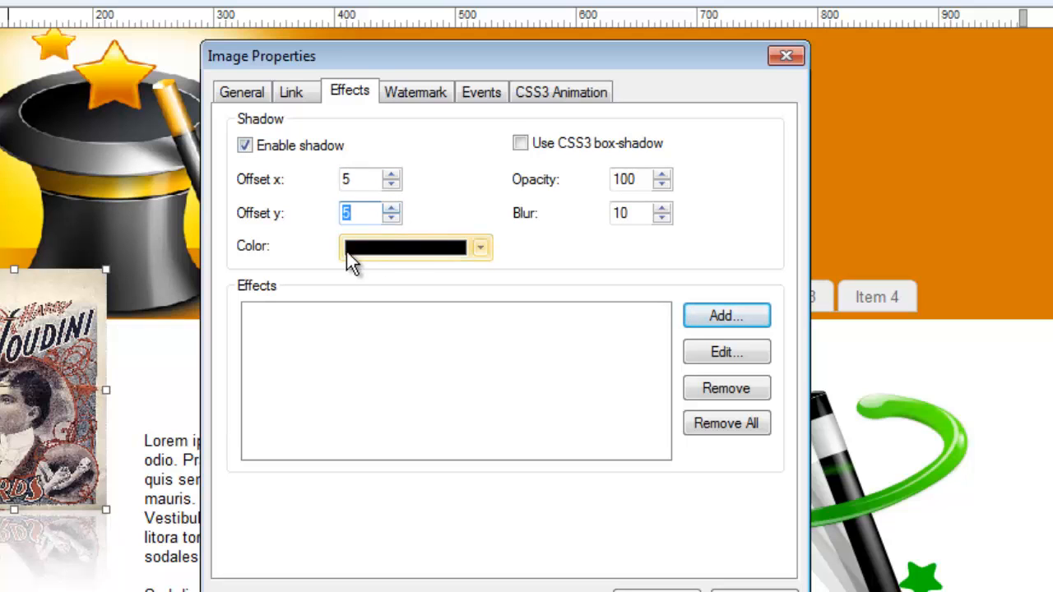
mouse_move(518, 210)
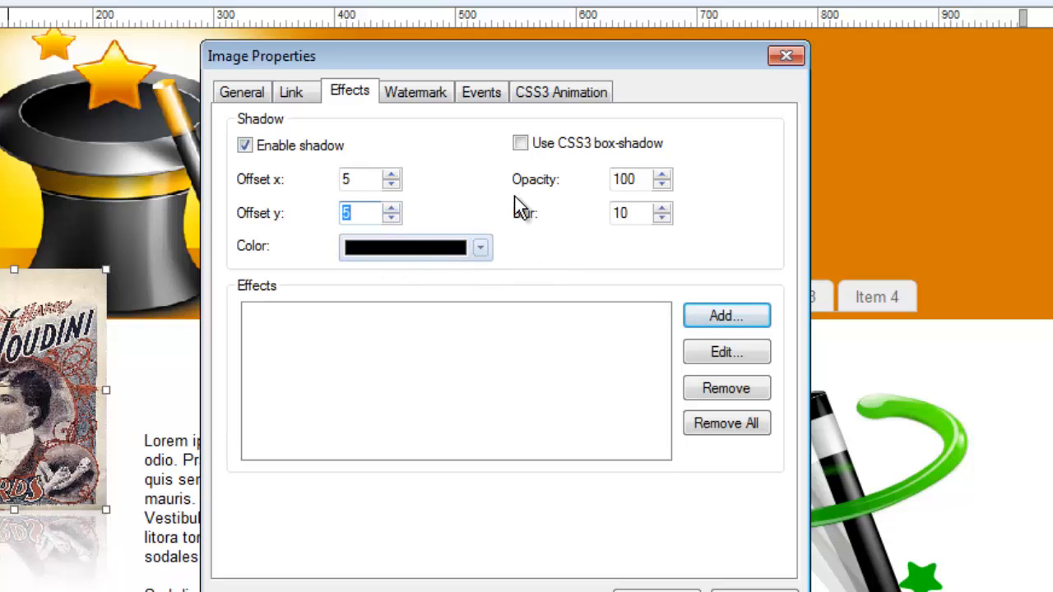
mouse_move(639, 213)
type("20")
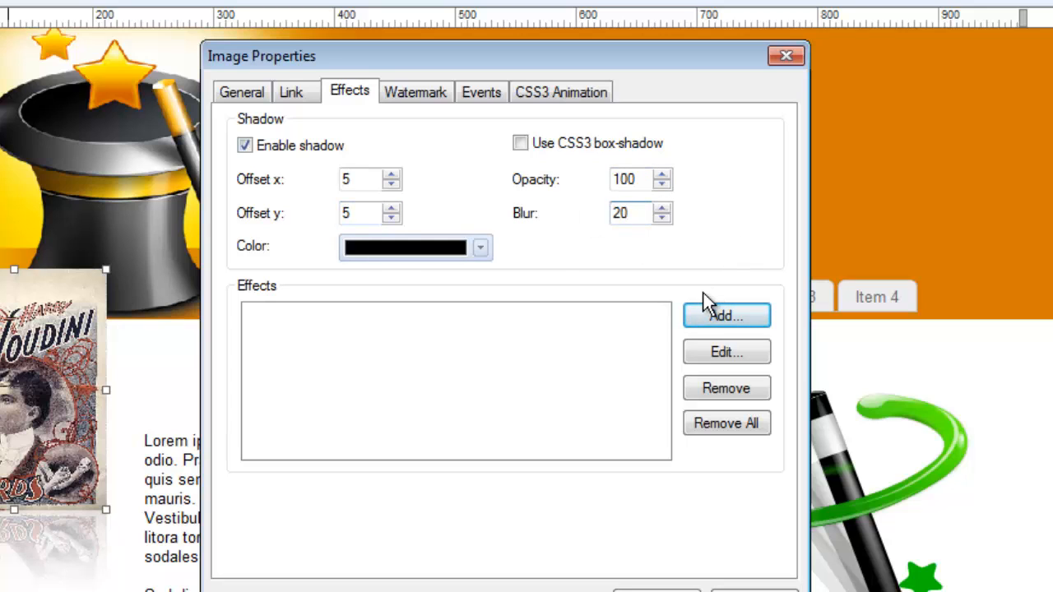
mouse_move(619, 361)
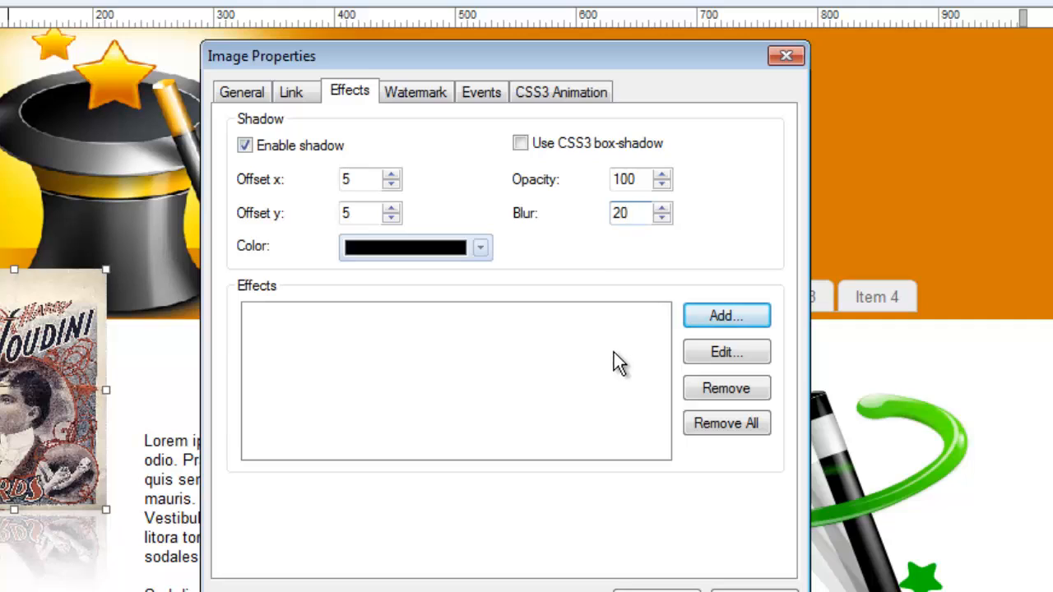
left_click(628, 214)
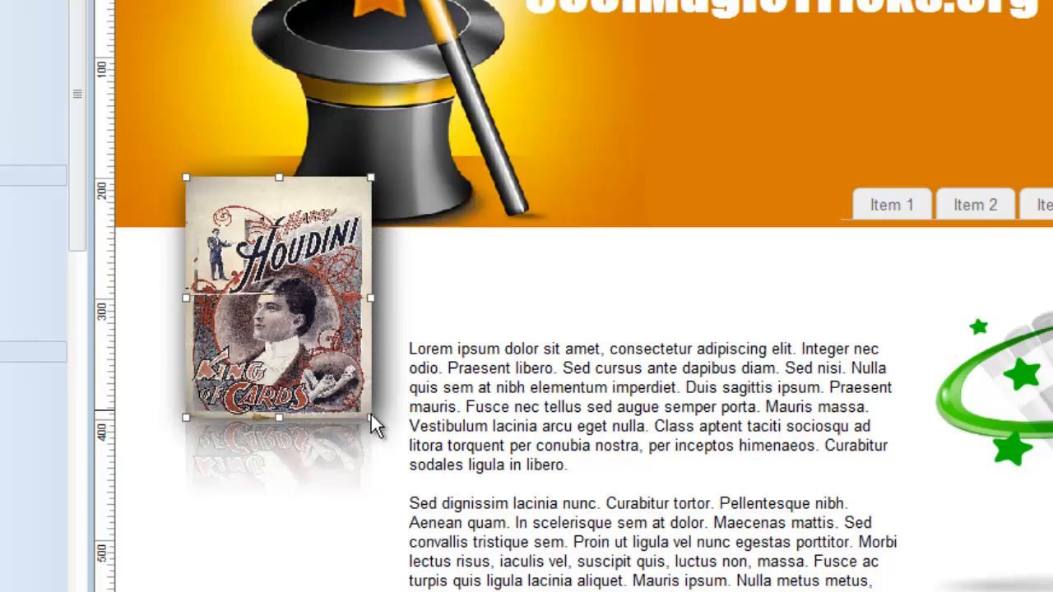
left_click(401, 312)
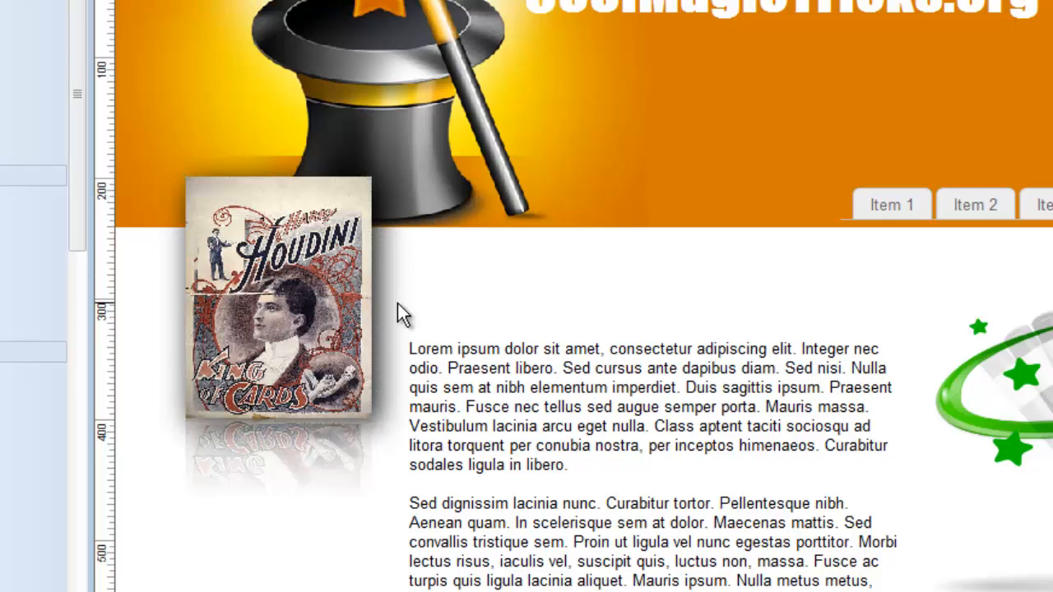
mouse_move(642, 337)
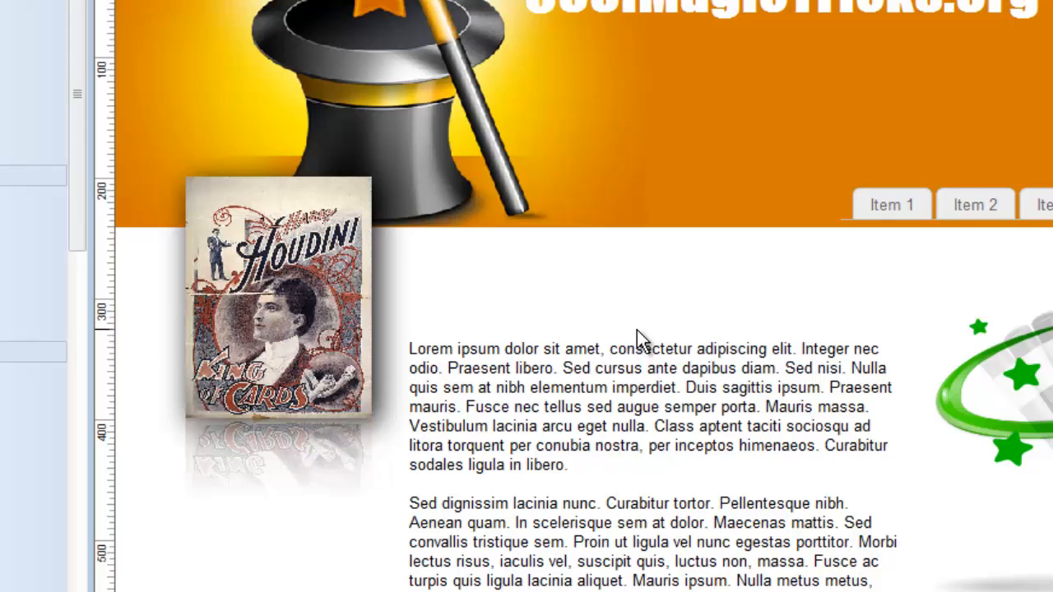
mouse_move(661, 509)
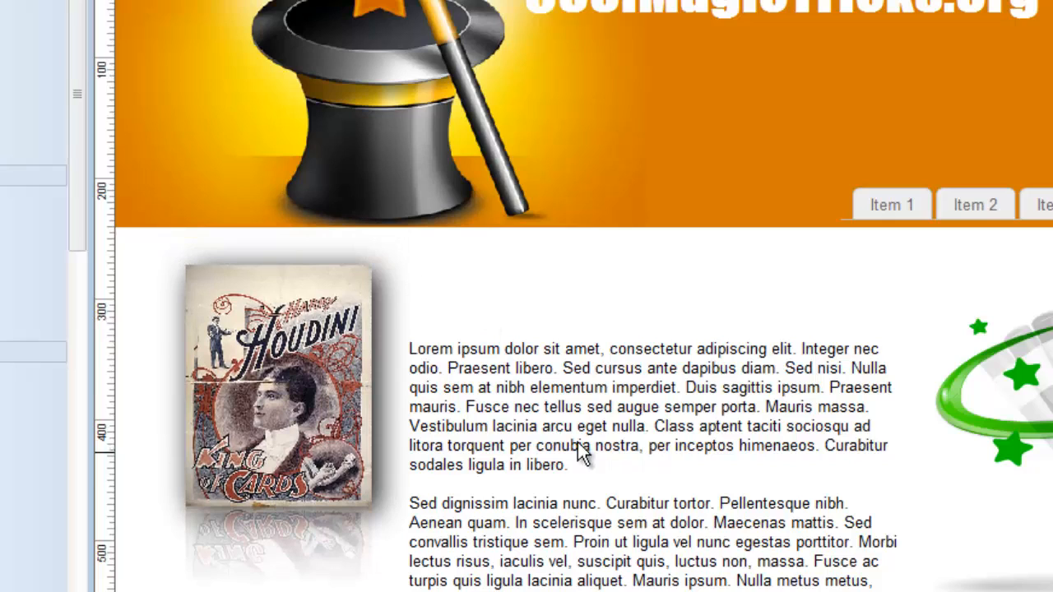
mouse_move(551, 506)
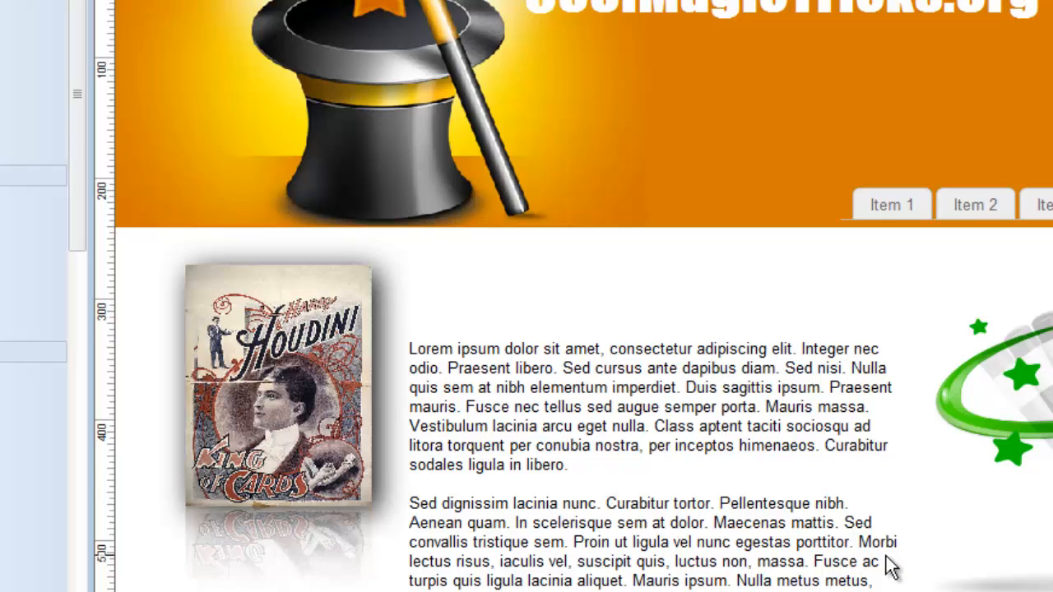
mouse_move(919, 549)
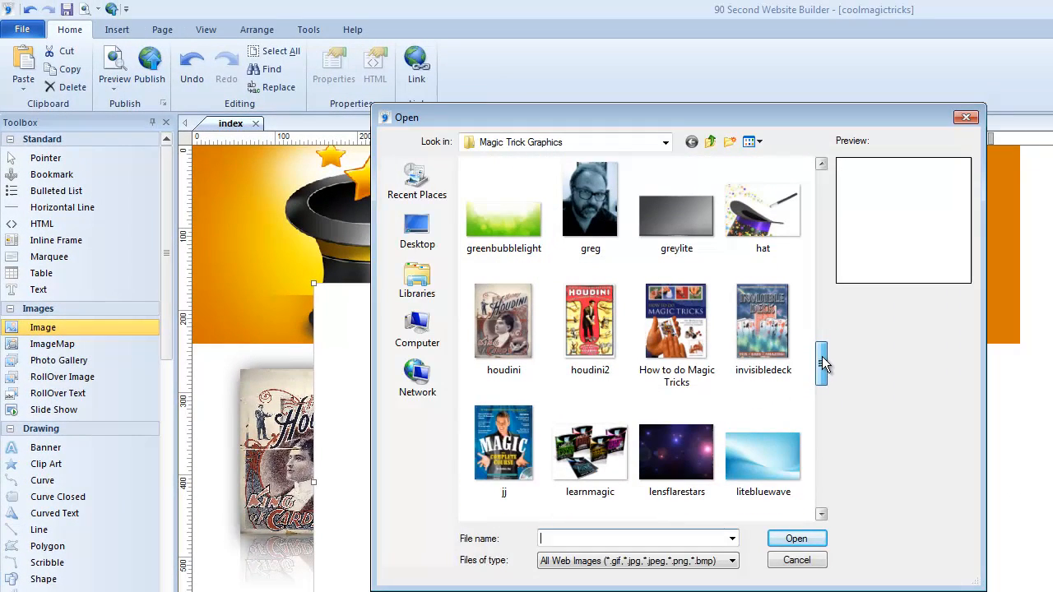
Fill the empty image box with houdini2 and drag the poster up over the banner.
left_click(796, 559)
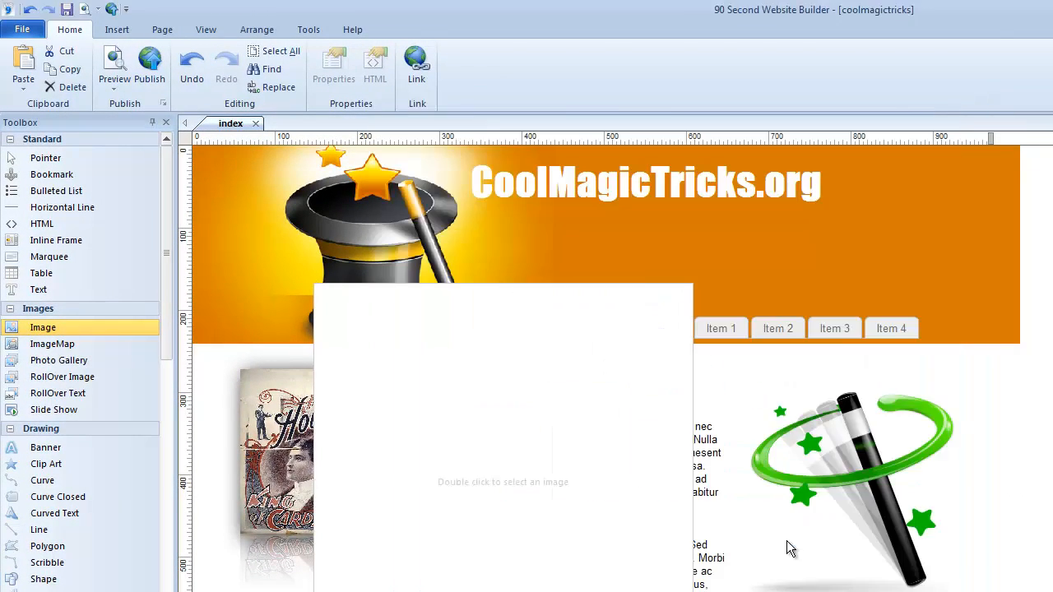
double_click(503, 481)
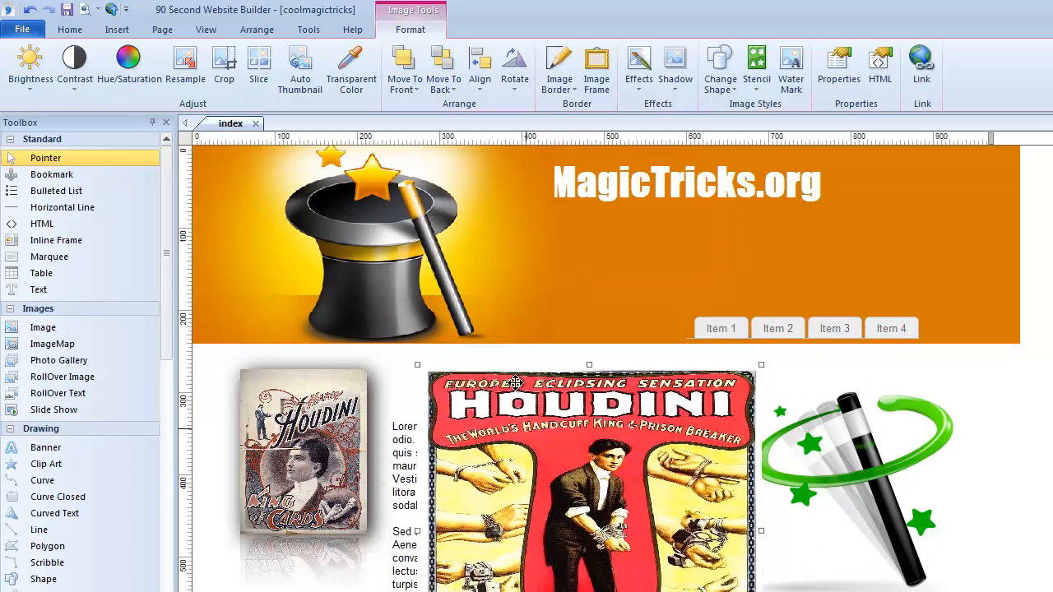
left_click_drag(588, 474, 438, 321)
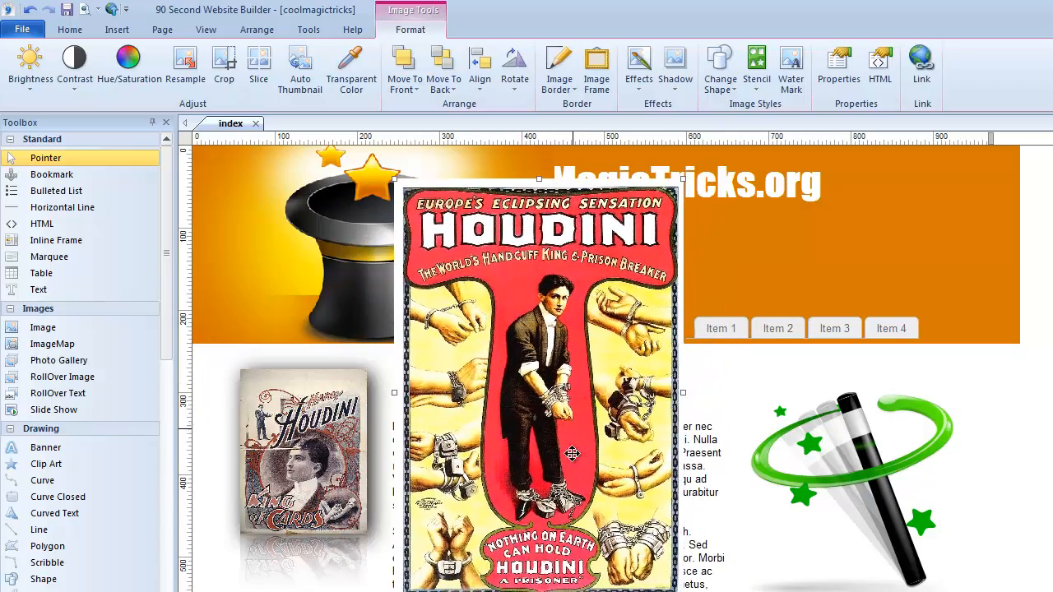
left_click_drag(572, 454, 562, 352)
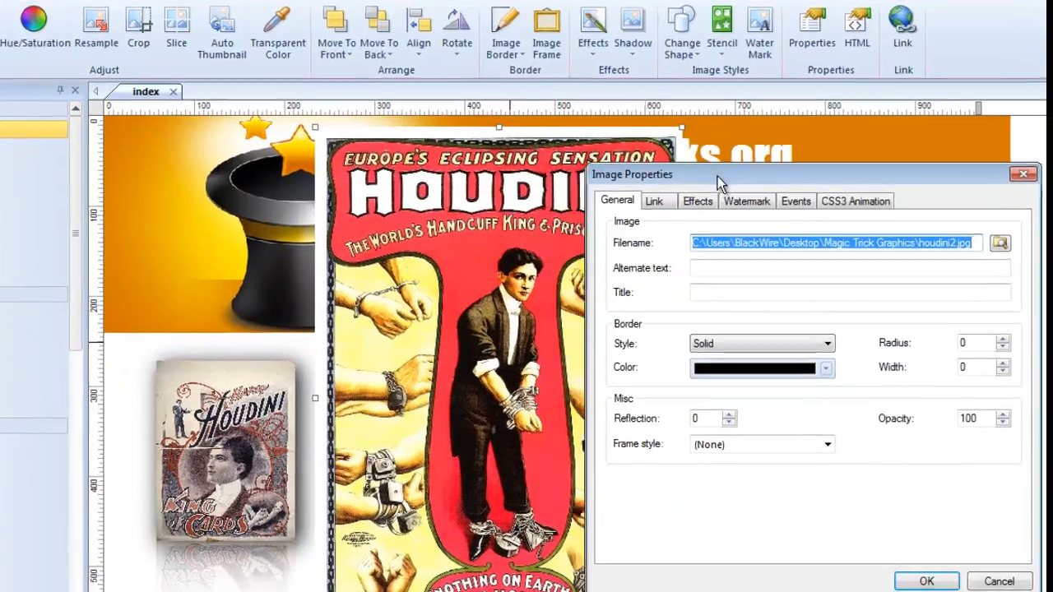
Show the second poster's Effects settings and move the dialog into view.
left_click(697, 200)
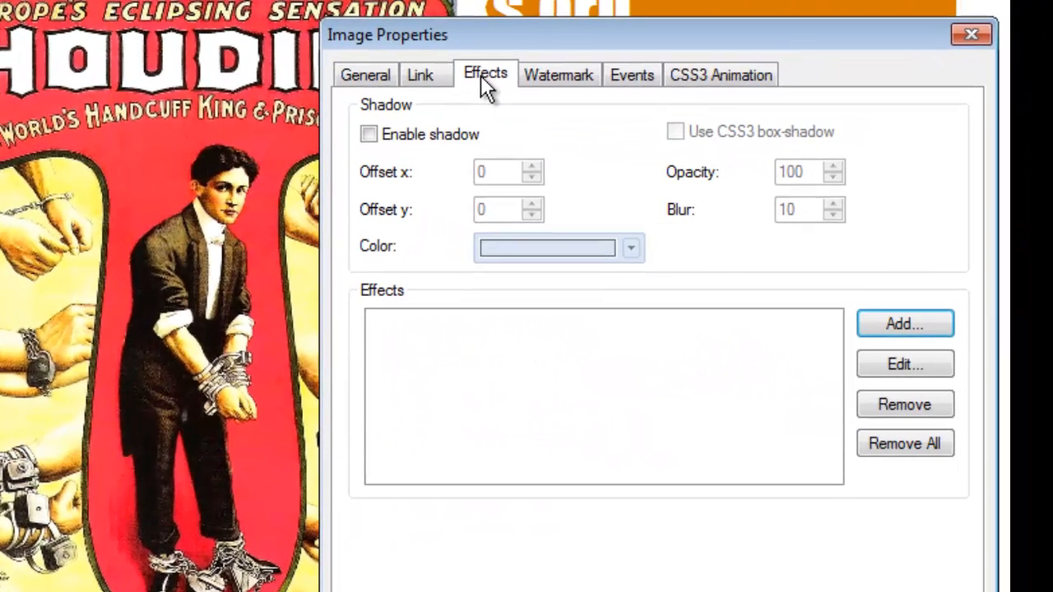
mouse_move(469, 359)
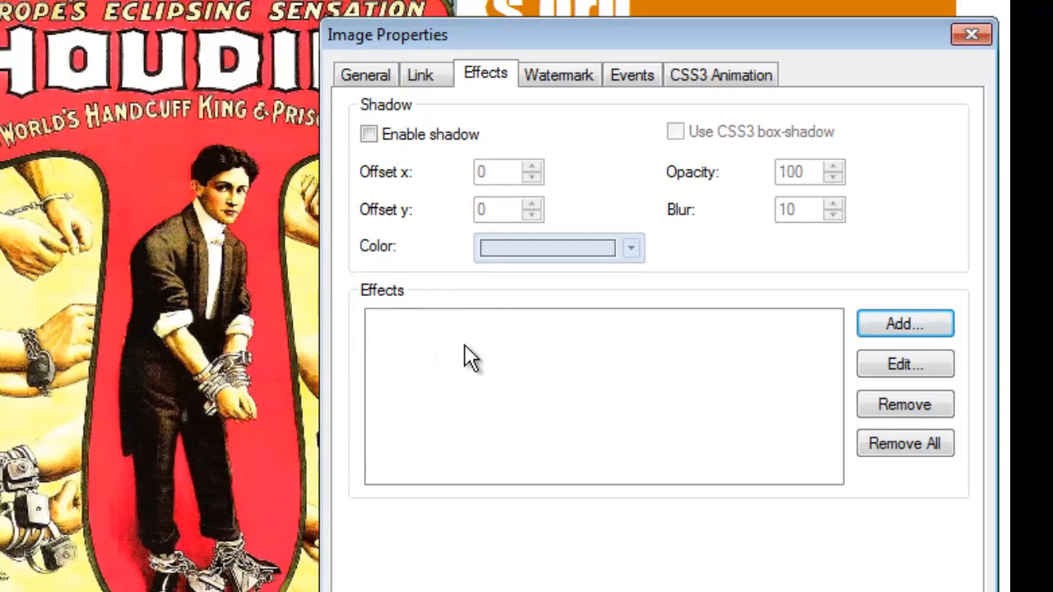
mouse_move(661, 69)
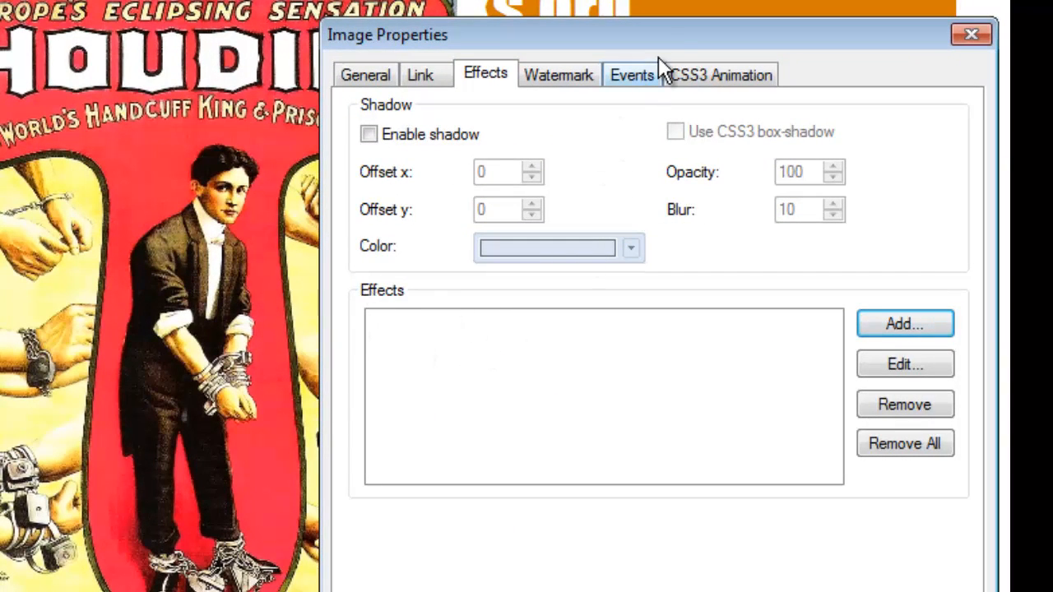
mouse_move(671, 46)
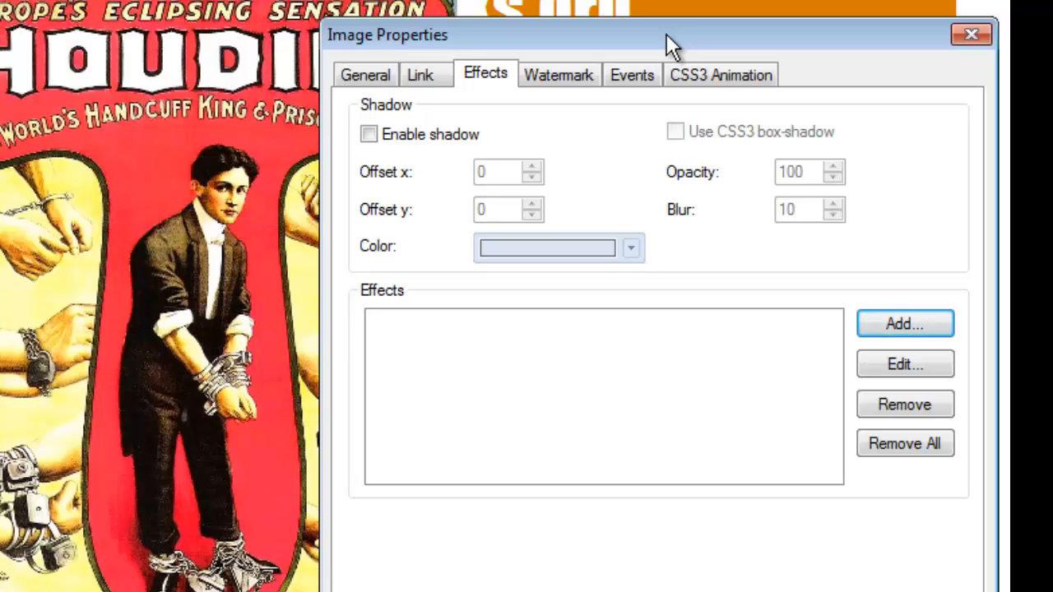
left_click_drag(666, 39, 391, 26)
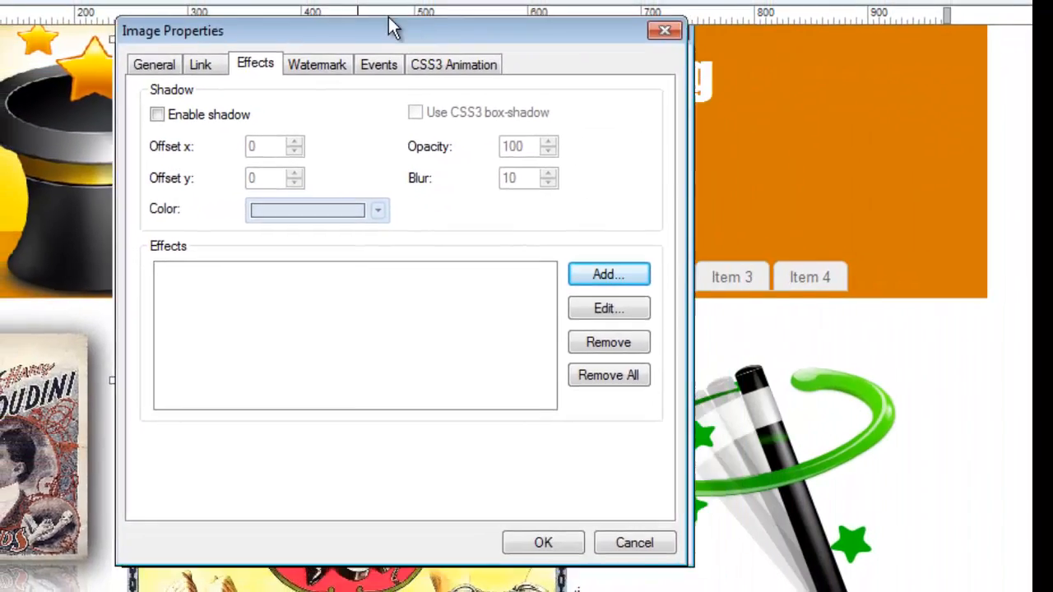
left_click_drag(391, 30, 480, 27)
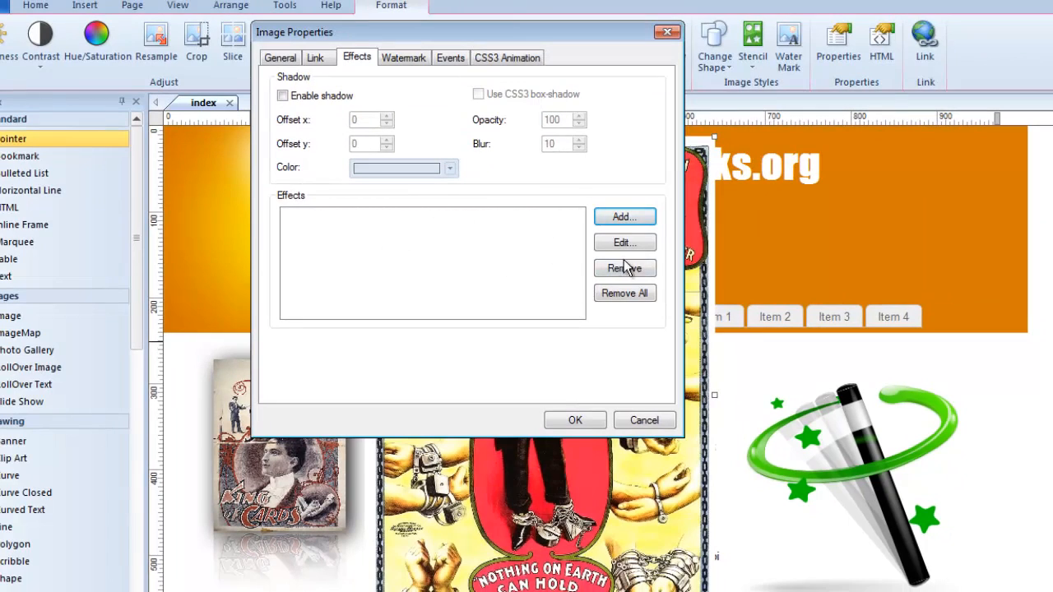
Add the Artistic Old Movie effect with brightness 30 and distortion 40.
left_click(625, 217)
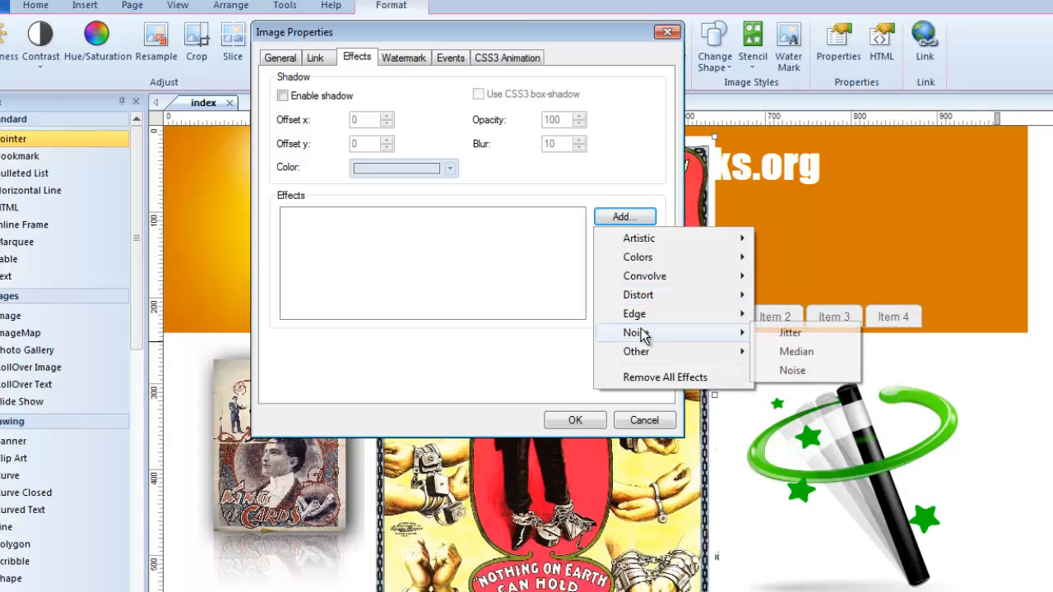
mouse_move(636, 352)
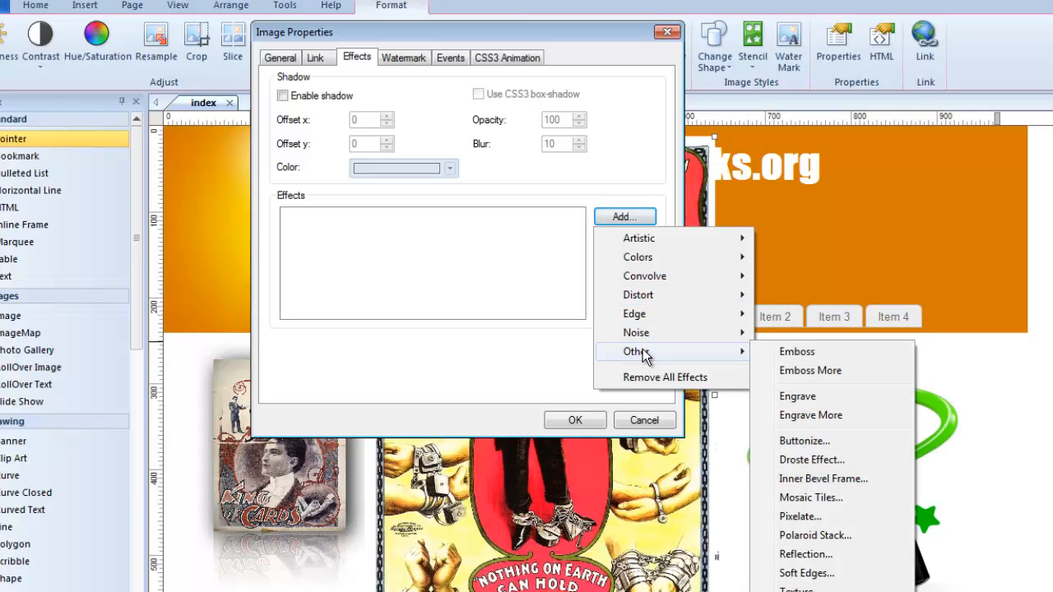
mouse_move(640, 236)
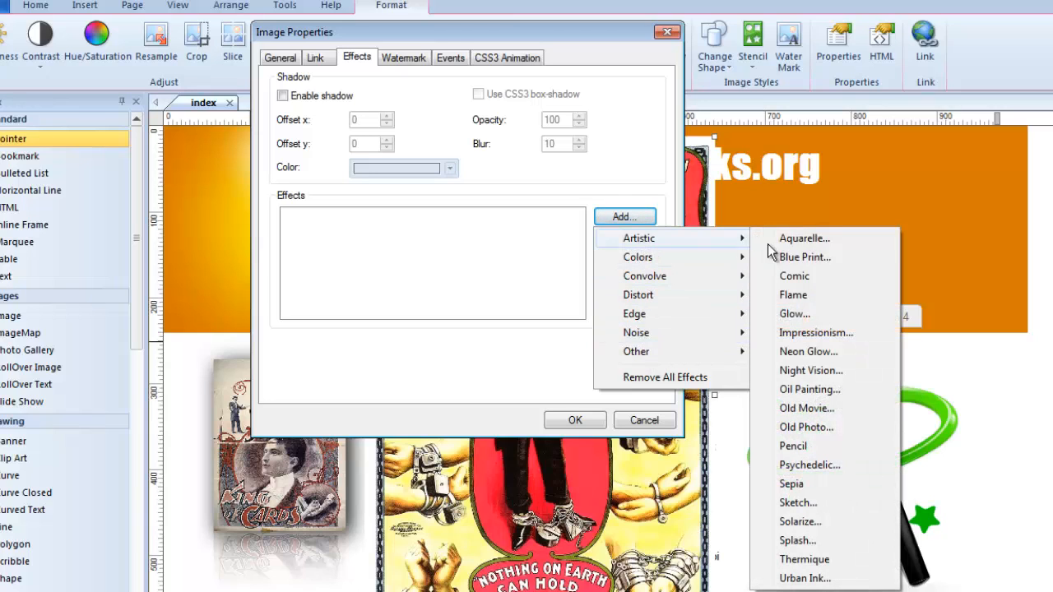
mouse_move(805, 408)
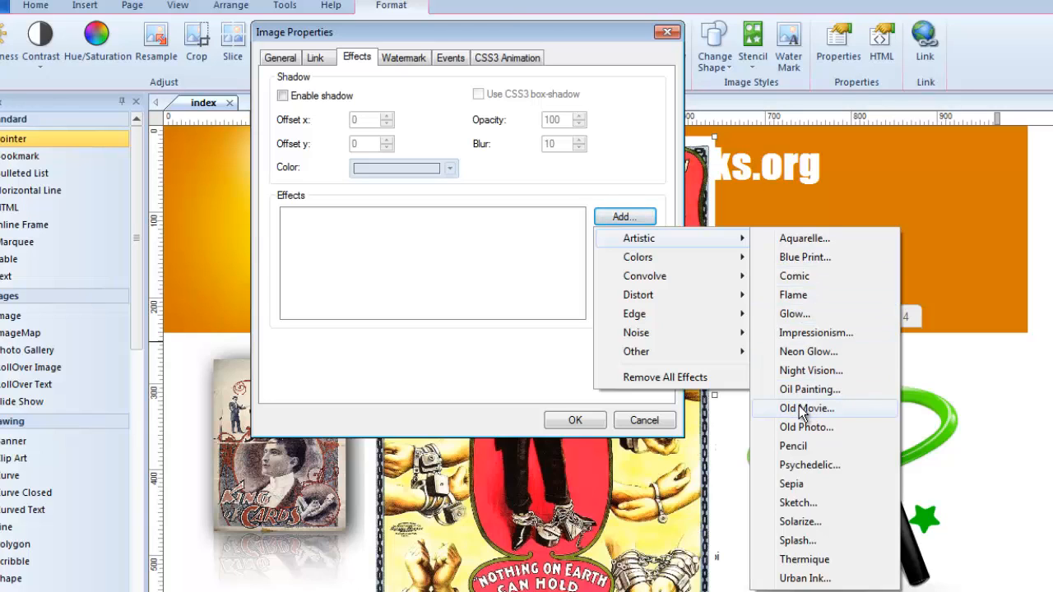
left_click(806, 408)
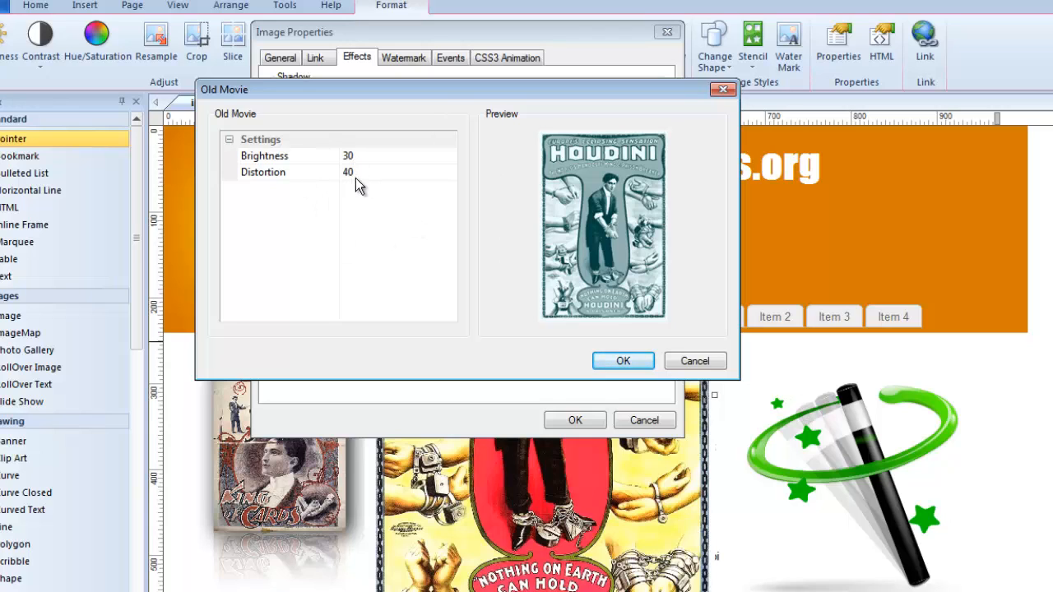
mouse_move(529, 161)
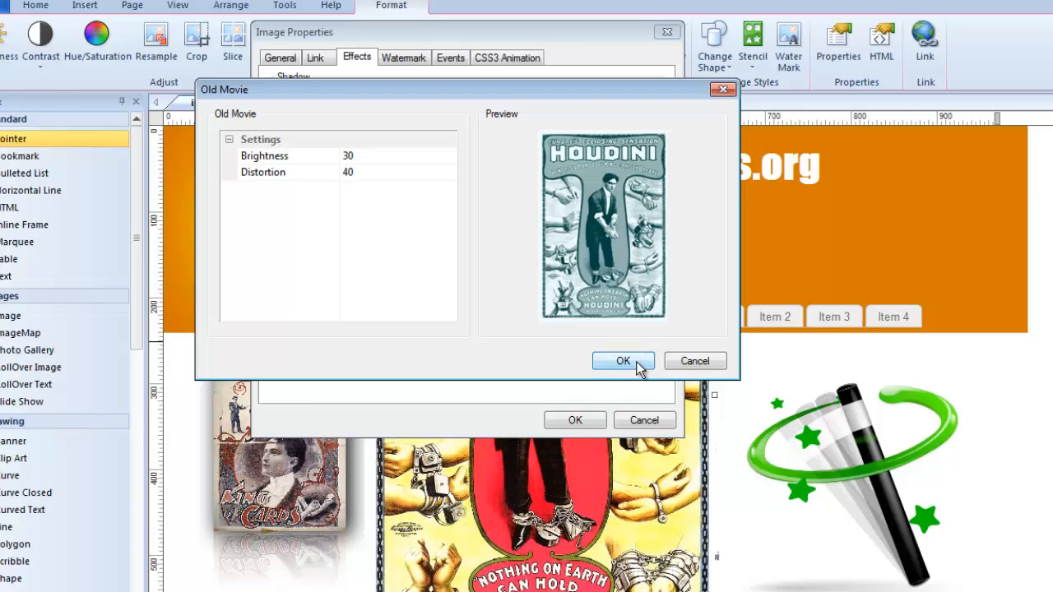
left_click(622, 362)
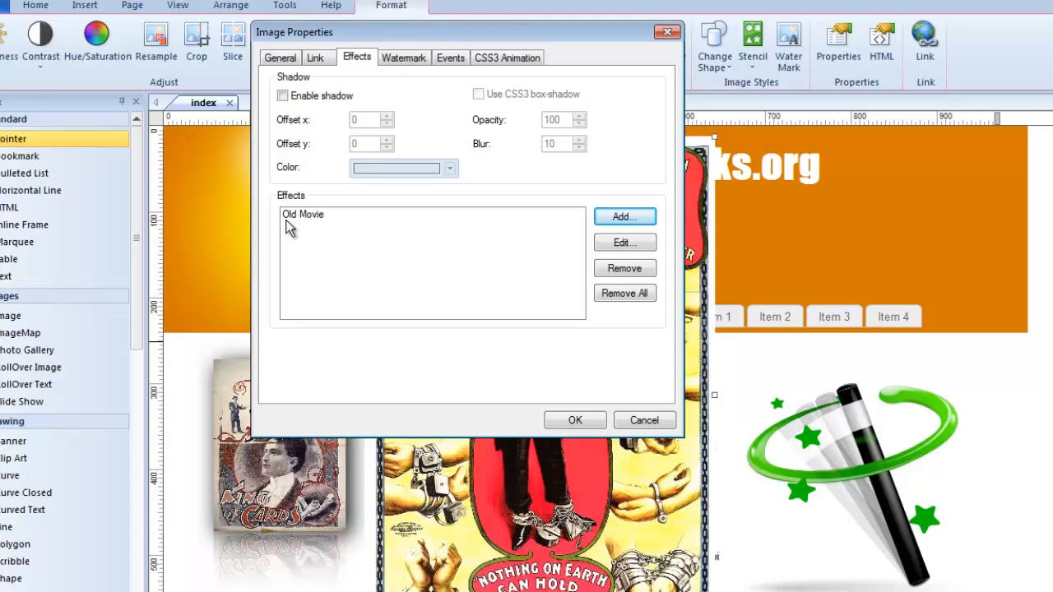
mouse_move(575, 421)
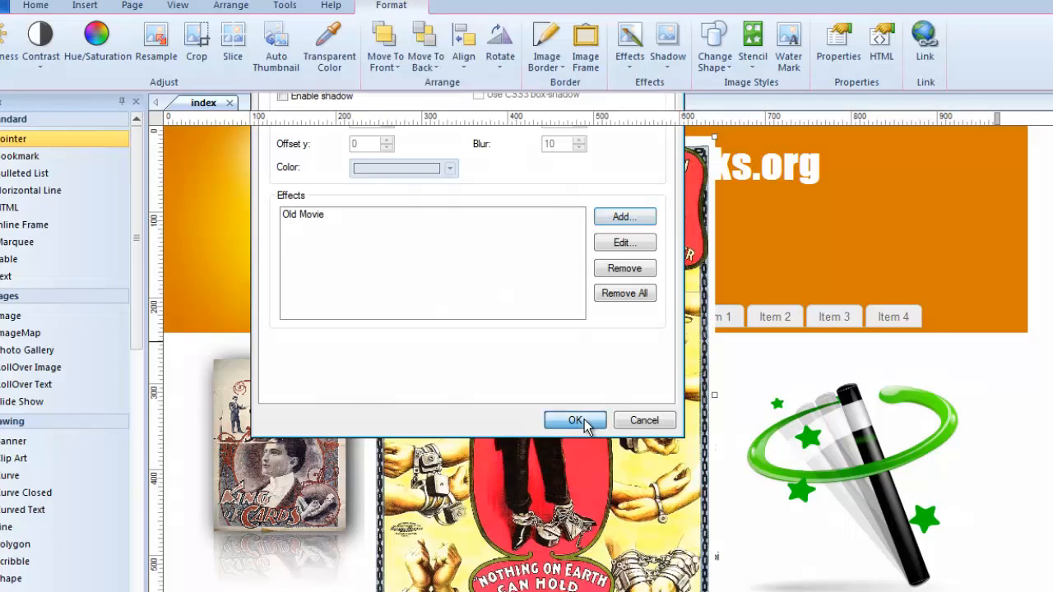
Confirm the effect changes and return to the poster's Effects list to add another.
left_click(575, 421)
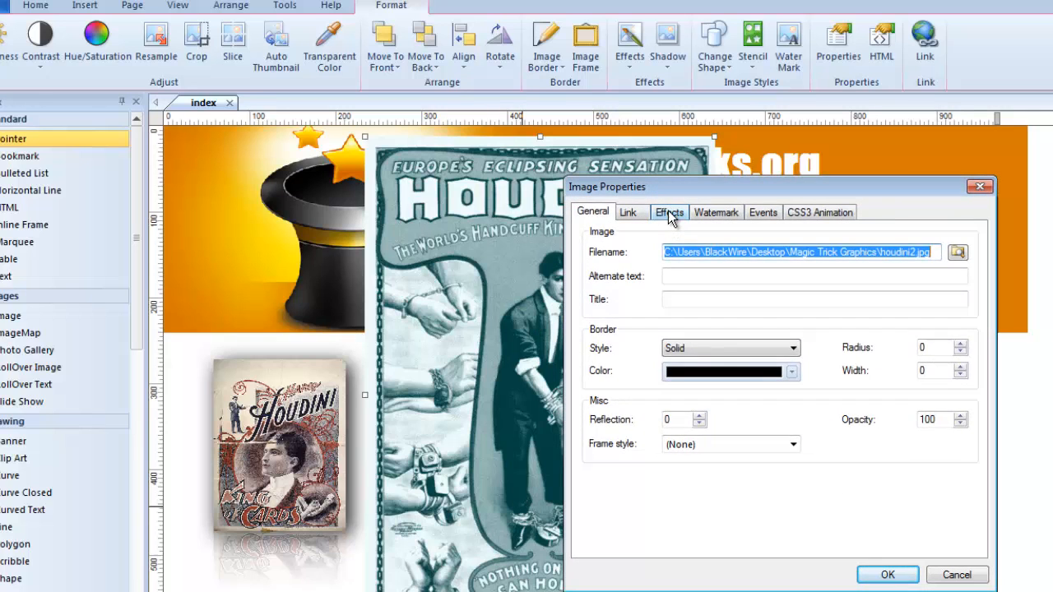
left_click(668, 212)
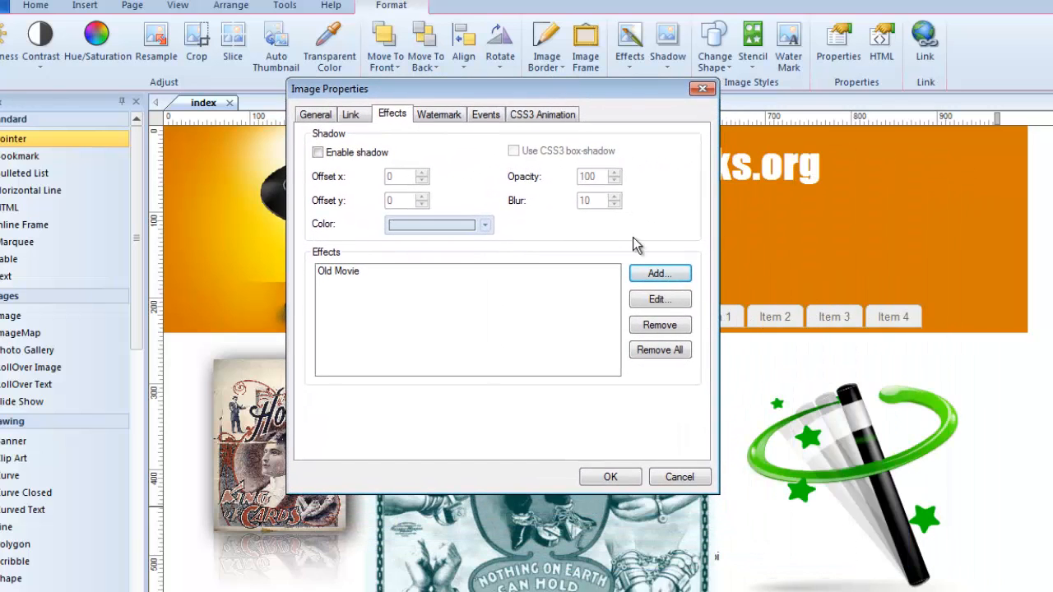
left_click(658, 273)
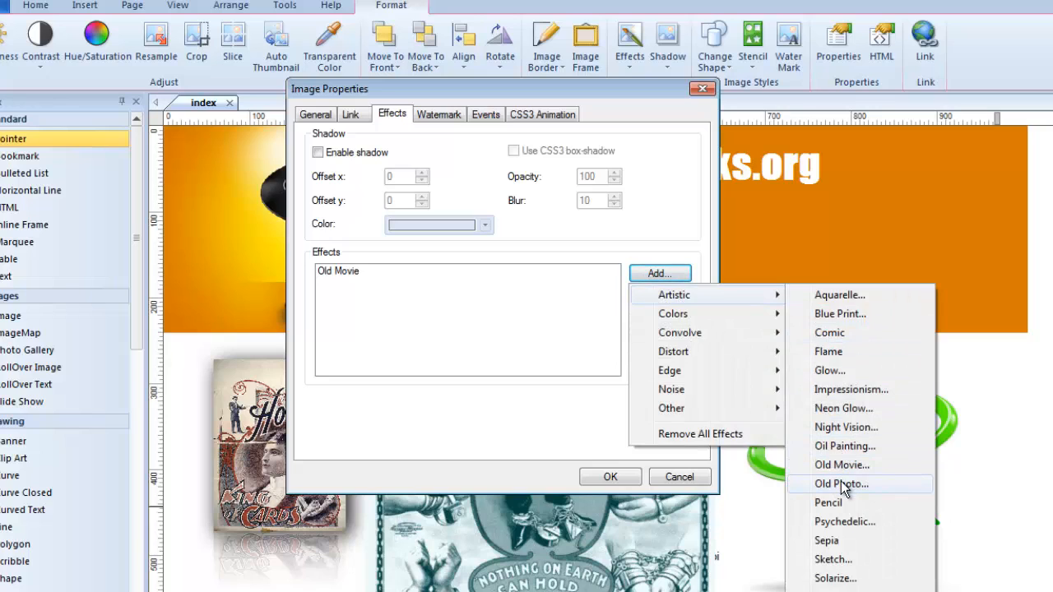
Add the Old Photo effect at value 20 and apply it to the poster.
left_click(841, 483)
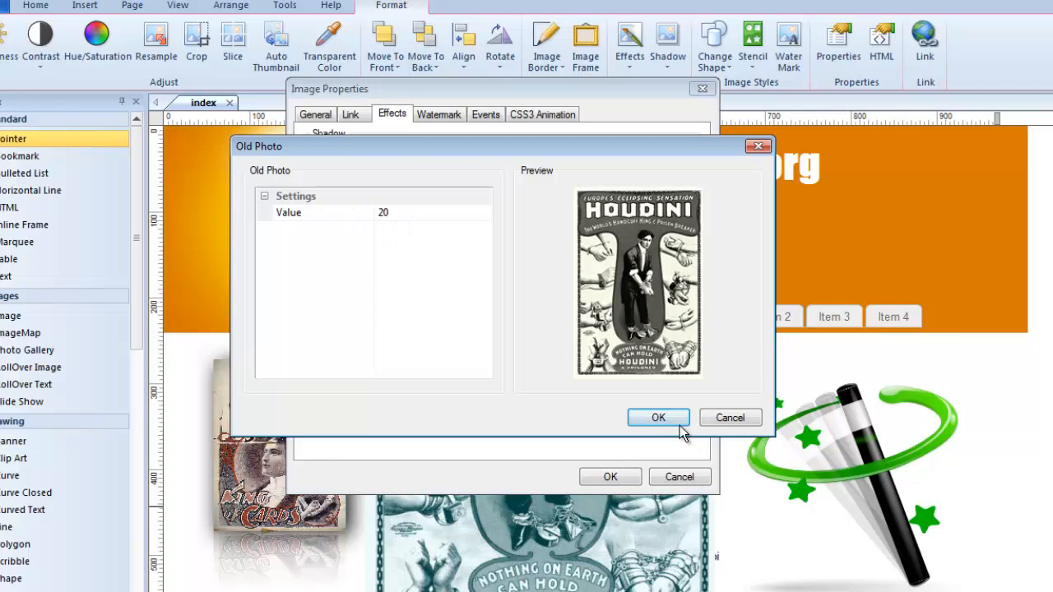
left_click(658, 418)
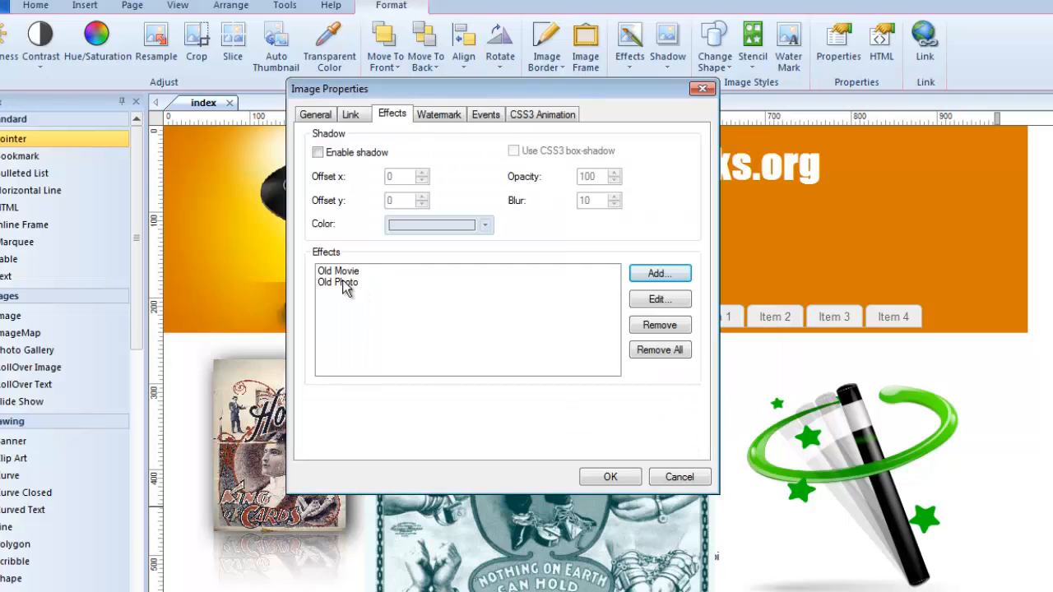
left_click(608, 476)
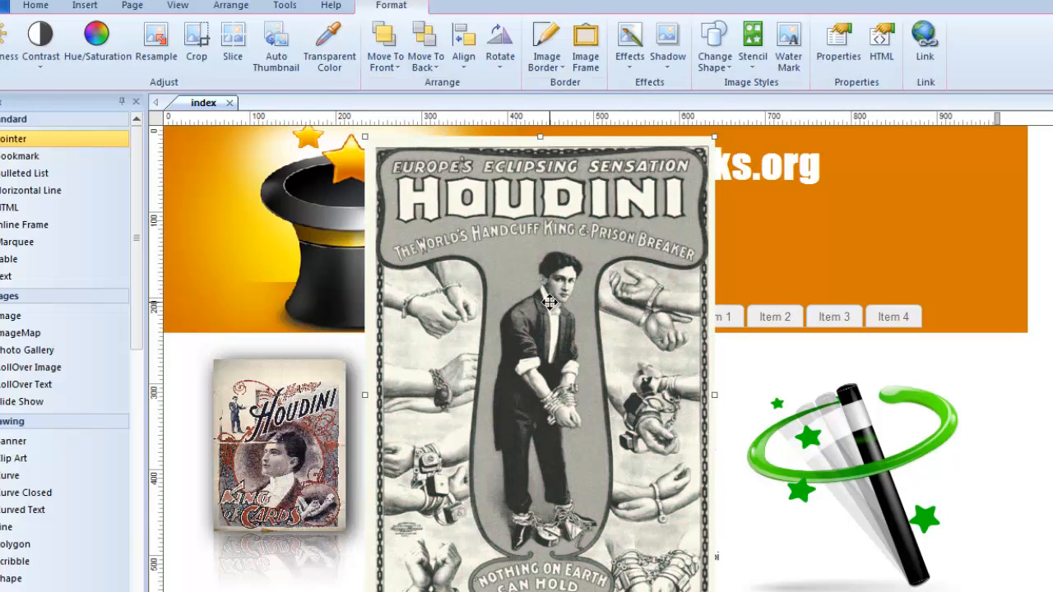
Add a Soft Edges effect from Effects > Add > Other to the large Houdini poster.
left_click_drag(549, 299, 645, 474)
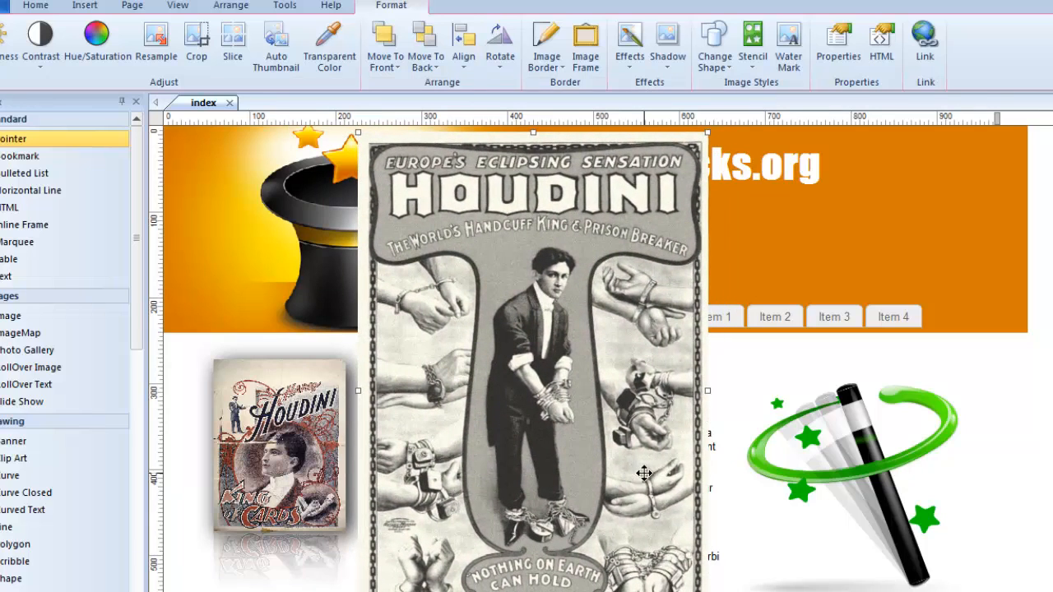
left_click(838, 41)
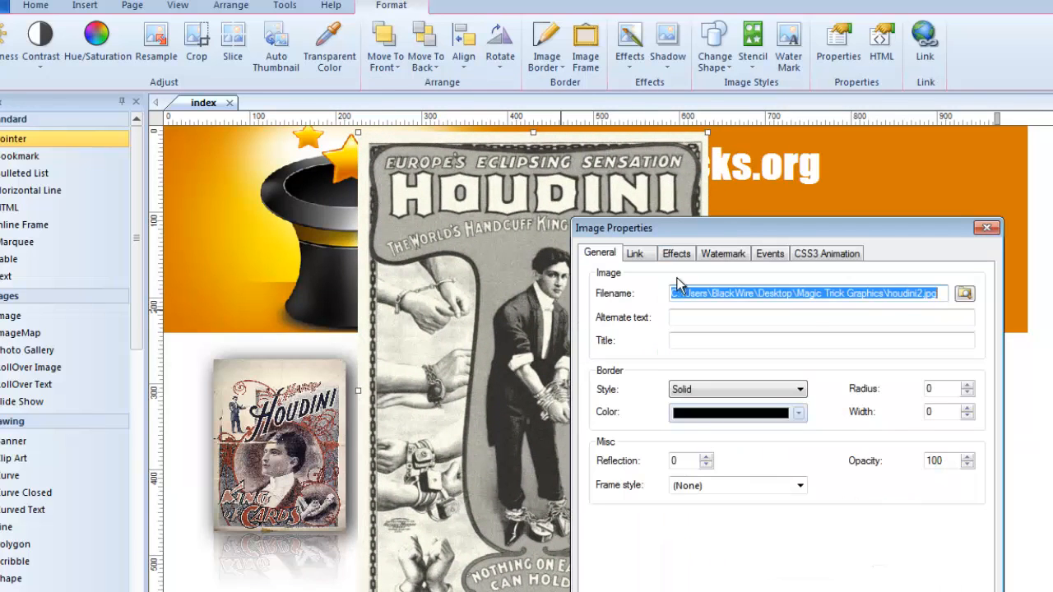
left_click(674, 254)
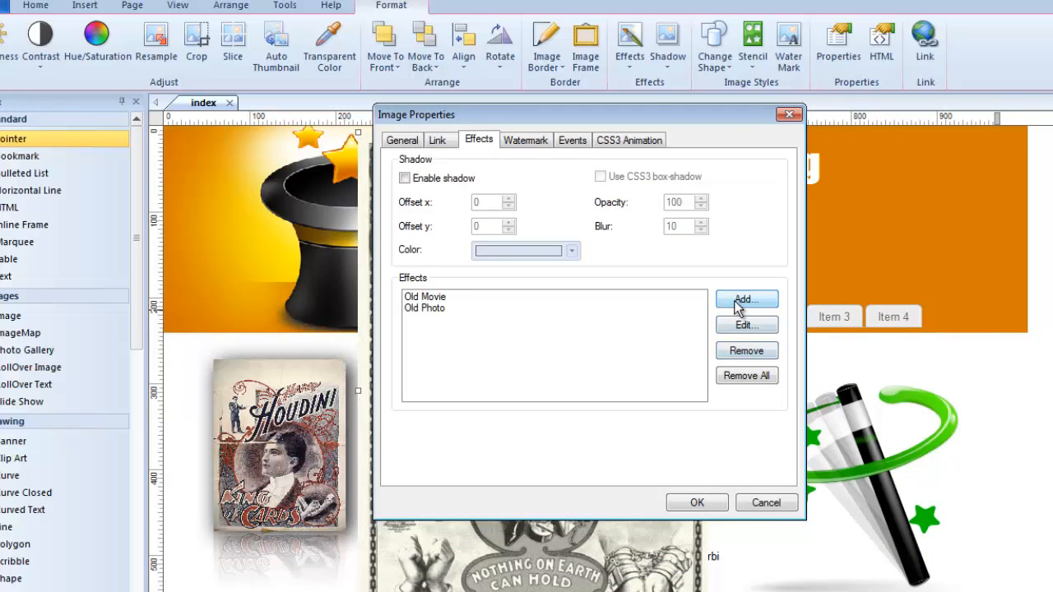
left_click(745, 300)
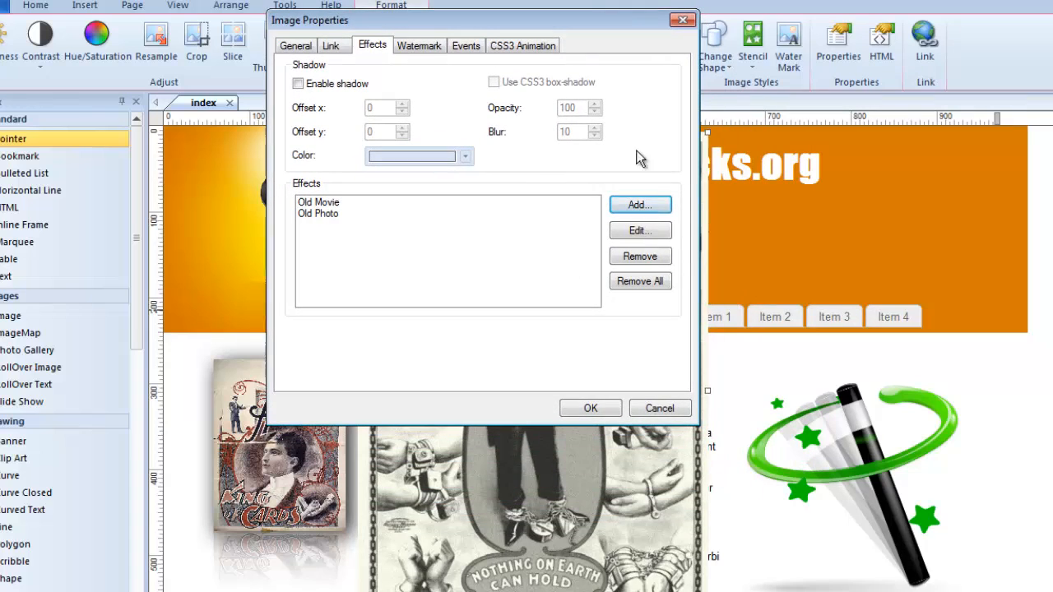
left_click(640, 204)
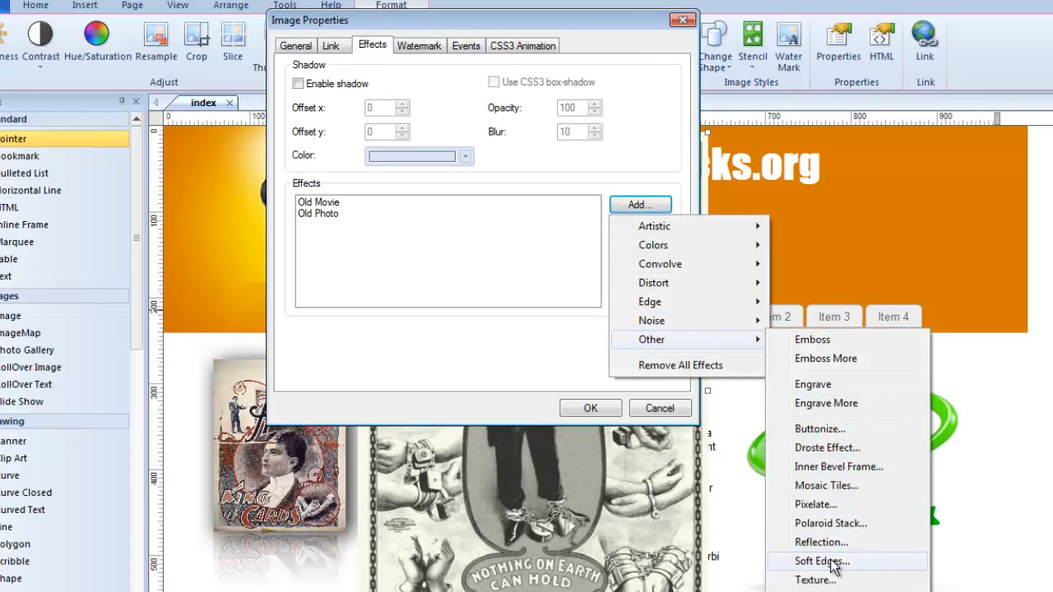
left_click(821, 561)
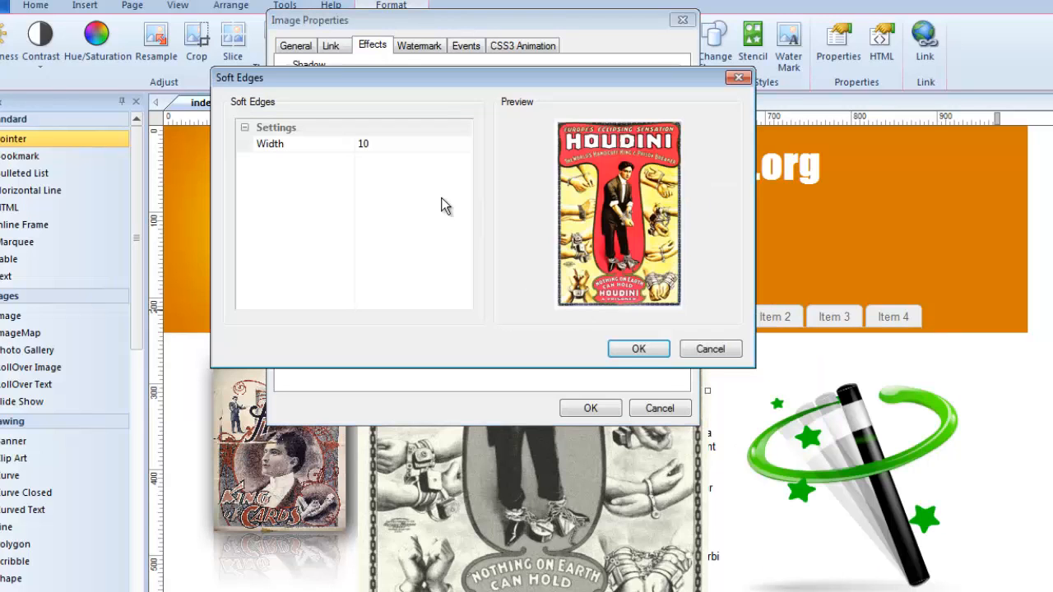
Set the Soft Edges width to 25 and apply the effects to the poster.
left_click(345, 143)
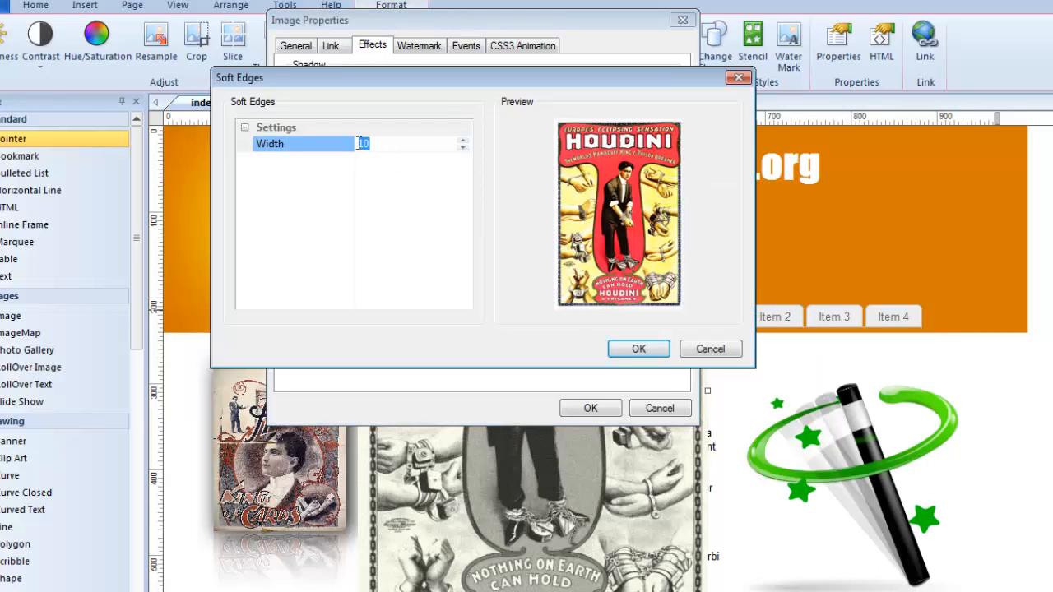
type("25")
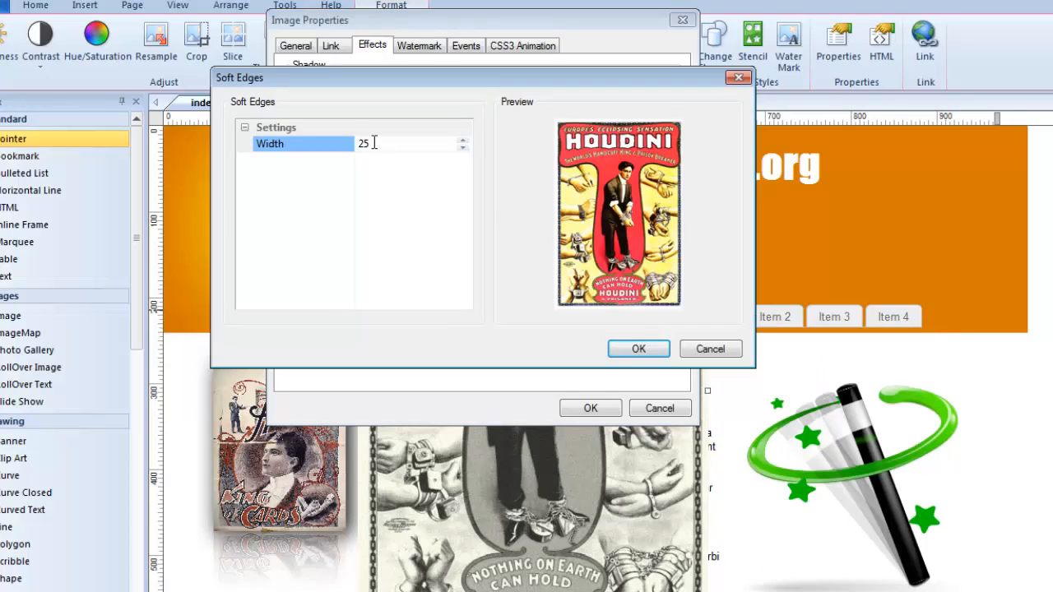
left_click(638, 348)
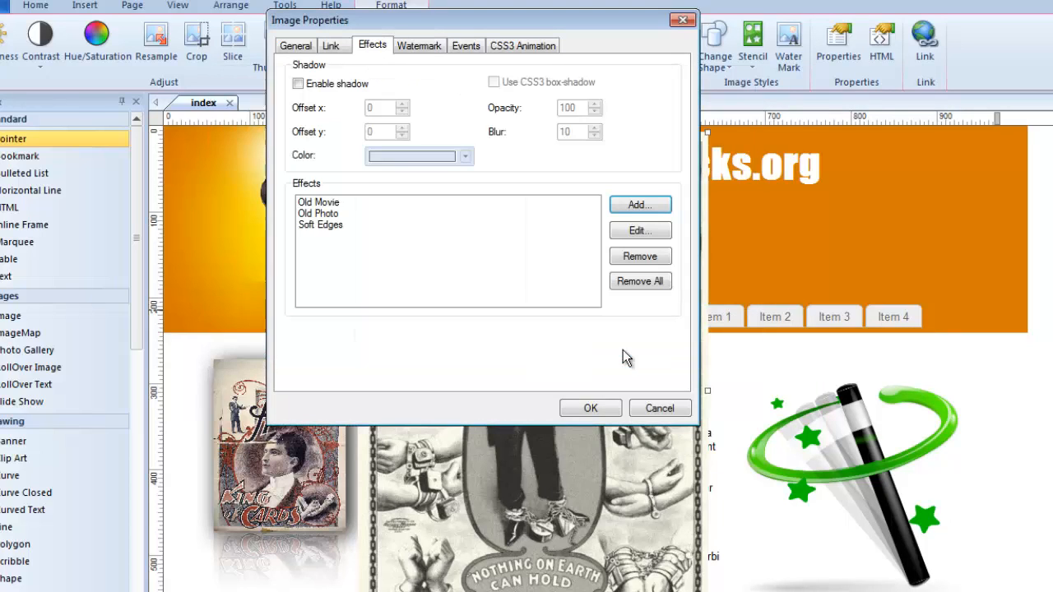
mouse_move(342, 243)
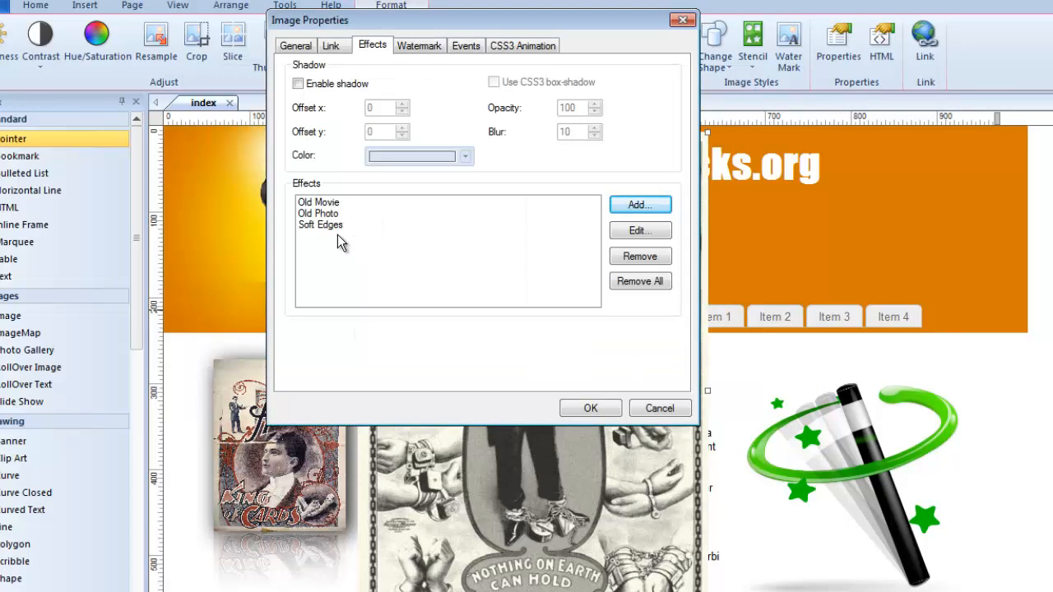
left_click(588, 408)
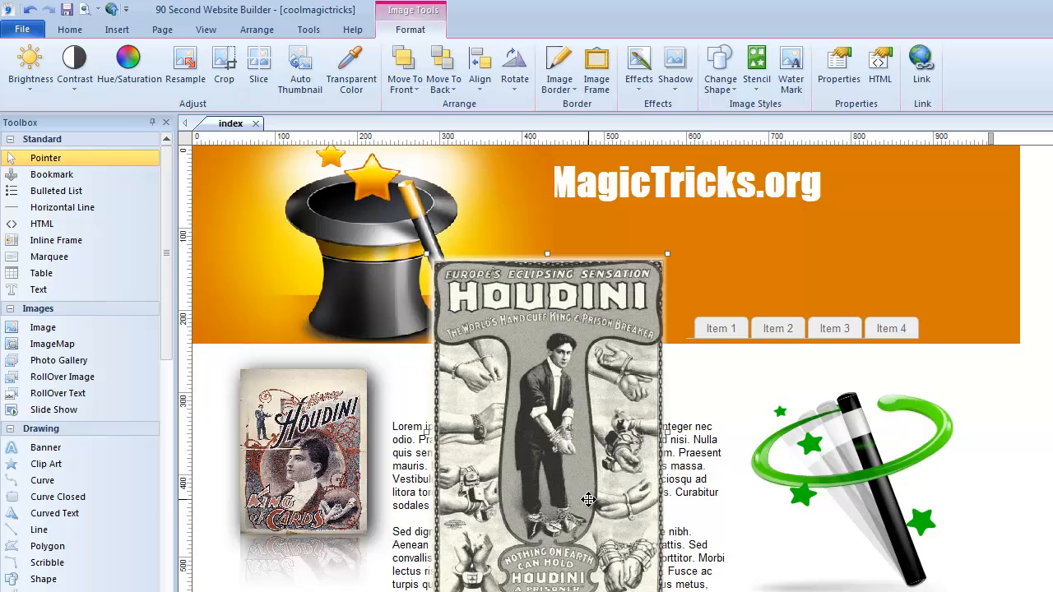
mouse_move(631, 513)
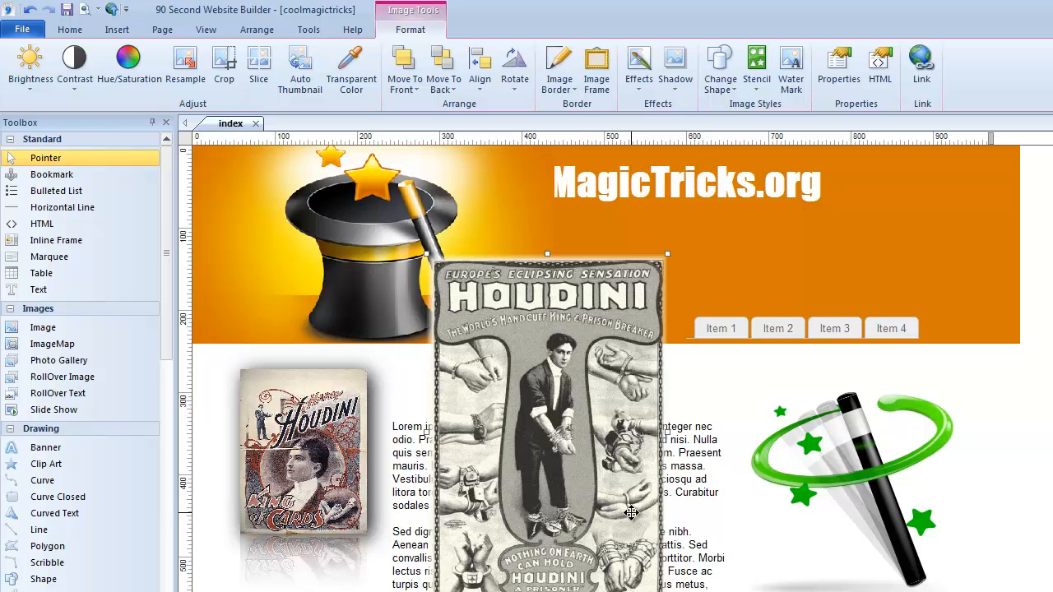
mouse_move(478, 263)
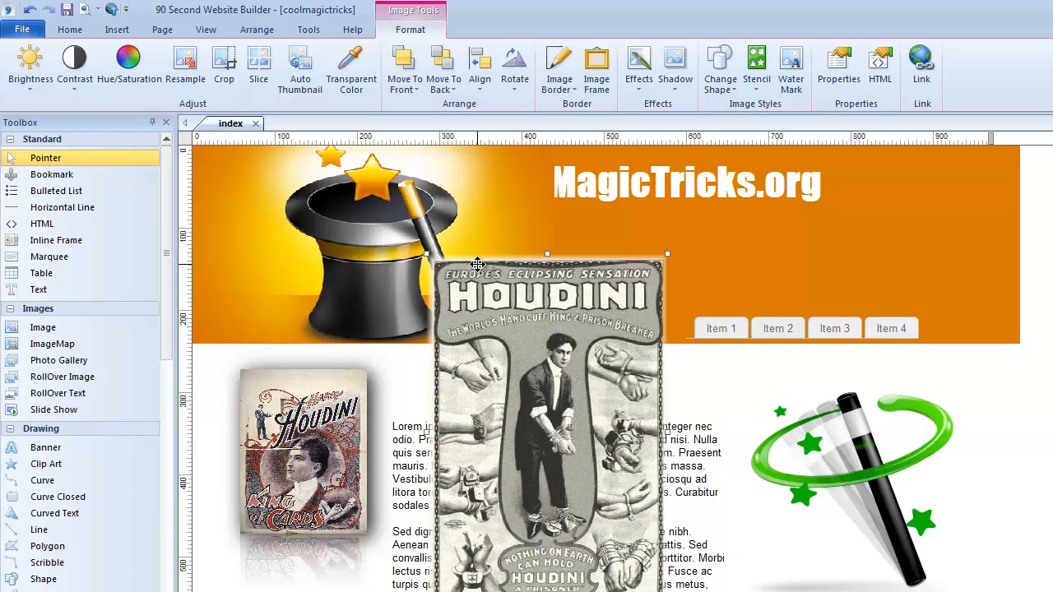
Drag the aged Houdini poster left so it partly covers the small poster.
left_click_drag(477, 263, 549, 385)
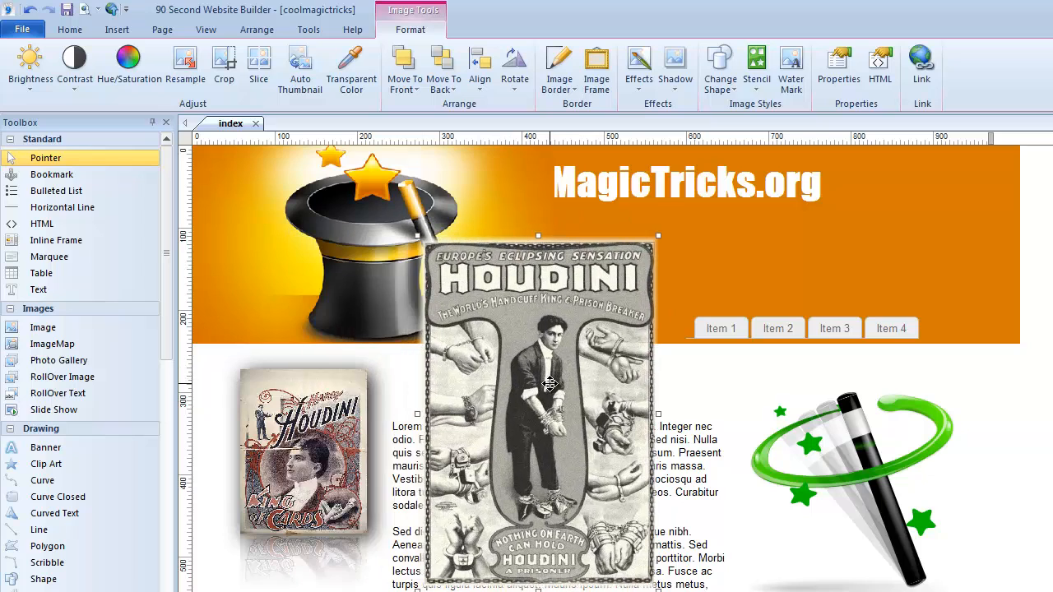
left_click_drag(549, 385, 478, 371)
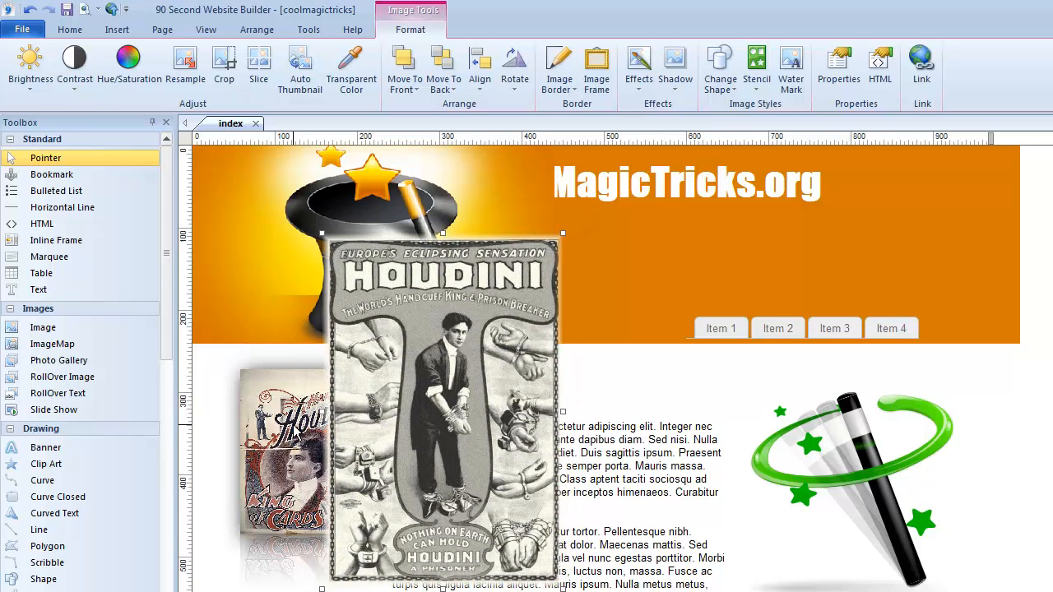
mouse_move(460, 411)
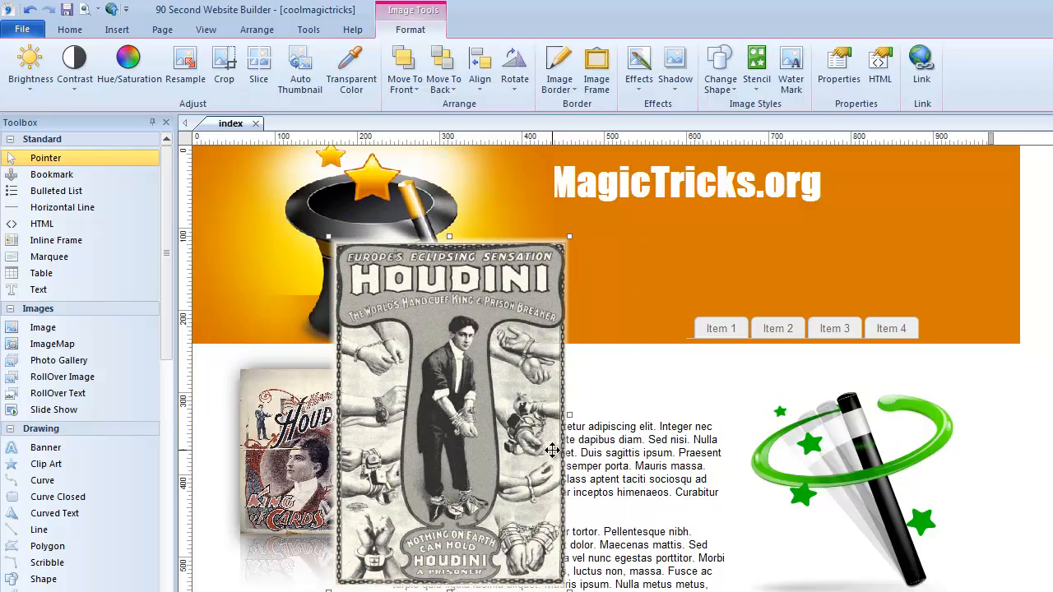
left_click(257, 30)
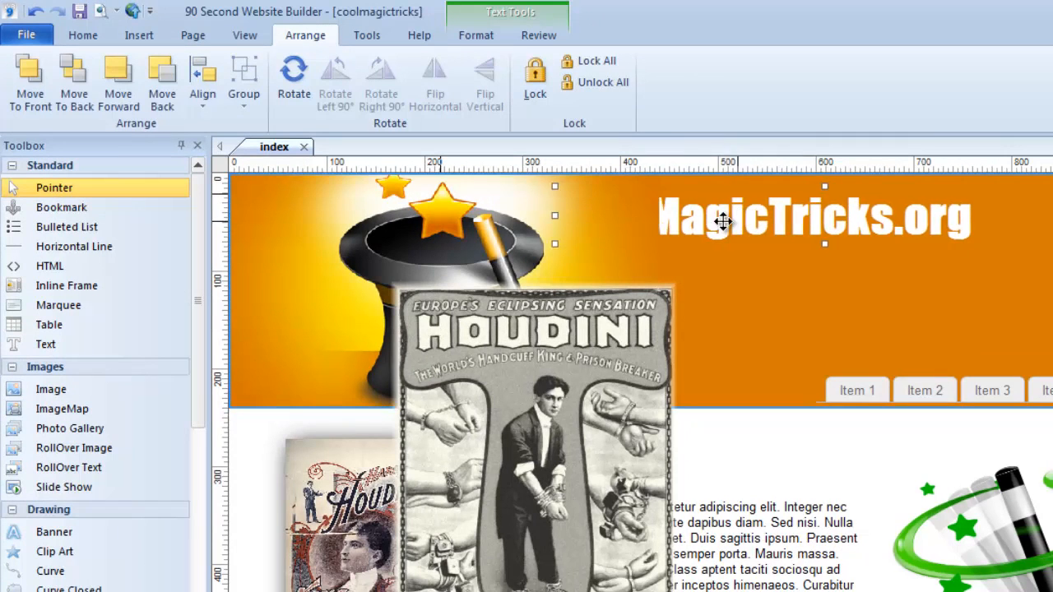
Move the CoolMagicTricks.org title forward over the top hat and nudge it slightly left.
left_click_drag(723, 222, 480, 222)
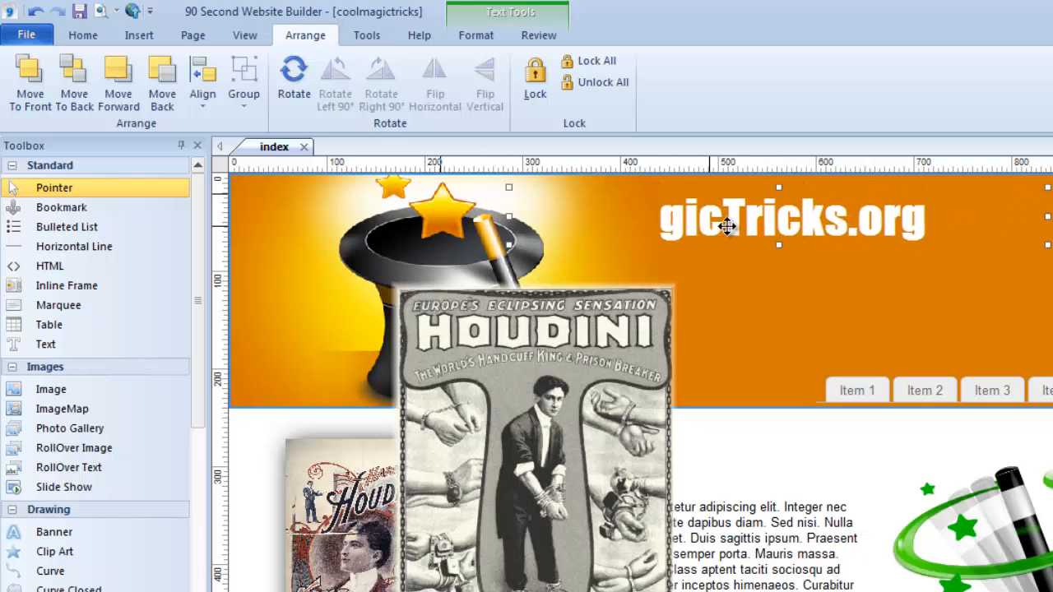
left_click(118, 79)
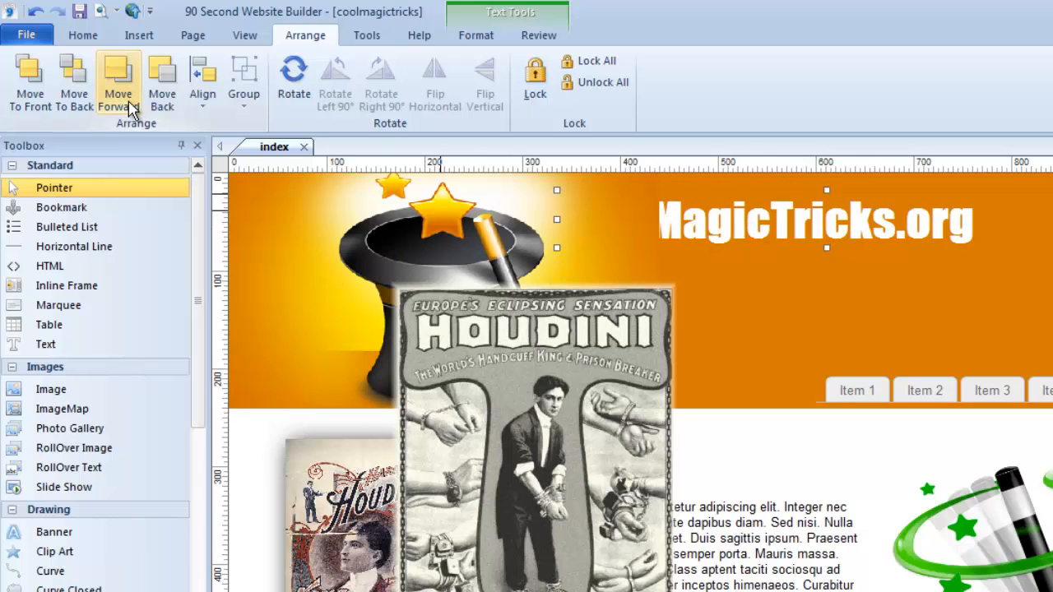
mouse_move(29, 79)
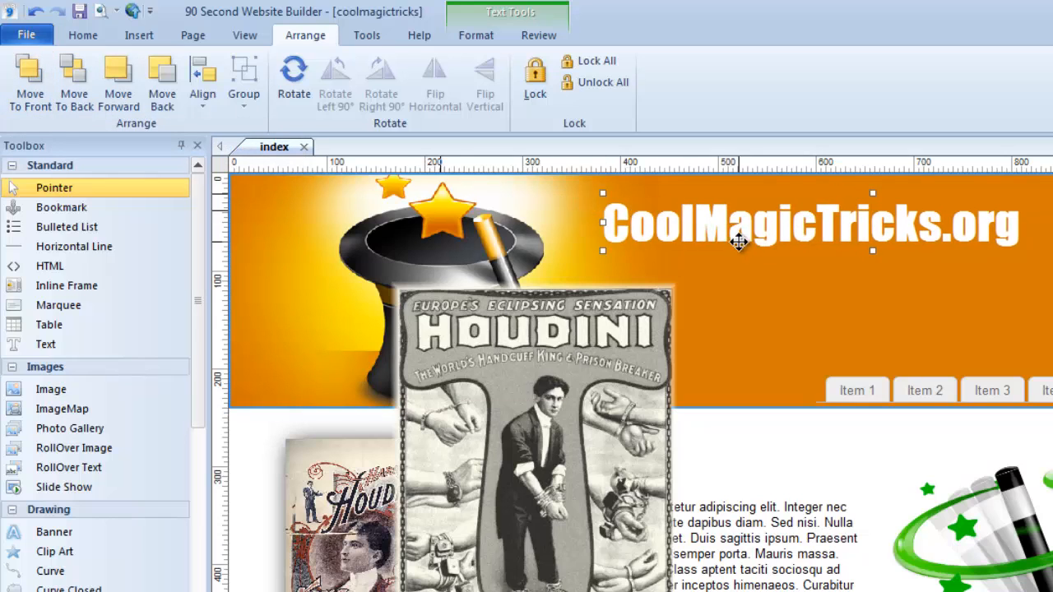
left_click_drag(737, 240, 716, 249)
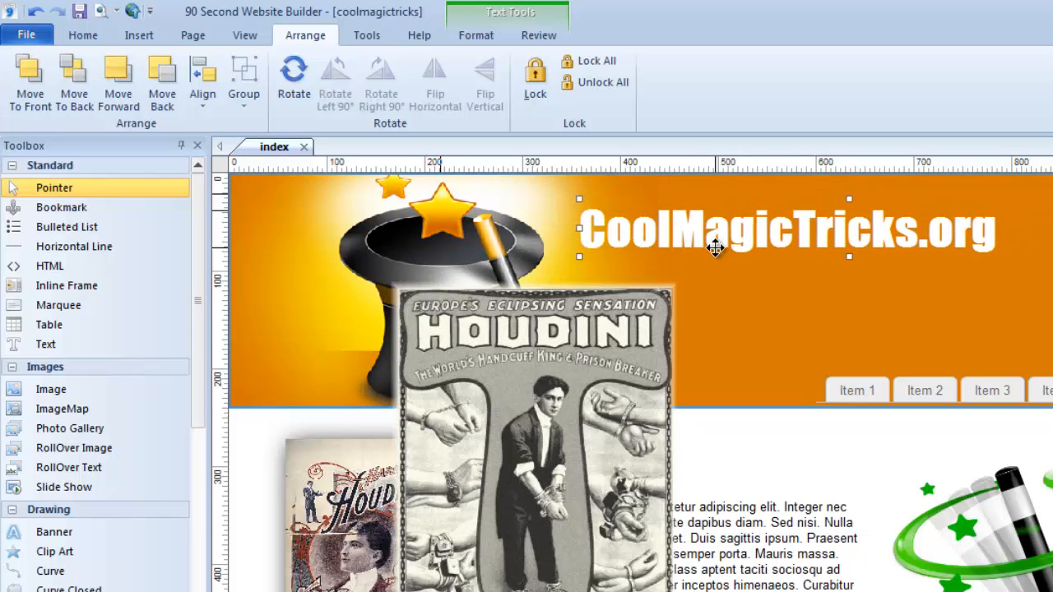